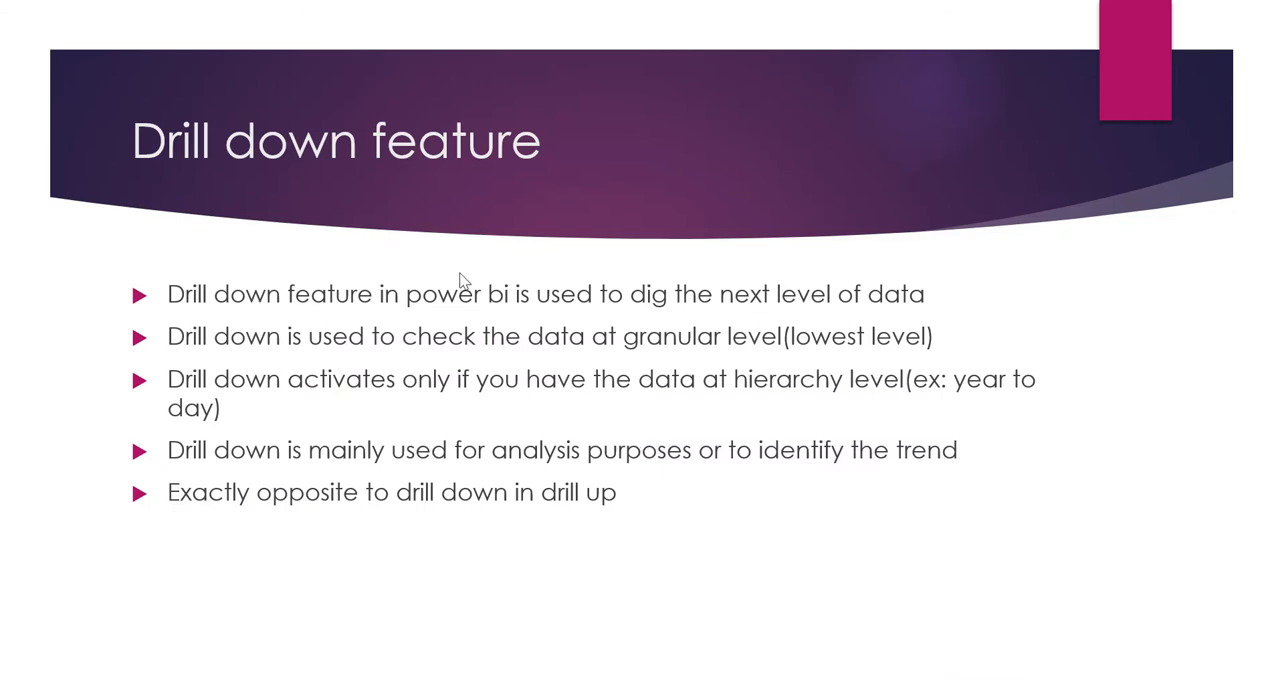
pyautogui.moveTo(700, 320)
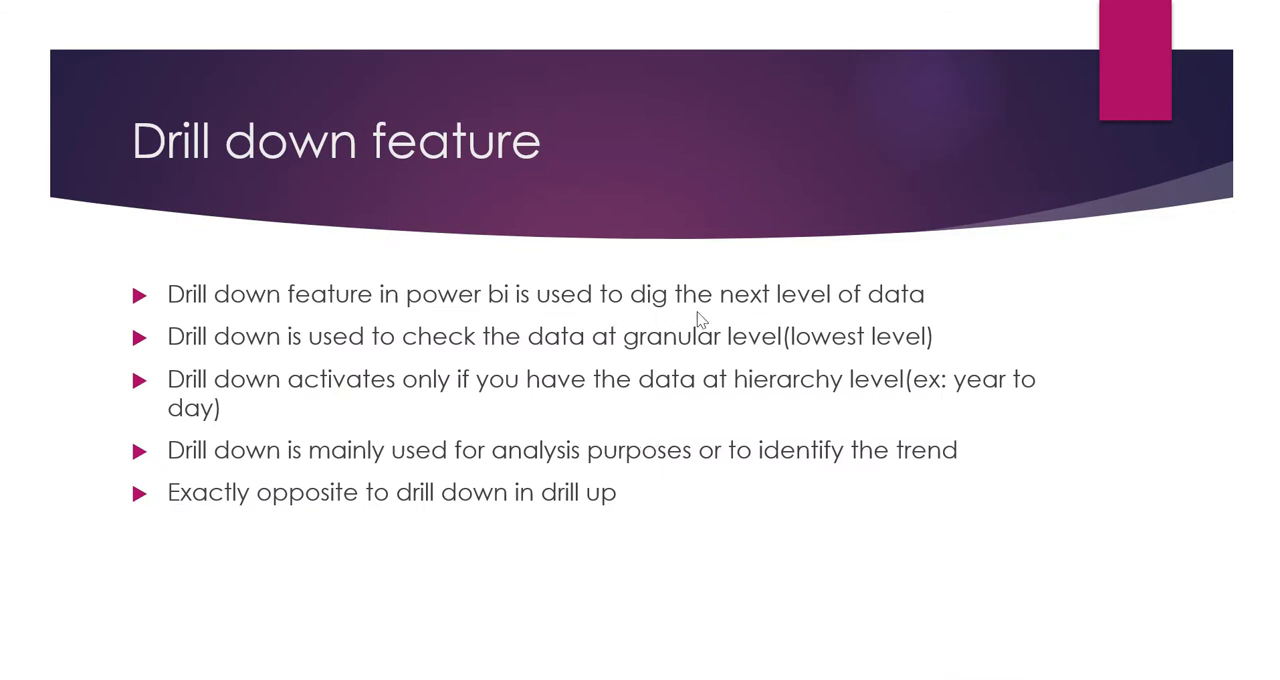
pyautogui.moveTo(700, 320)
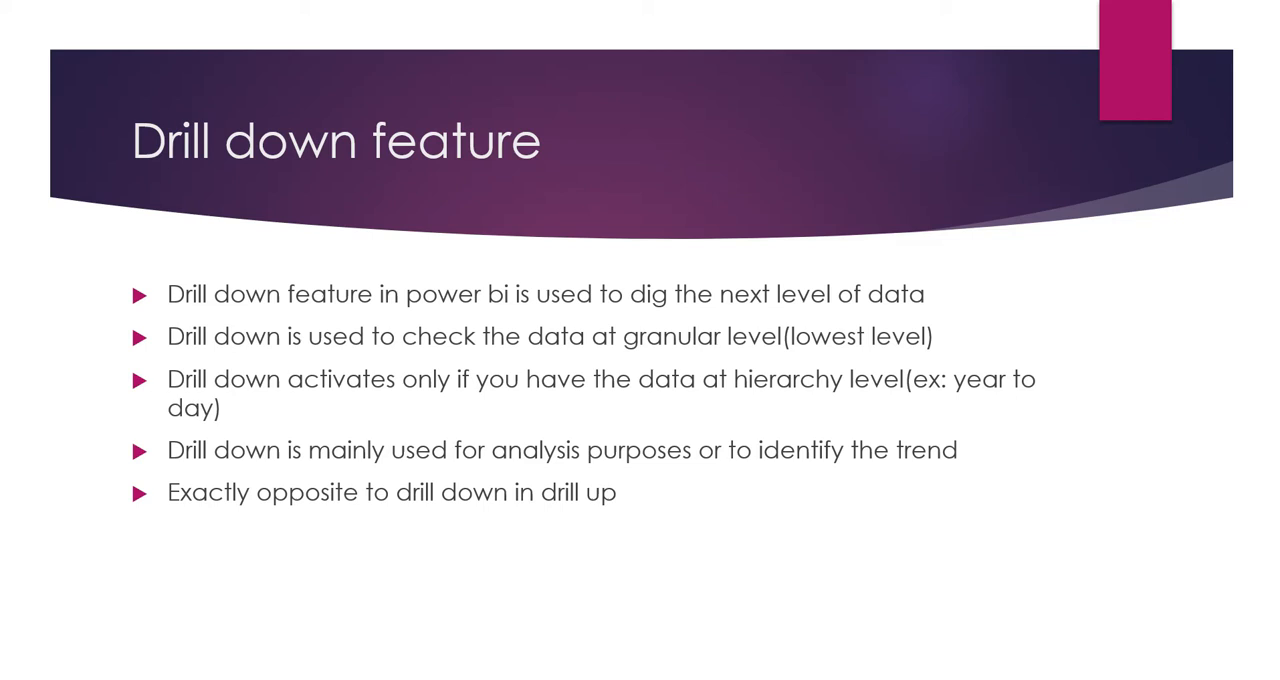
pyautogui.moveTo(531, 371)
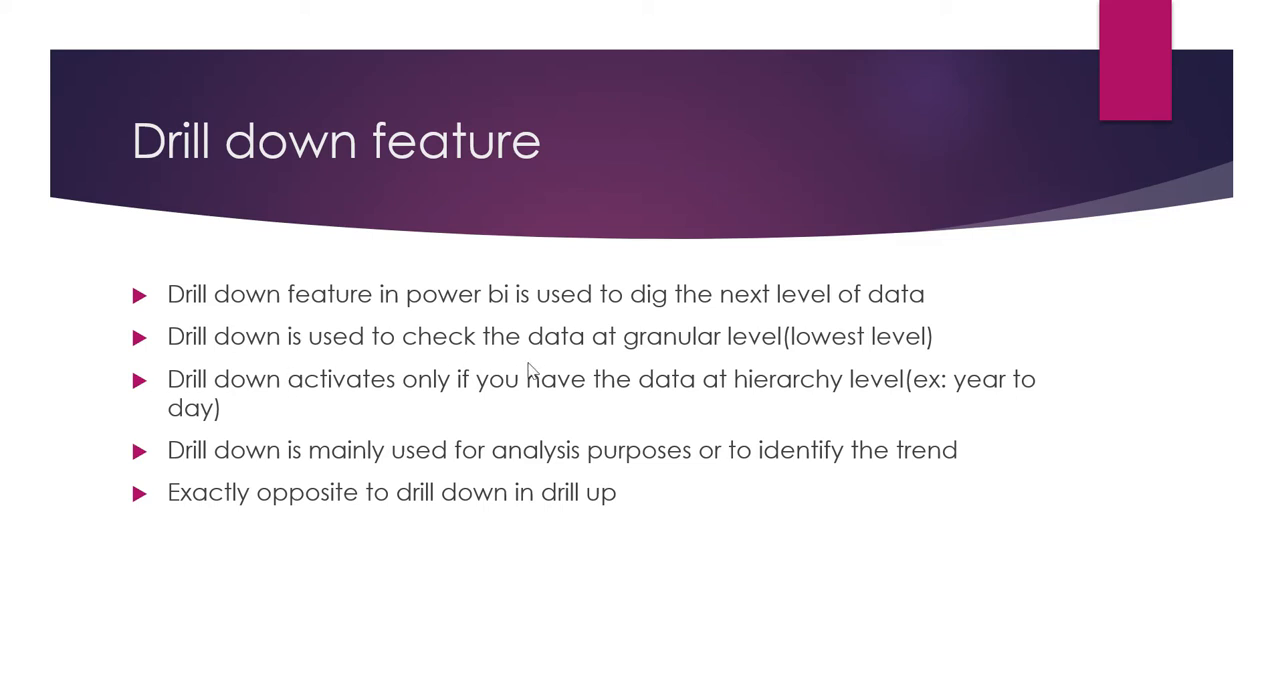
pyautogui.moveTo(531, 371)
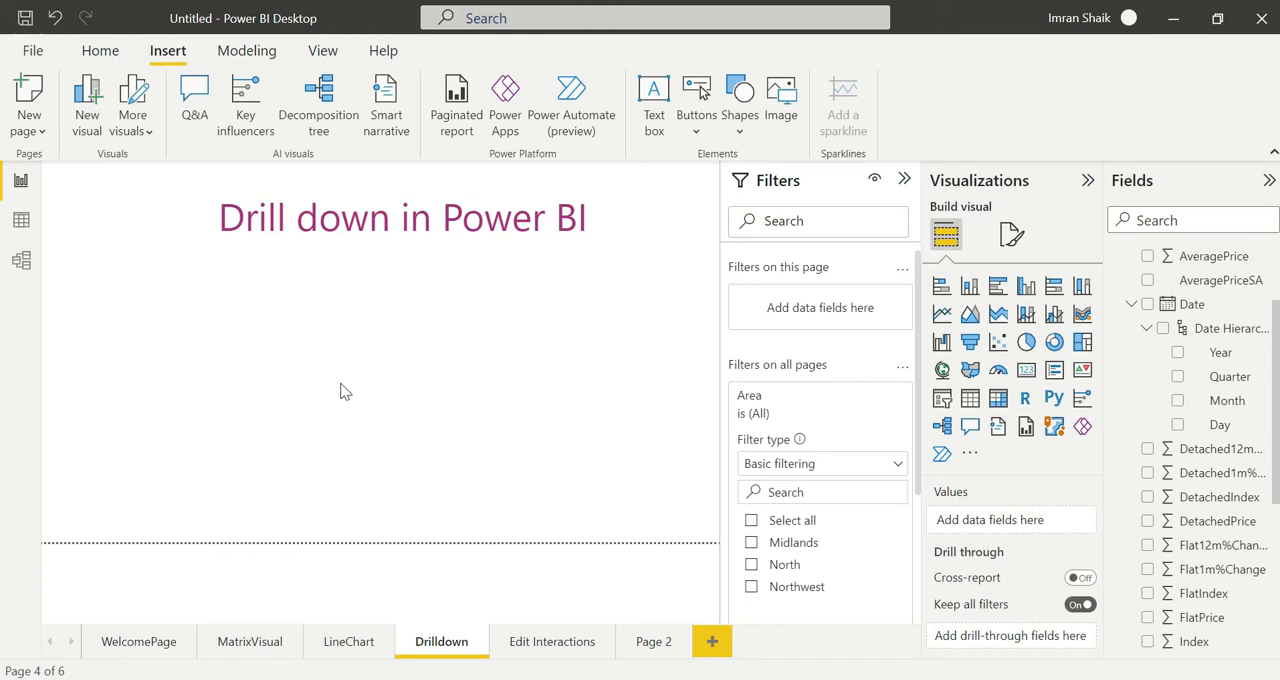
pyautogui.moveTo(969, 287)
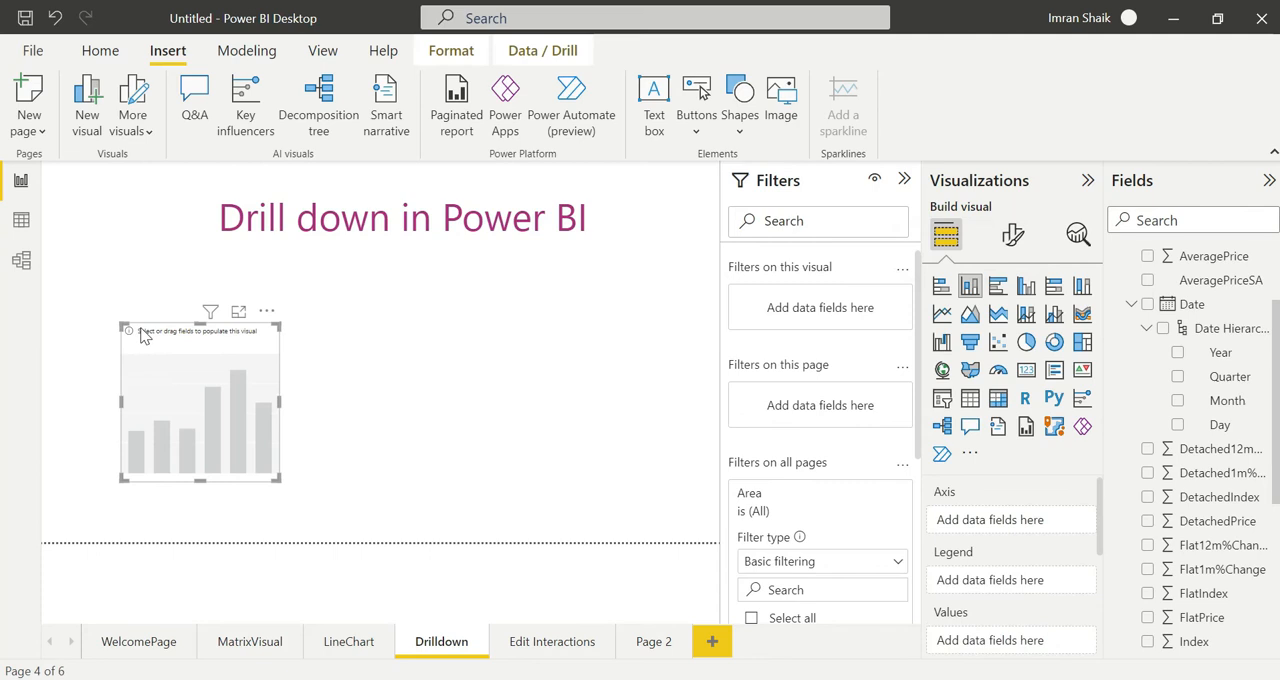
pyautogui.moveTo(420, 436)
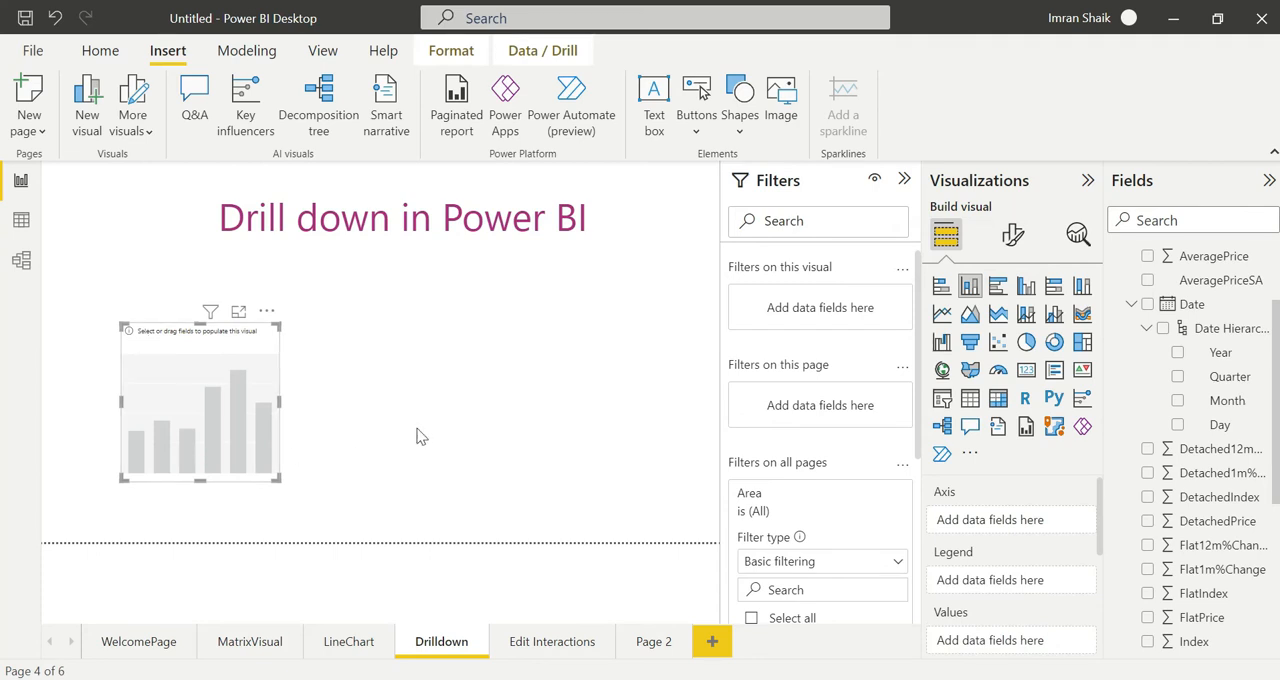
pyautogui.moveTo(203, 403)
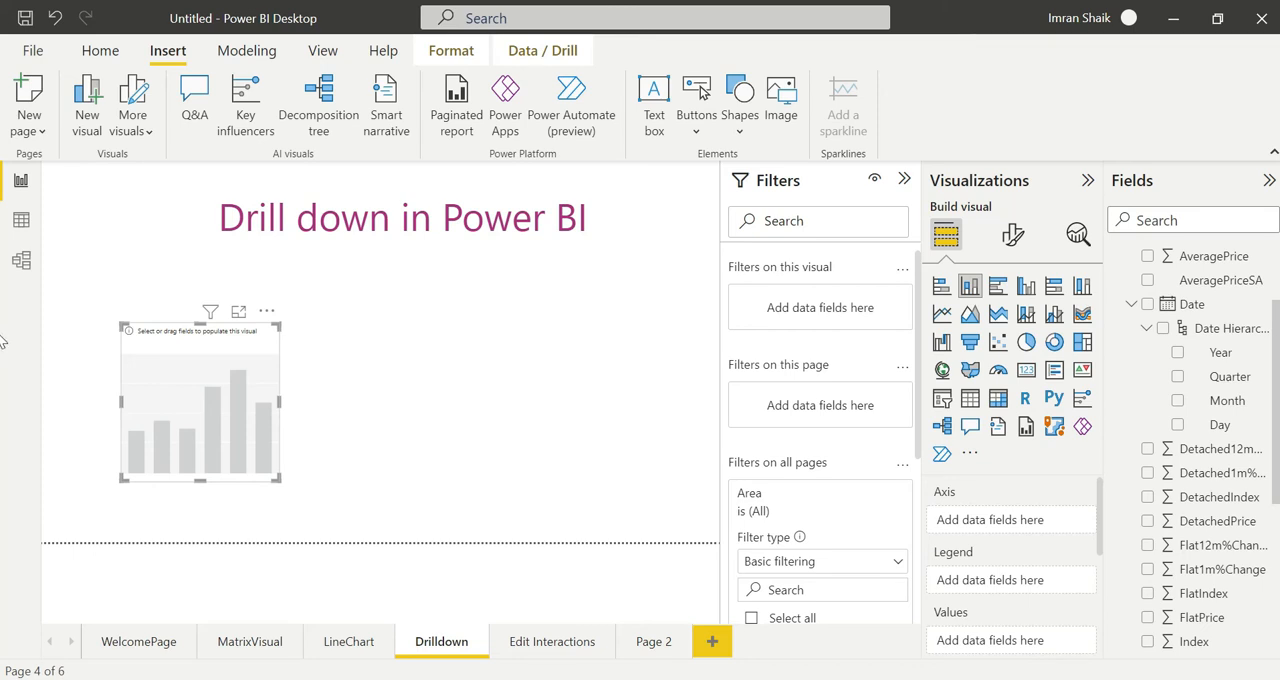
# Add SalesVolume and the full Date hierarchy to the column chart, then widen it
pyautogui.scroll(-3)
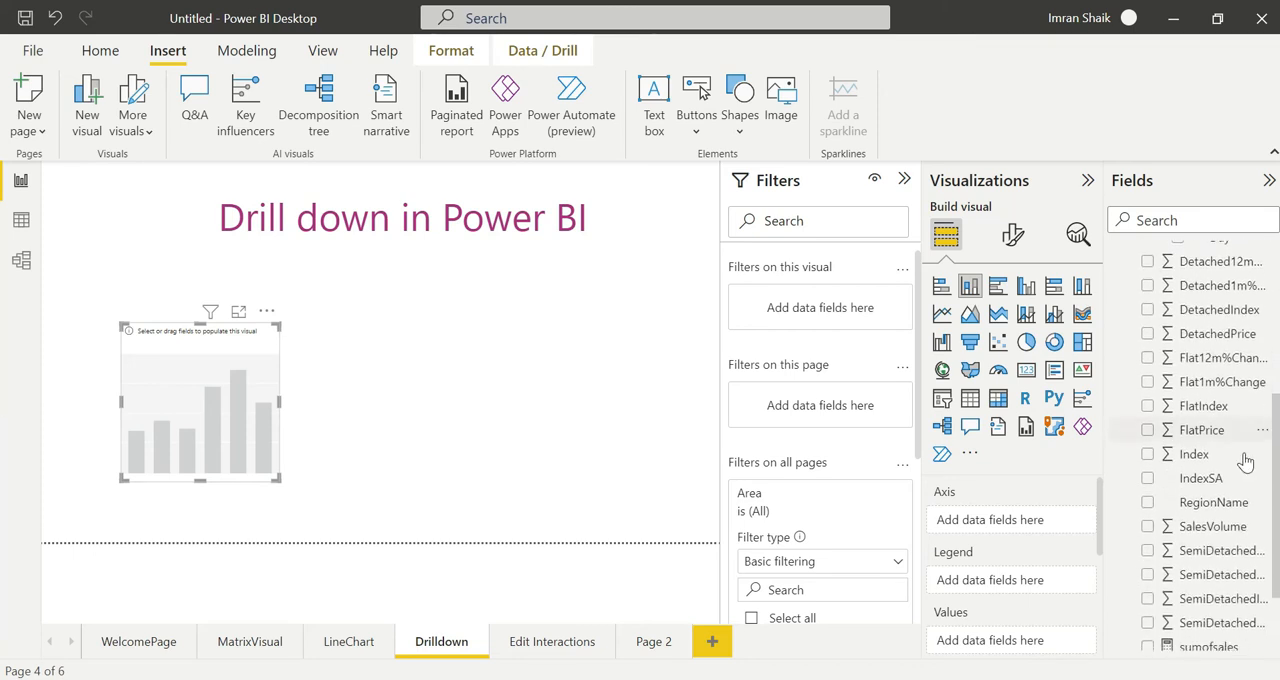
pyautogui.click(1147, 526)
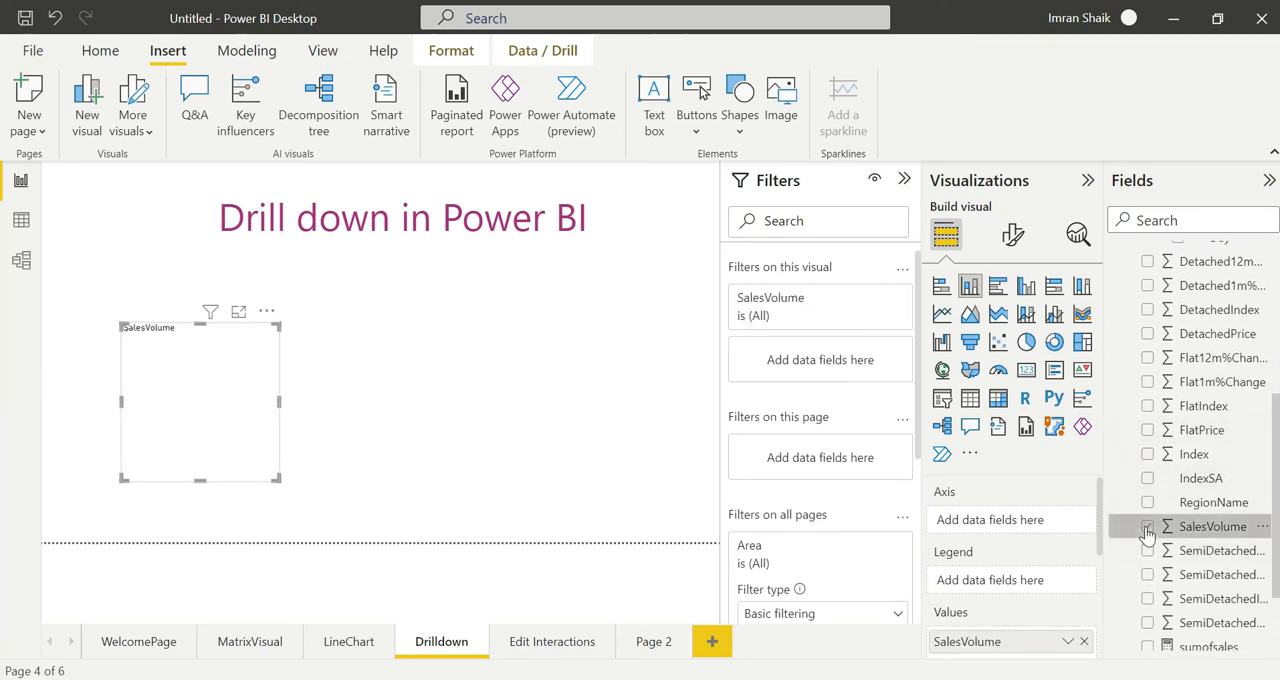
pyautogui.click(1147, 526)
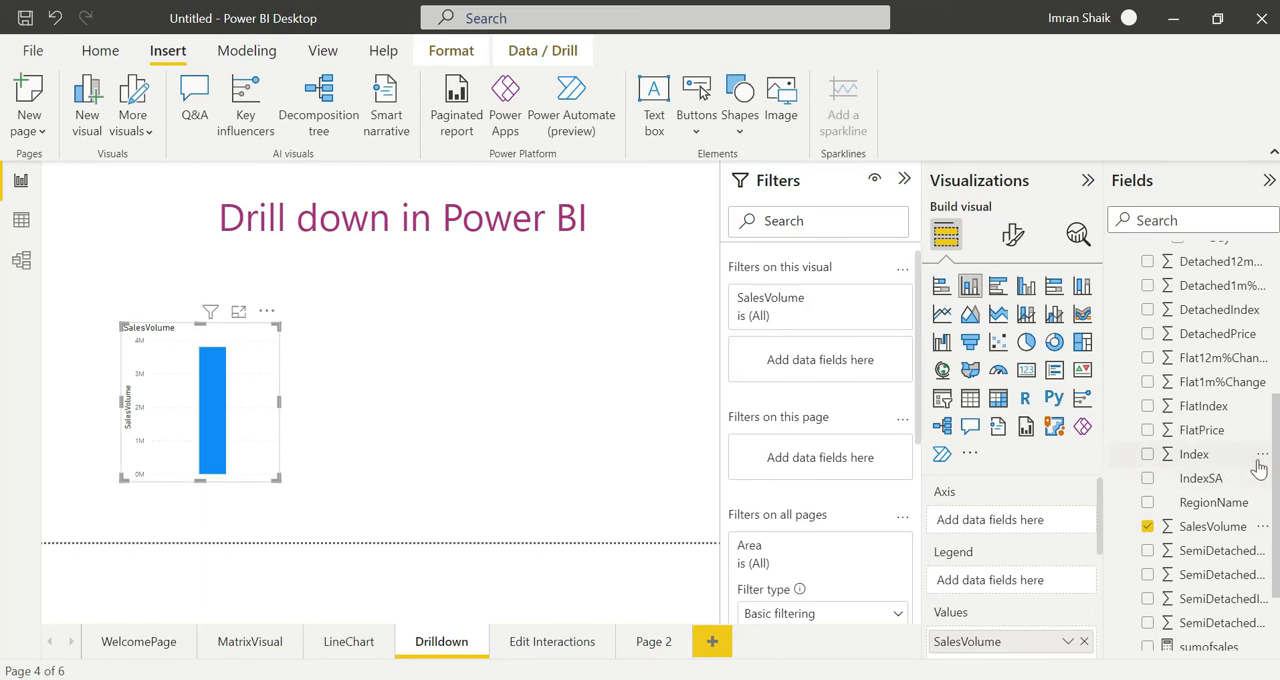
pyautogui.scroll(3)
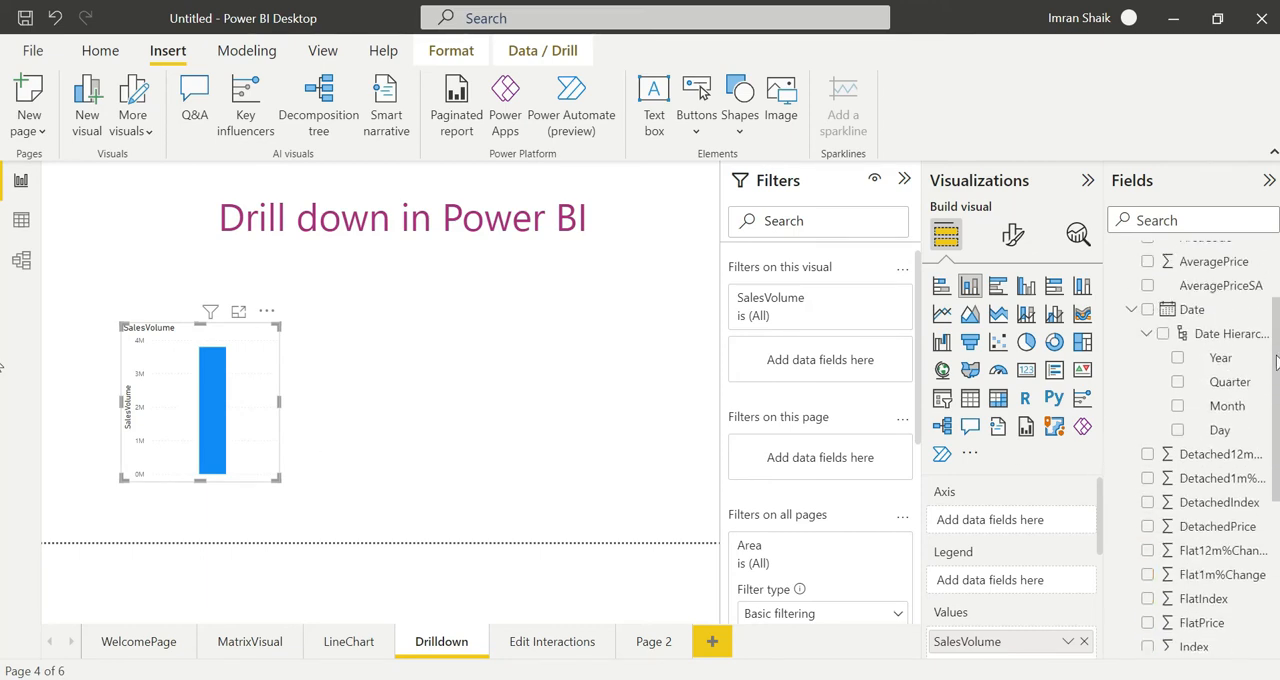
pyautogui.scroll(3)
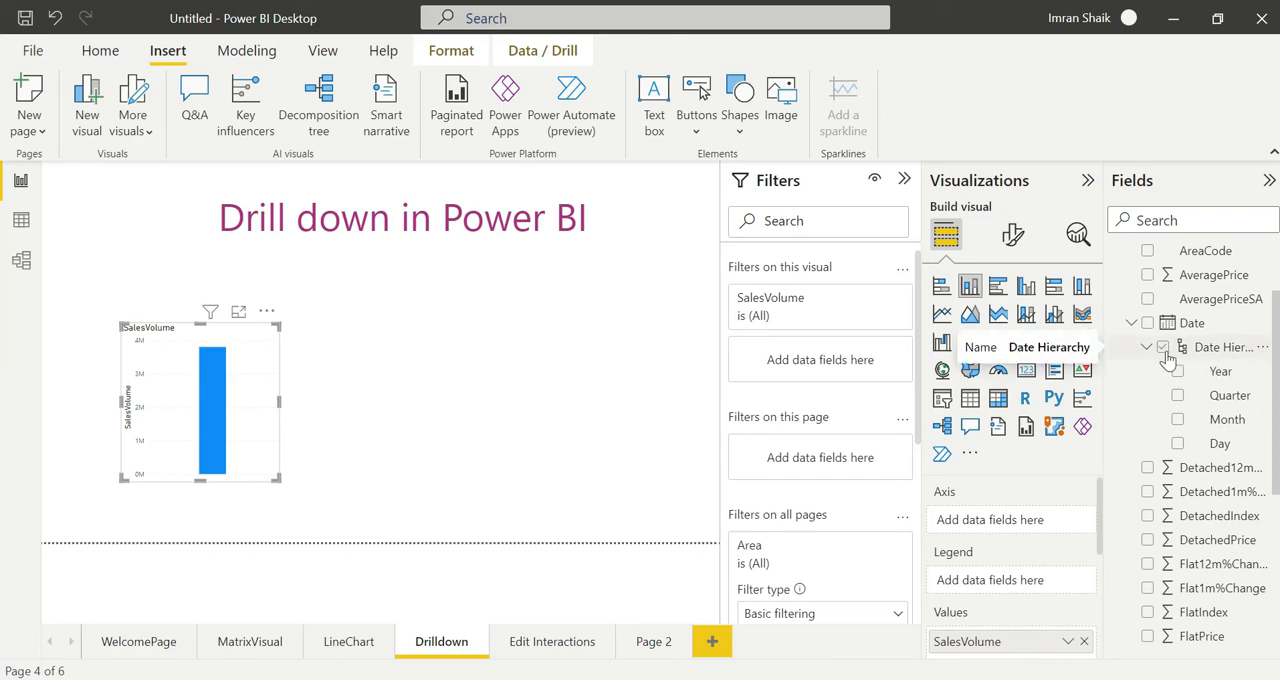
pyautogui.click(1147, 347)
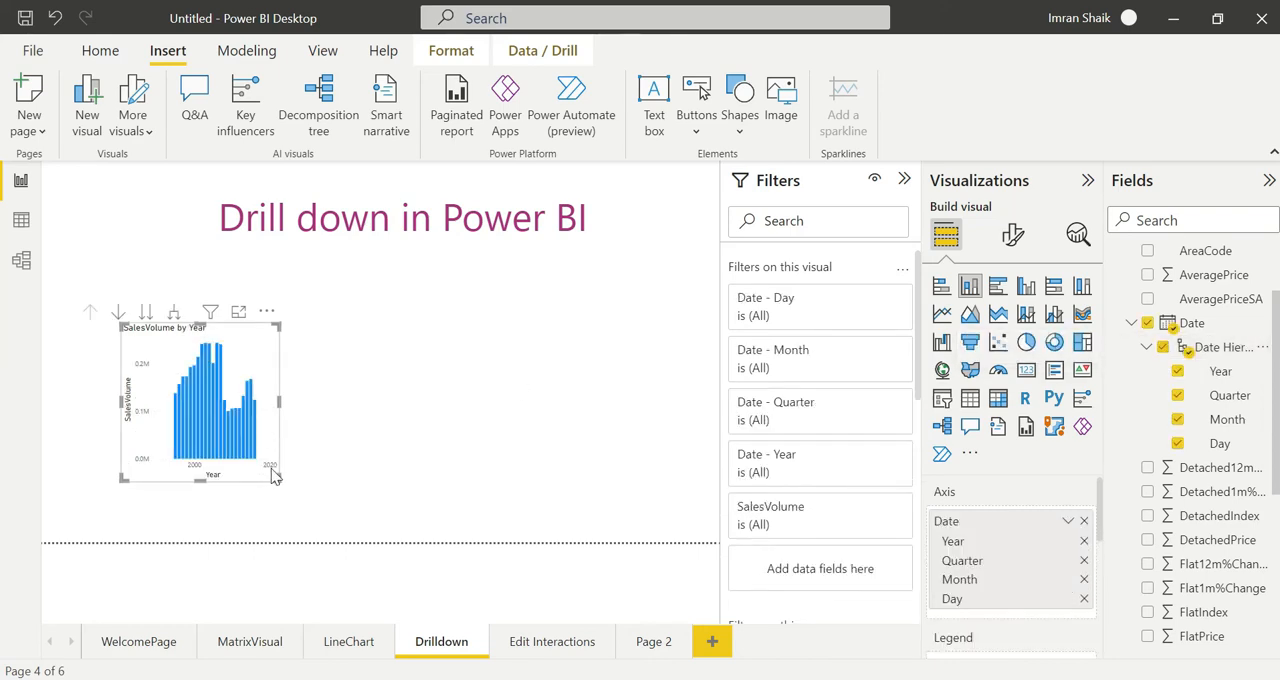
pyautogui.moveTo(280, 479); pyautogui.dragTo(503, 507)
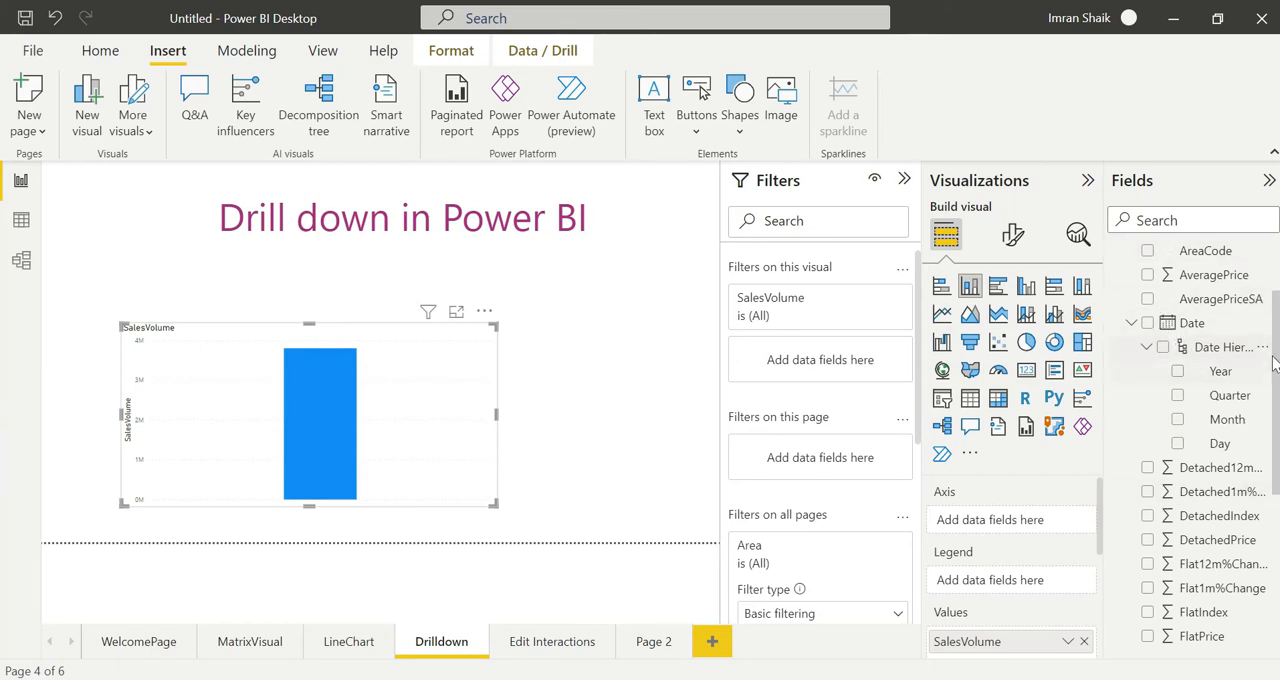
pyautogui.scroll(3)
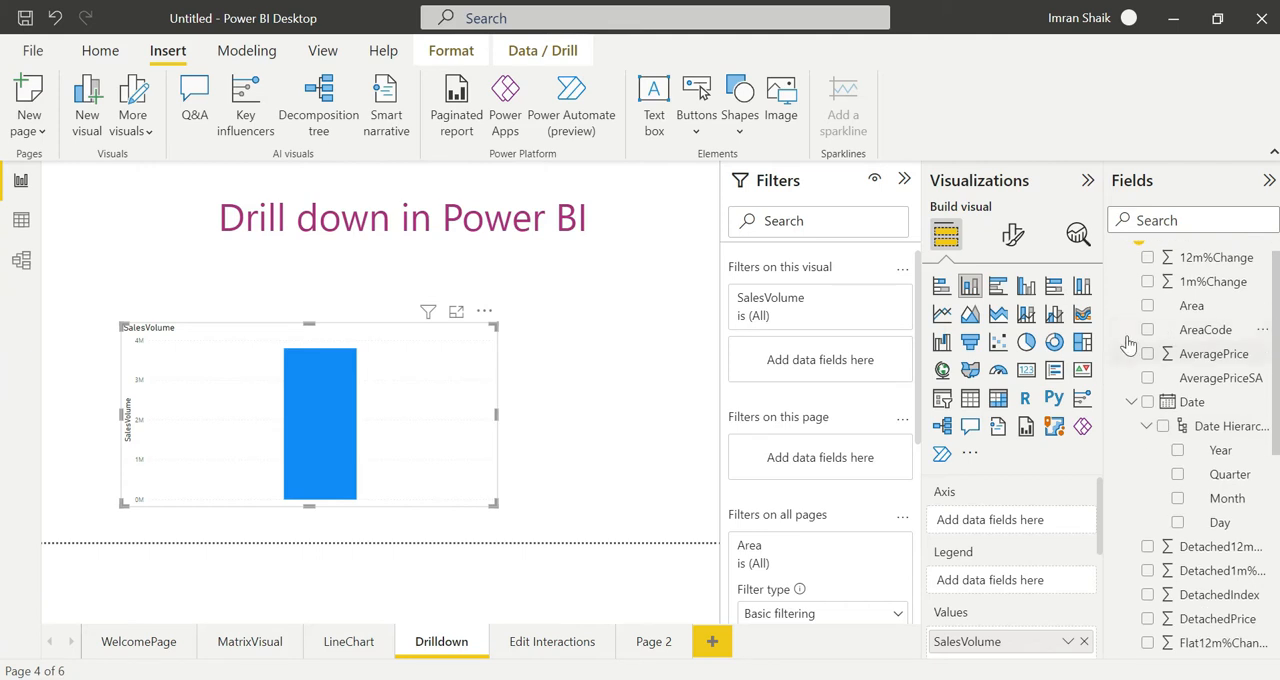
pyautogui.click(1148, 305)
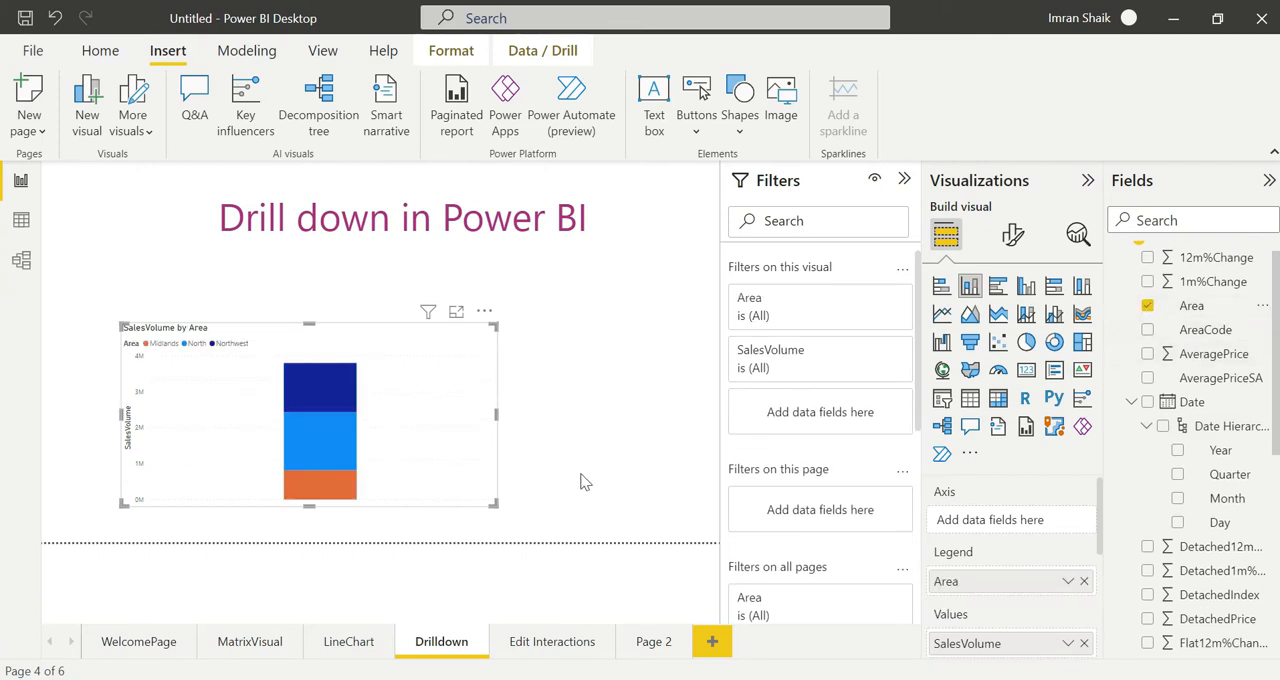
pyautogui.moveTo(1023, 643)
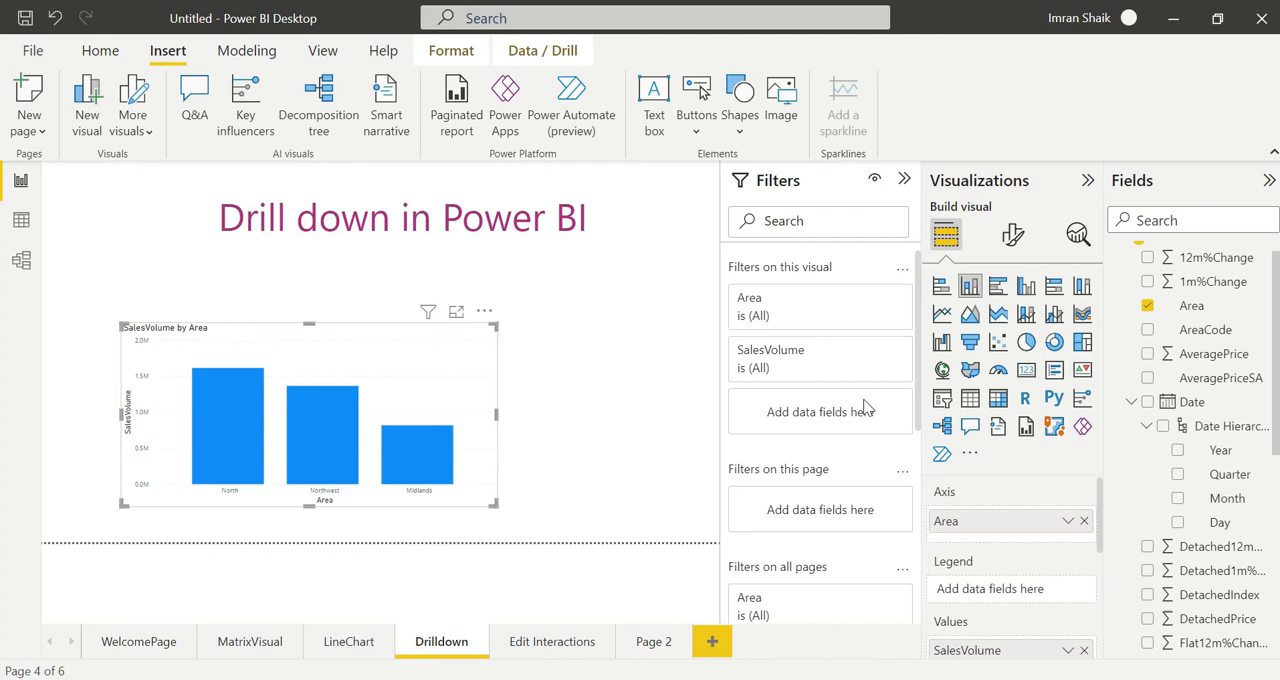
pyautogui.moveTo(336, 334)
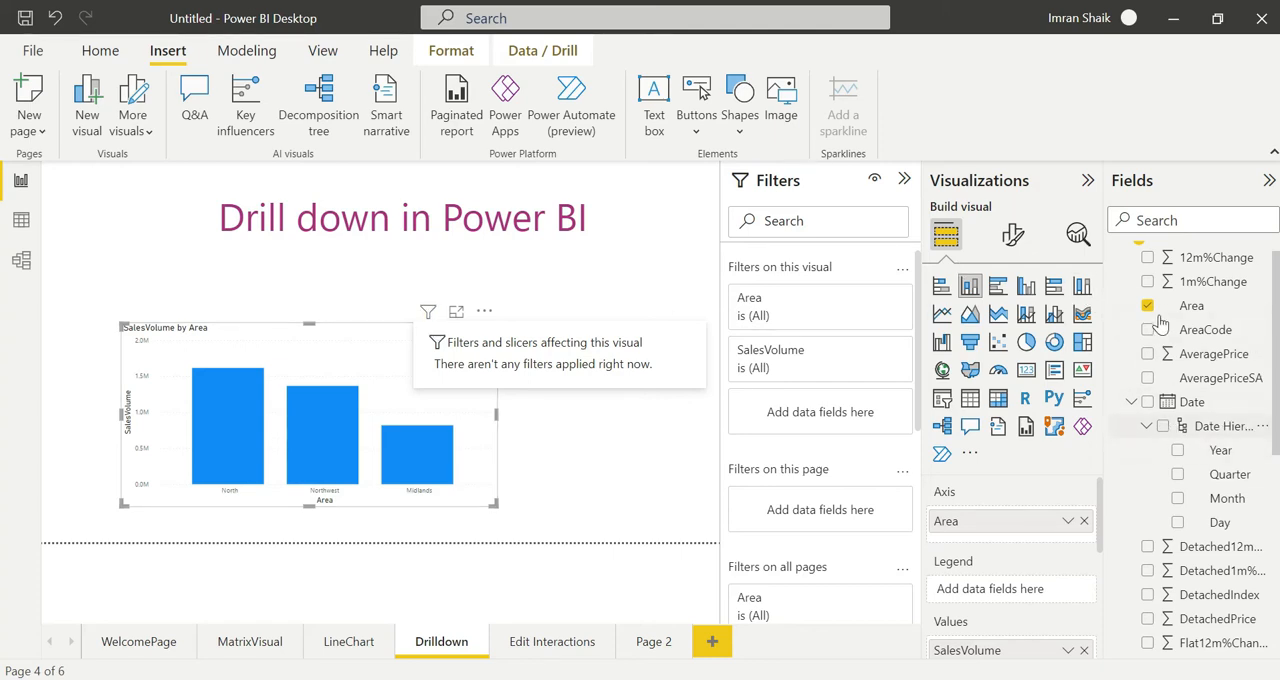
pyautogui.click(1148, 305)
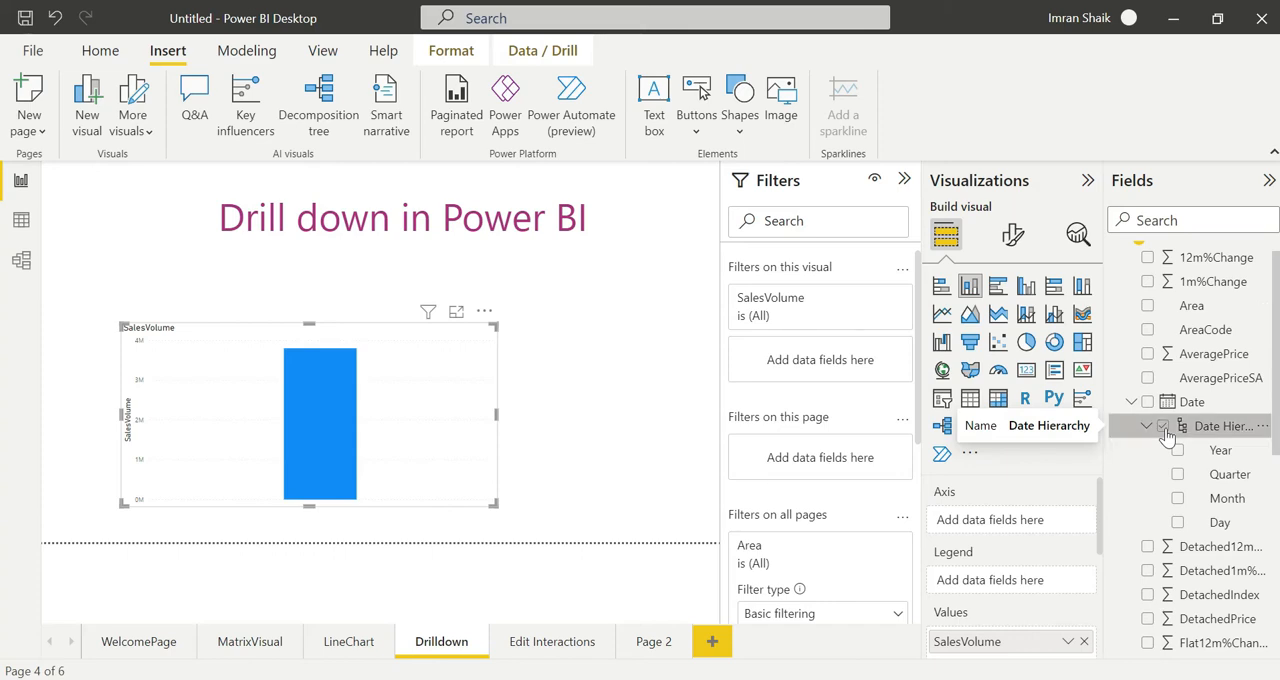
# Put the full Date hierarchy on the chart's axis to show SalesVolume by year
pyautogui.click(1148, 425)
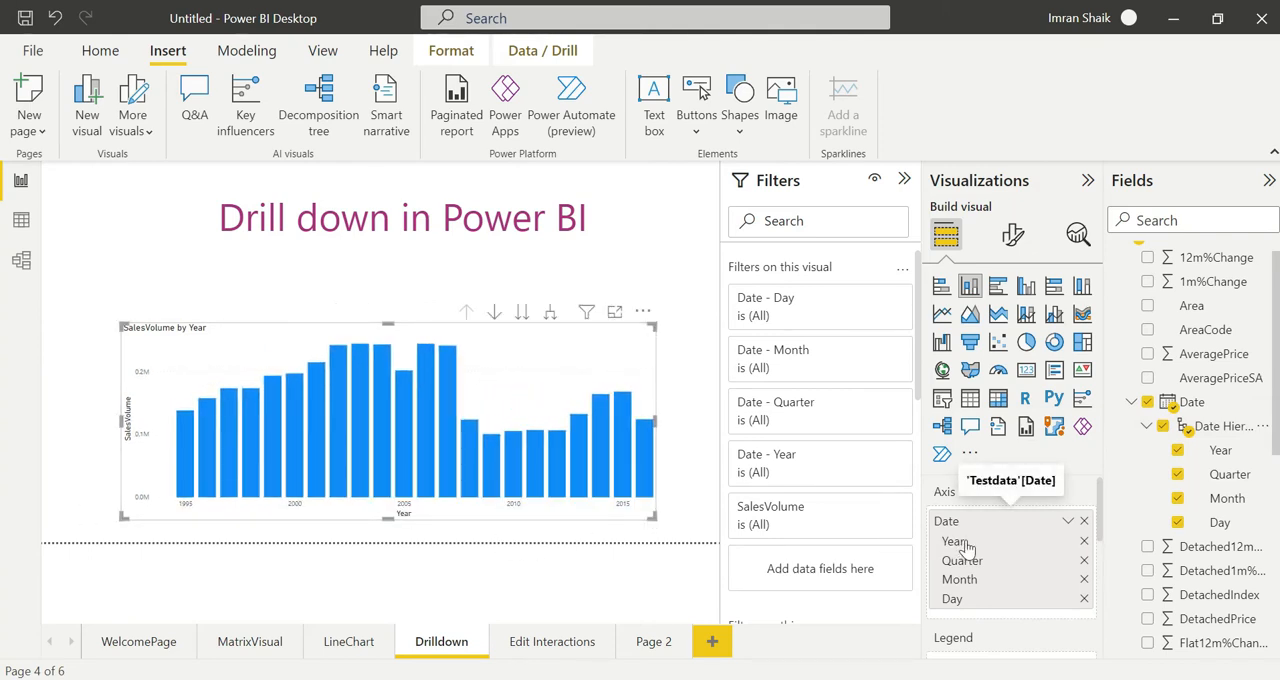
pyautogui.moveTo(650, 480)
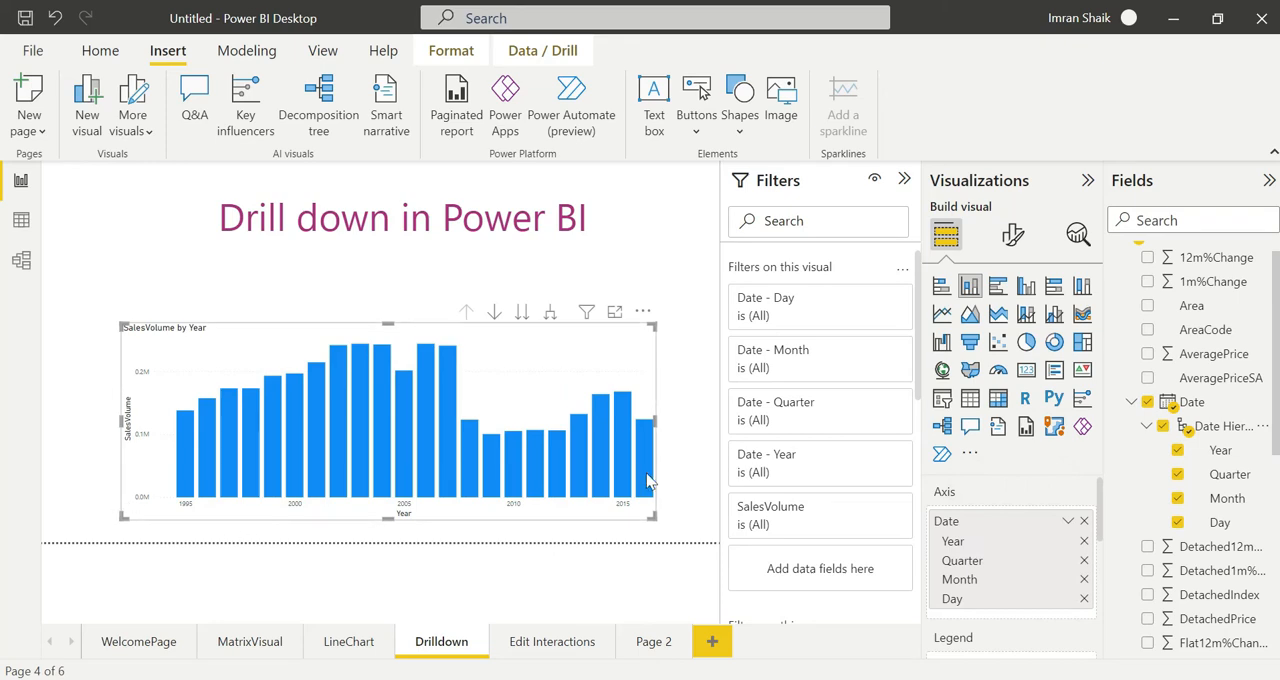
pyautogui.moveTo(188, 458)
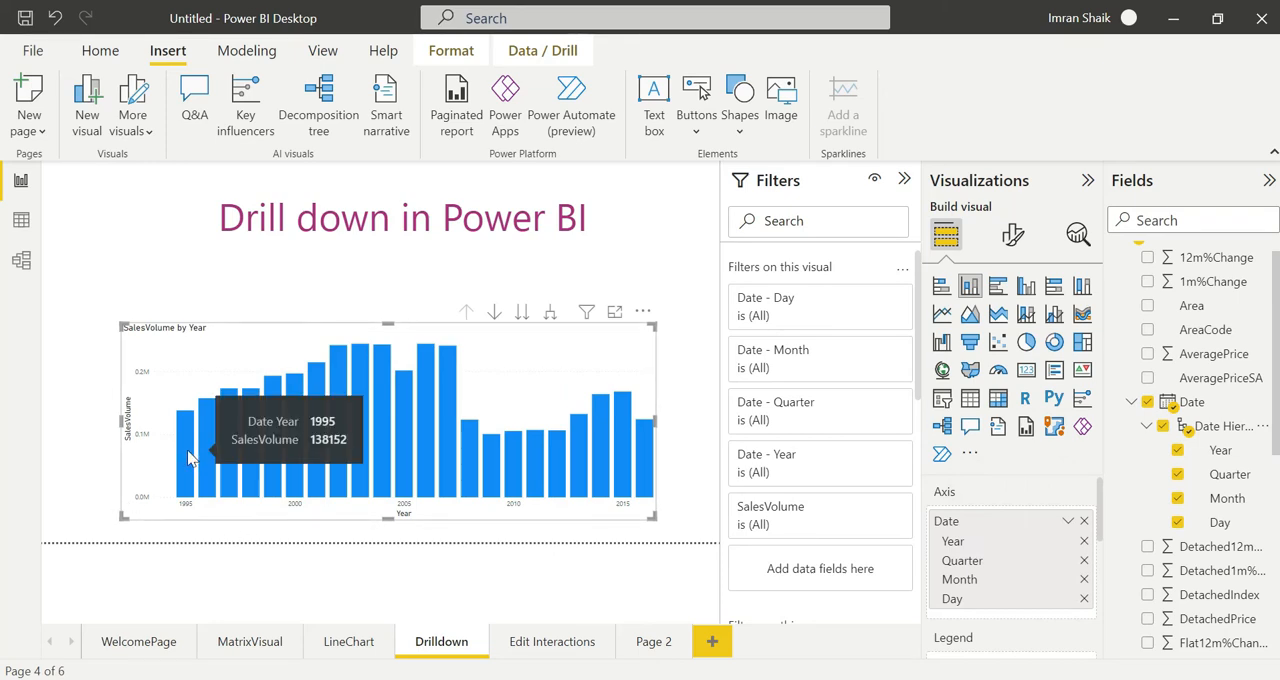
pyautogui.moveTo(220, 460)
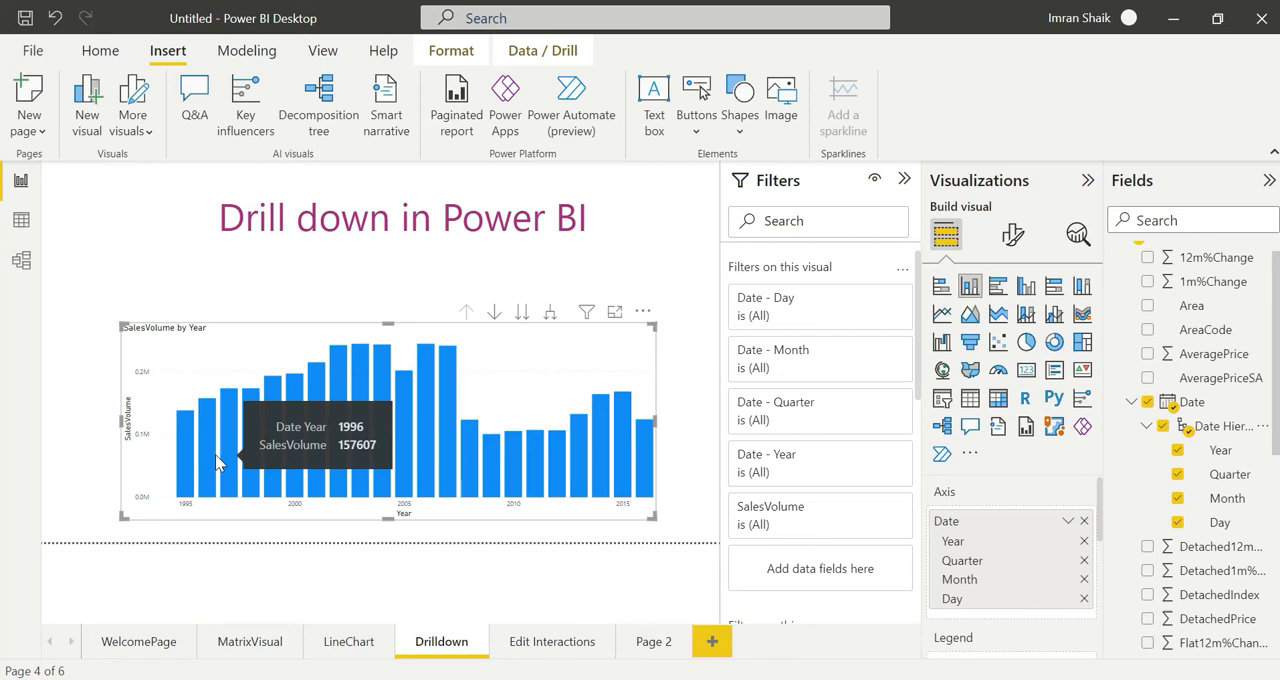
pyautogui.moveTo(395, 360)
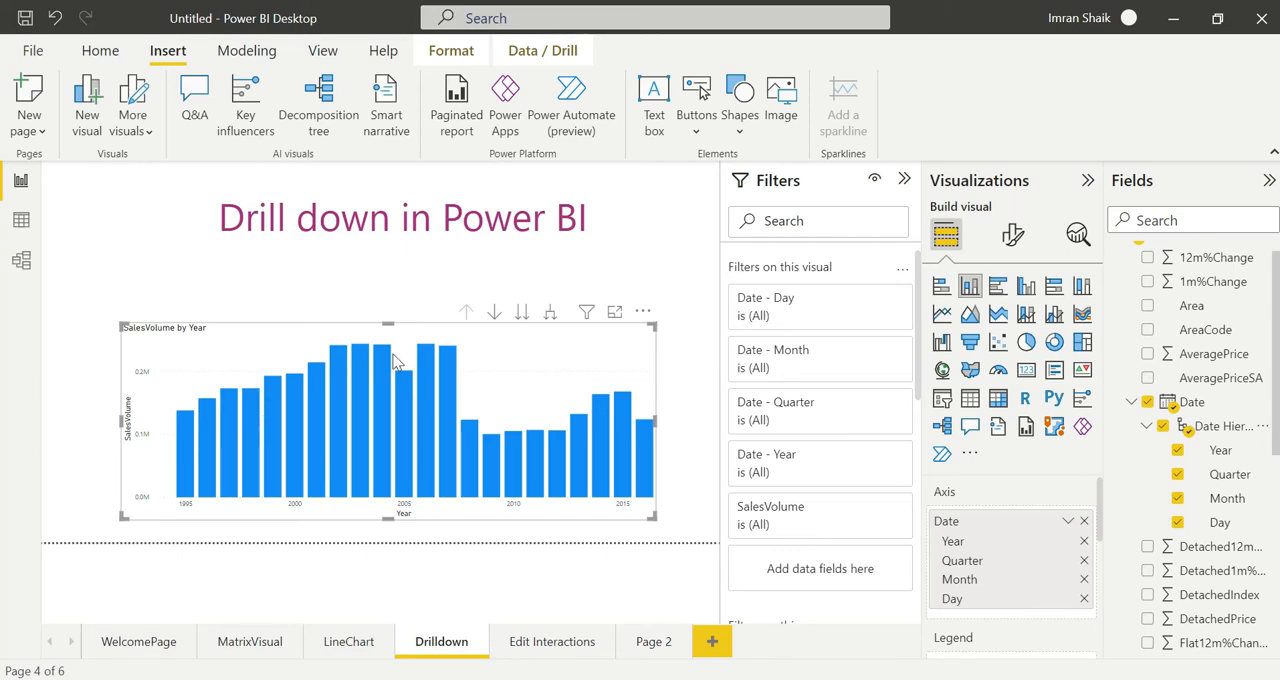
pyautogui.moveTo(640, 508)
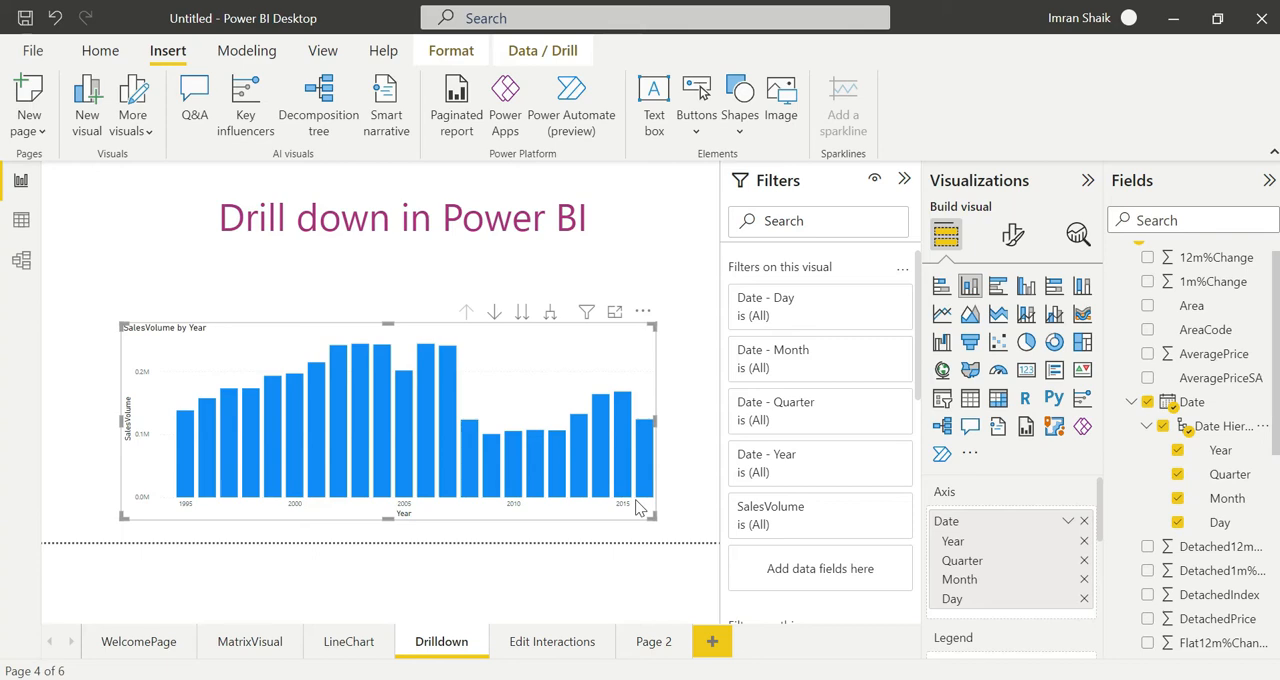
pyautogui.moveTo(494, 313)
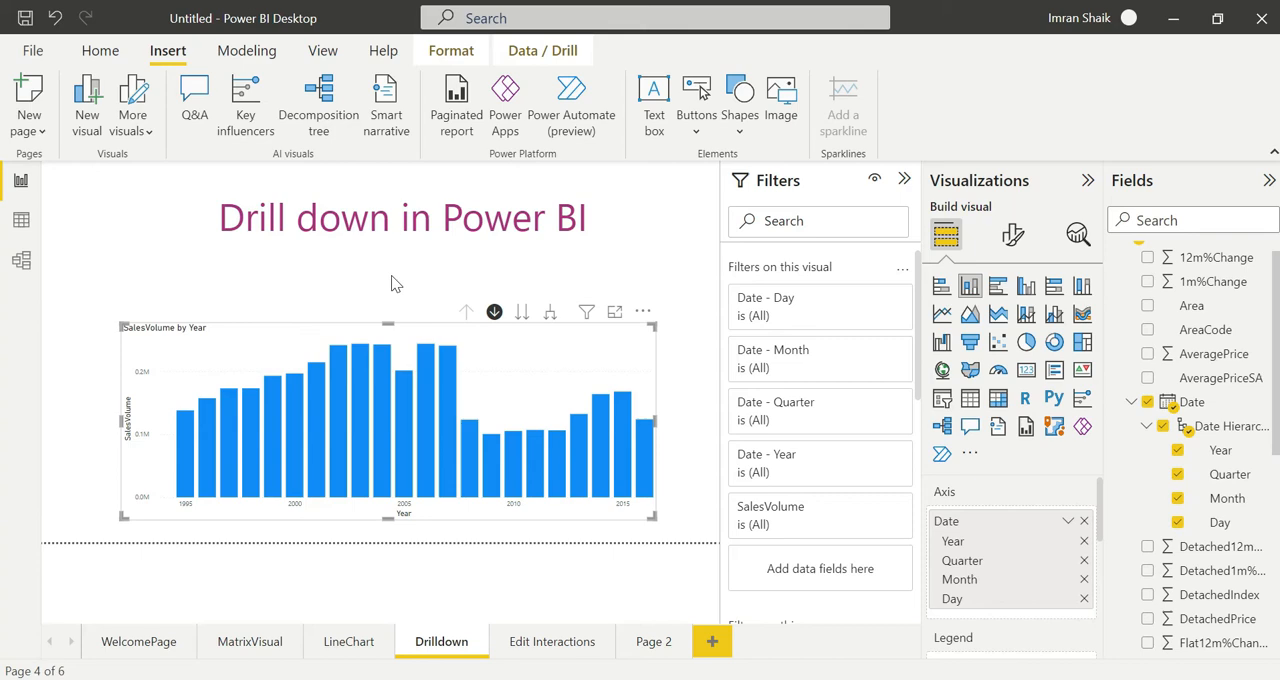
pyautogui.moveTo(188, 443)
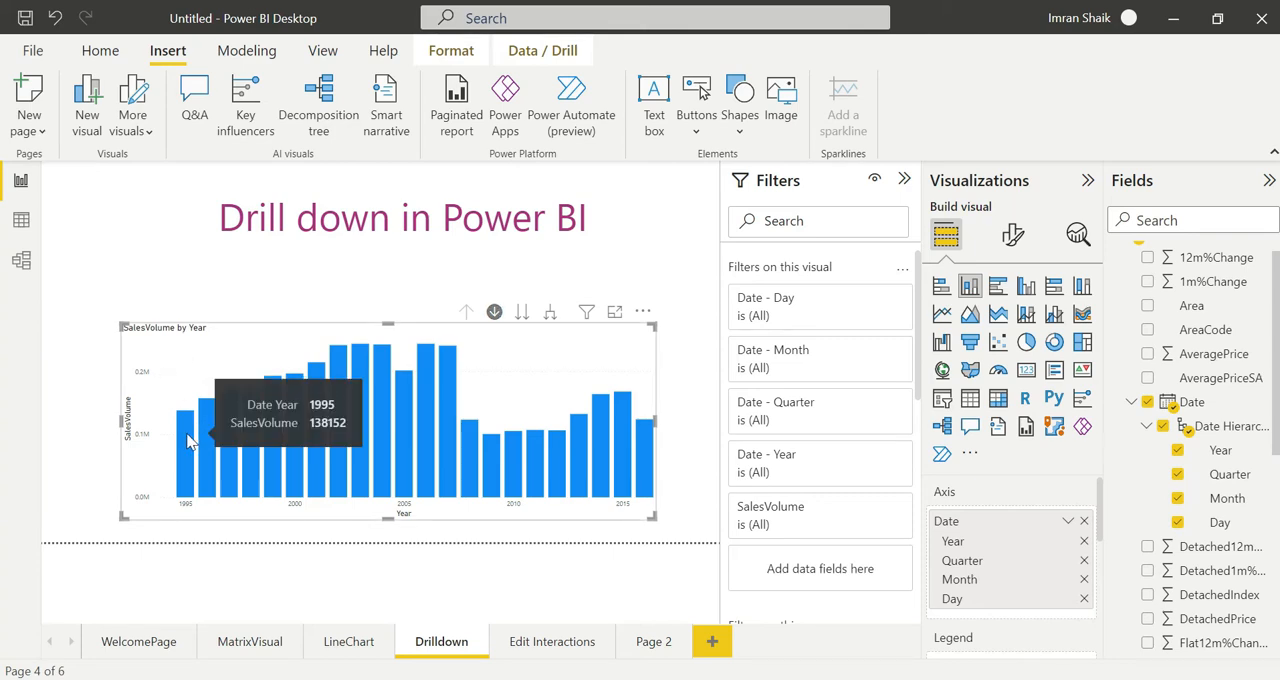
pyautogui.click(184, 430)
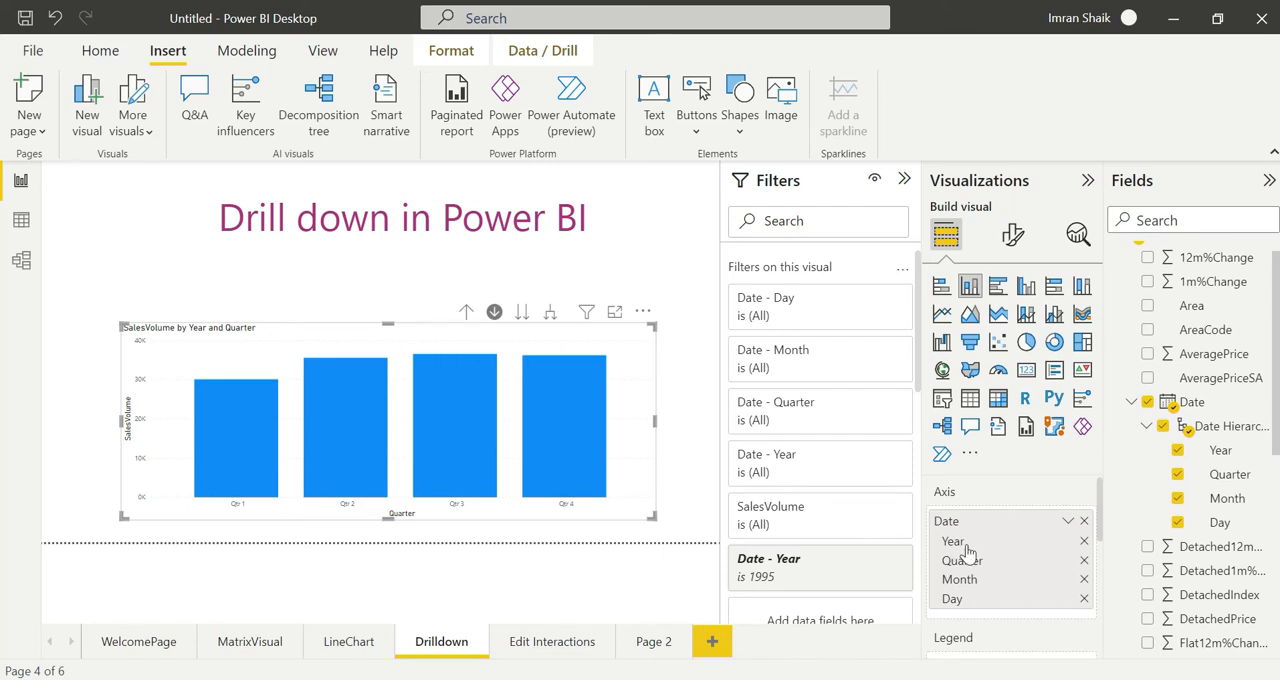
pyautogui.moveTo(220, 445)
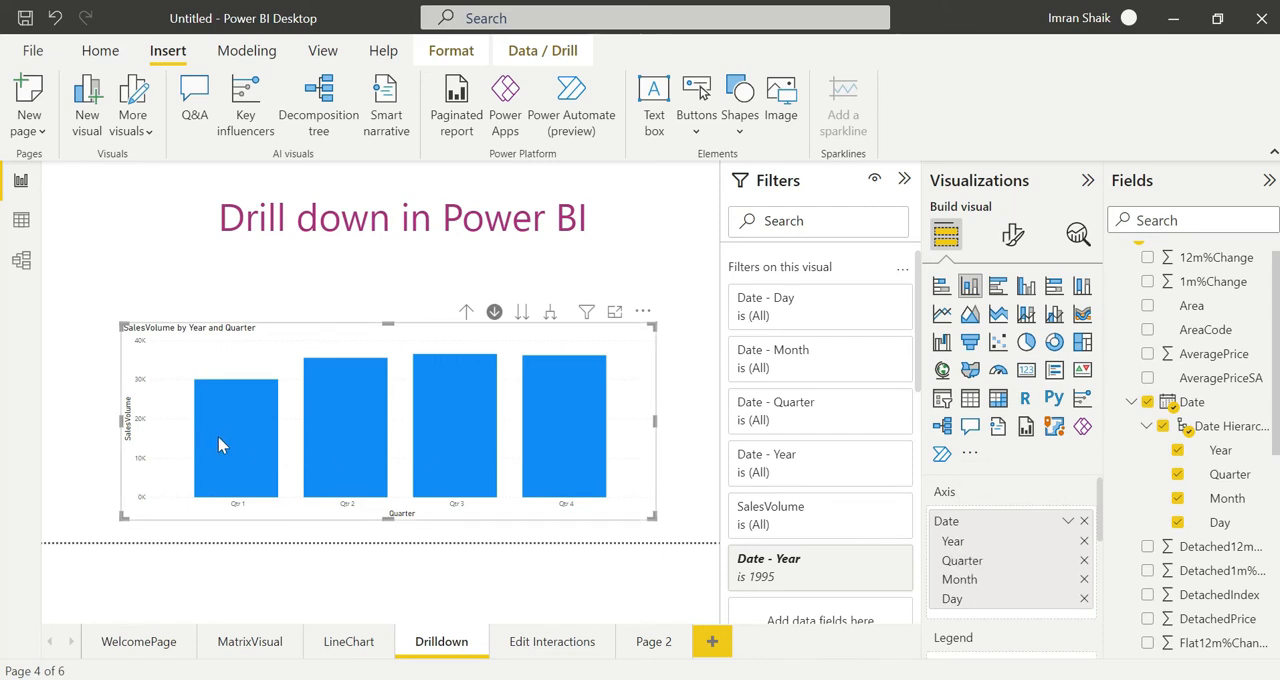
pyautogui.moveTo(237, 440)
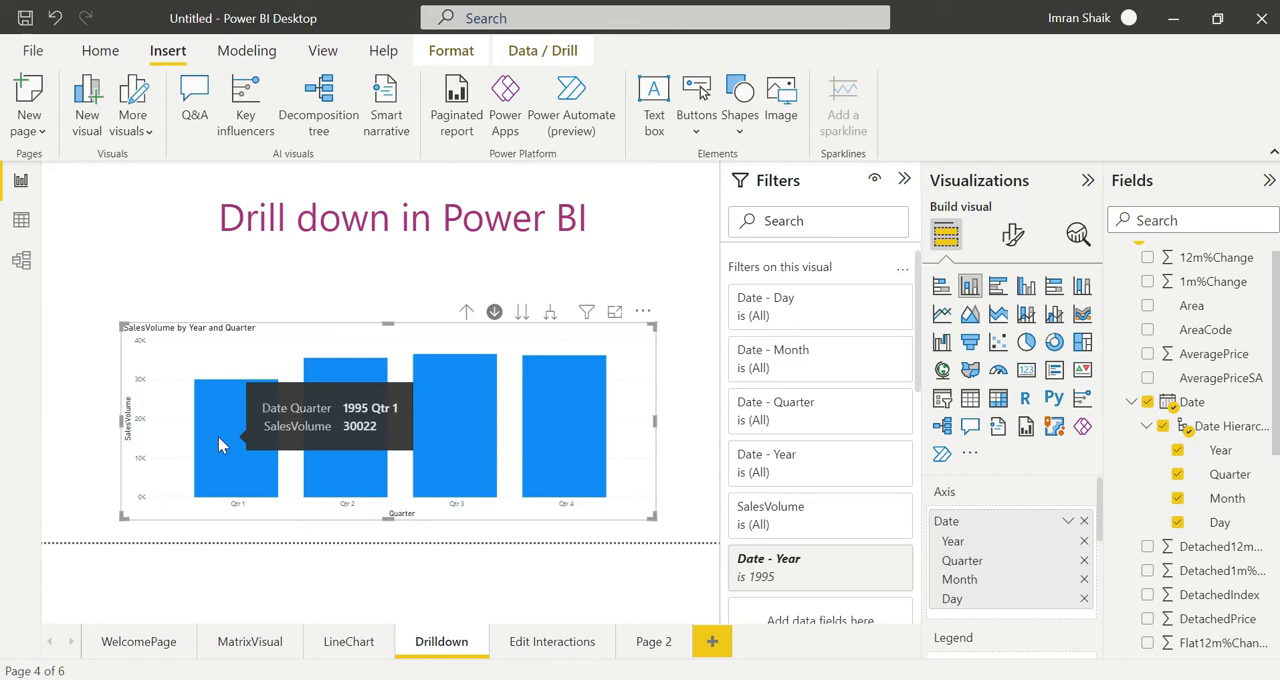
pyautogui.moveTo(332, 468)
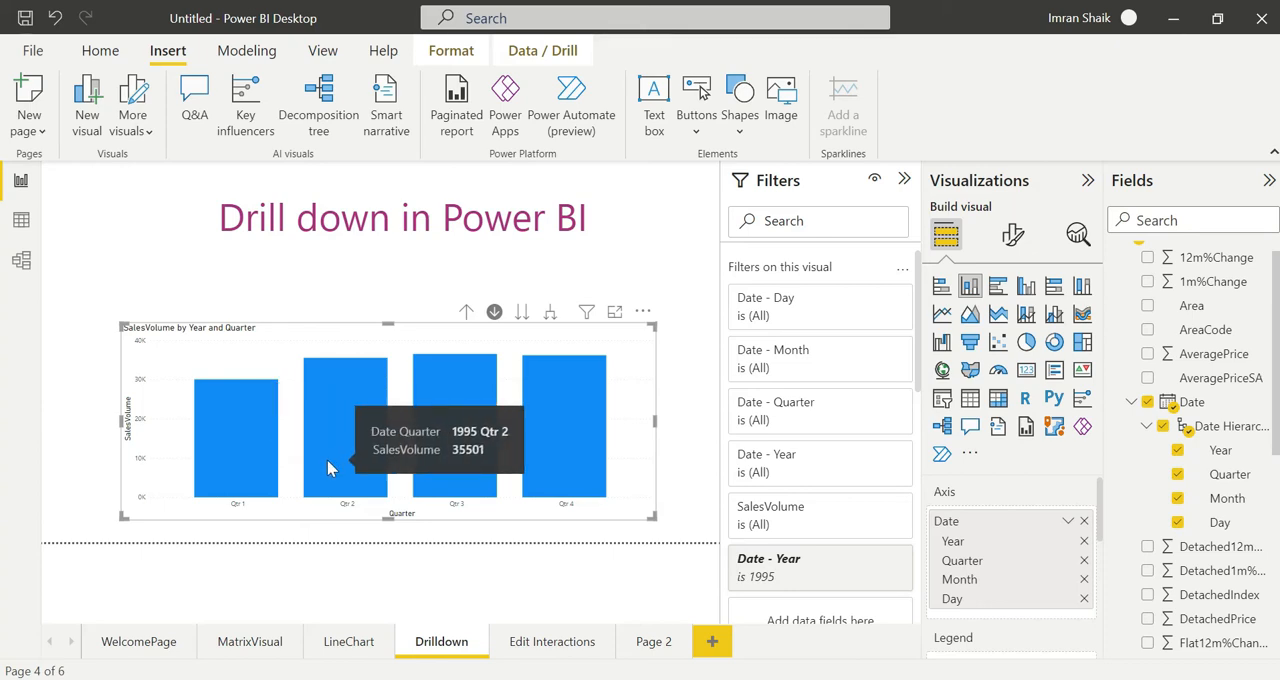
pyautogui.moveTo(500, 433)
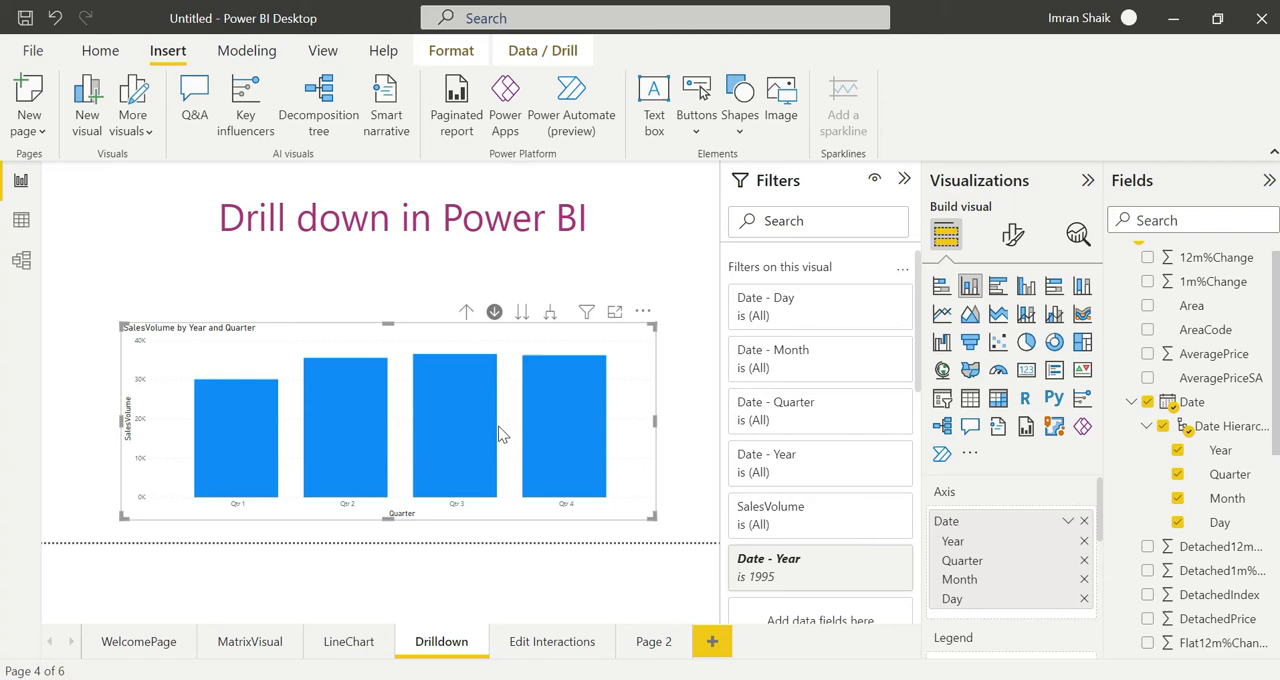
pyautogui.moveTo(563, 430)
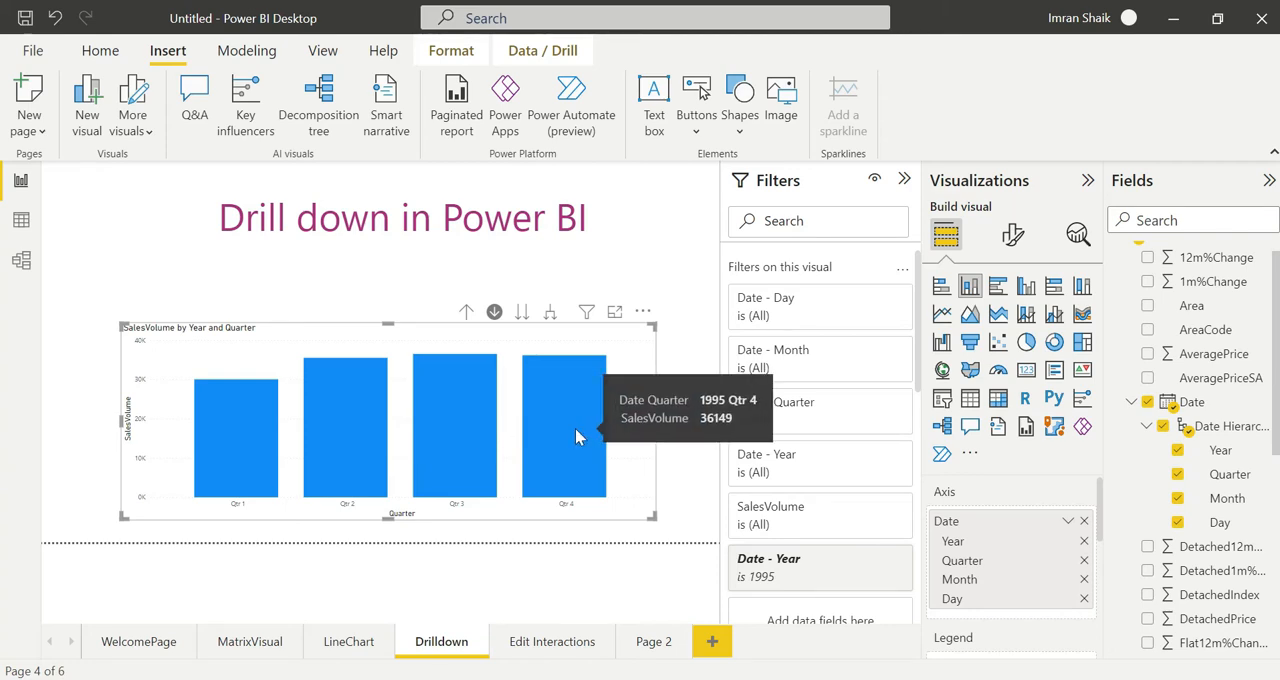
pyautogui.moveTo(435, 427)
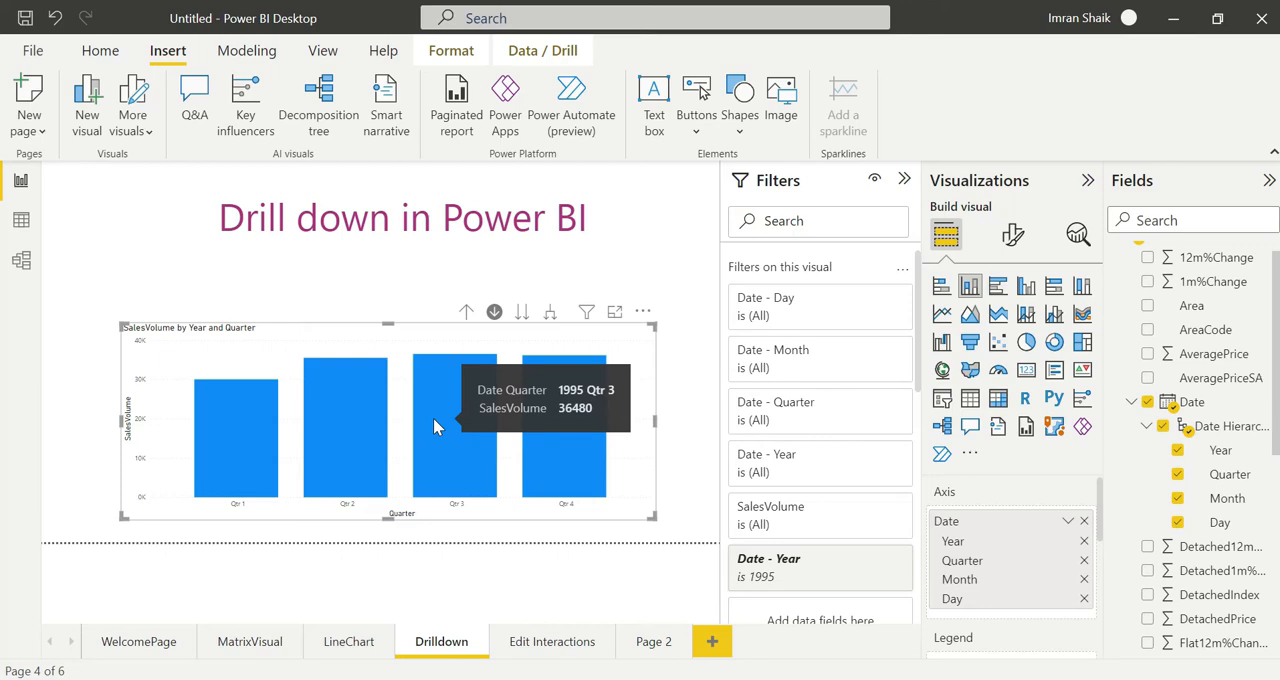
pyautogui.click(454, 430)
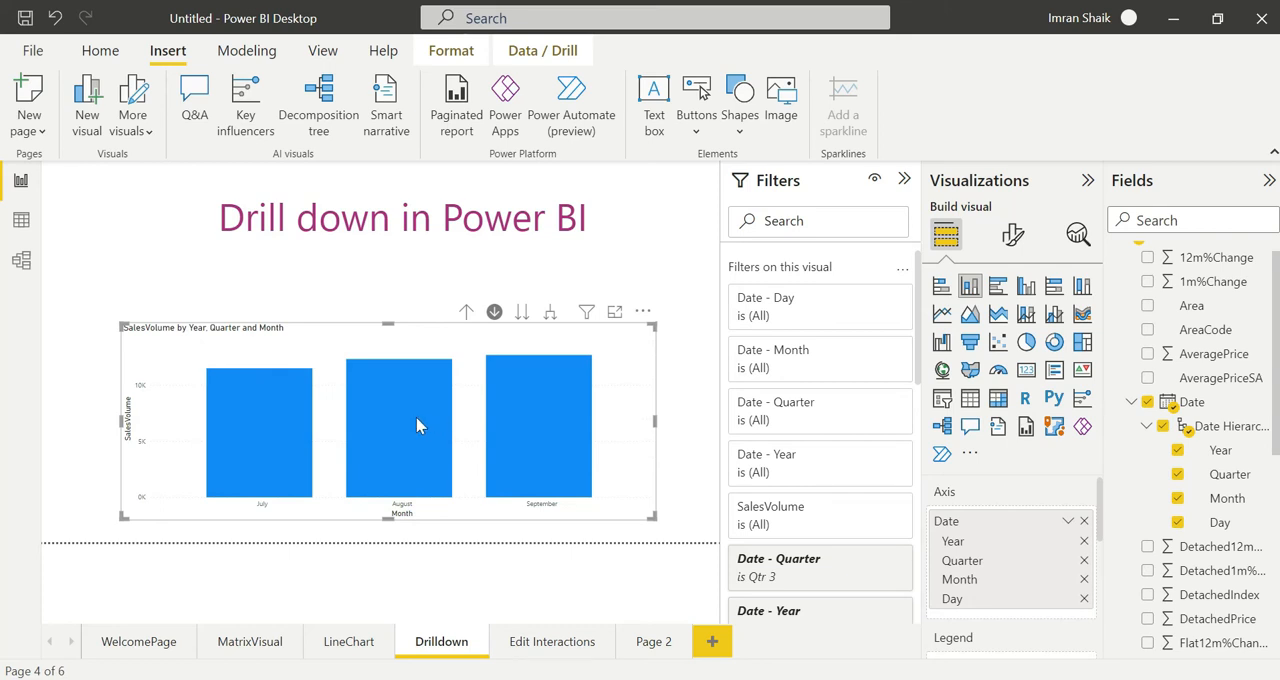
pyautogui.moveTo(263, 458)
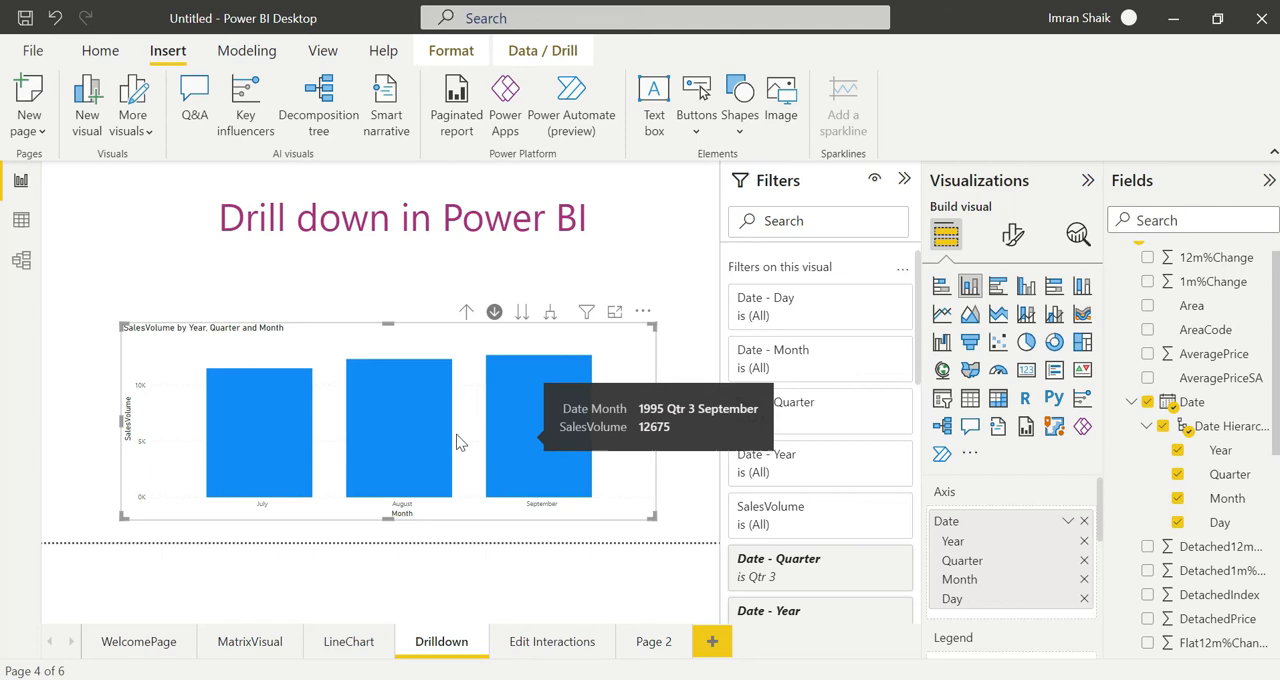
pyautogui.moveTo(418, 457)
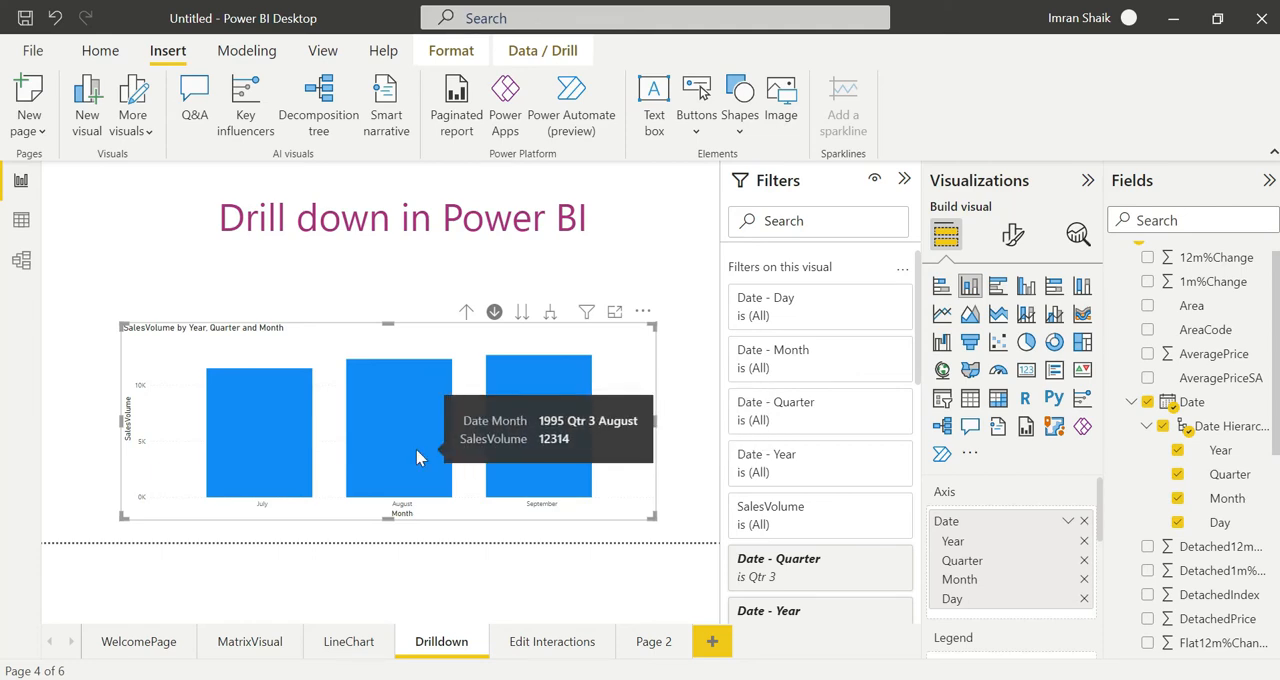
pyautogui.moveTo(518, 461)
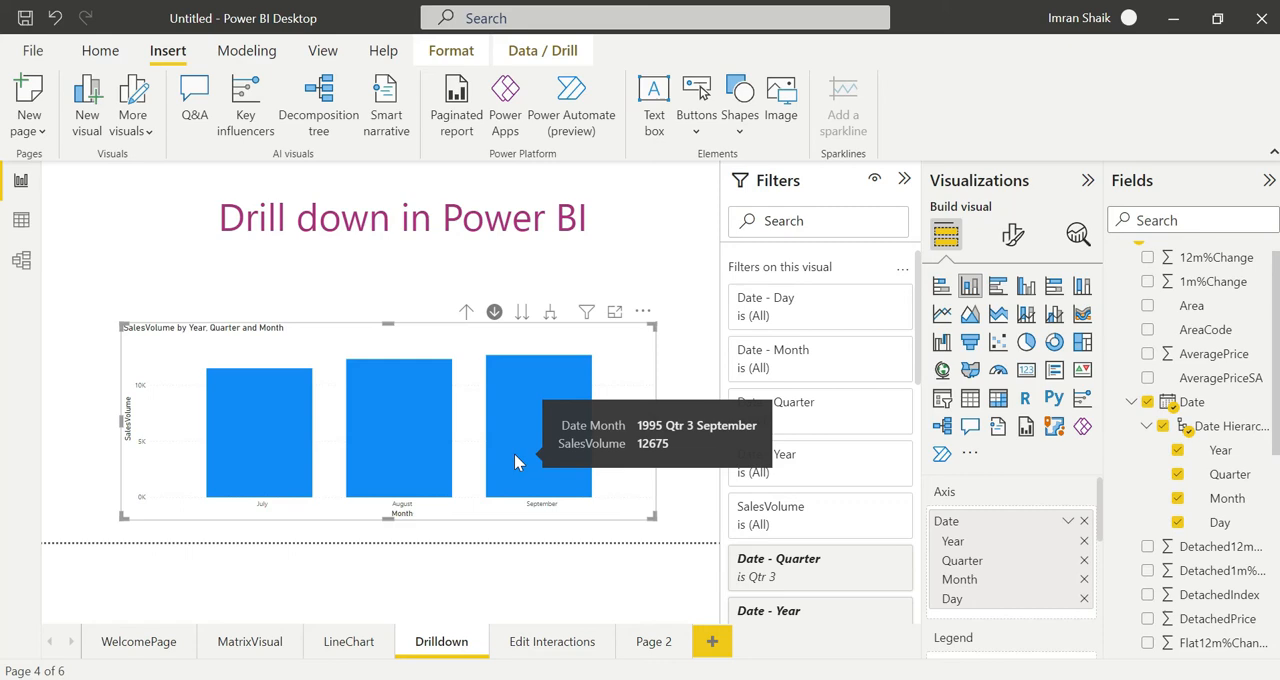
pyautogui.moveTo(464, 340)
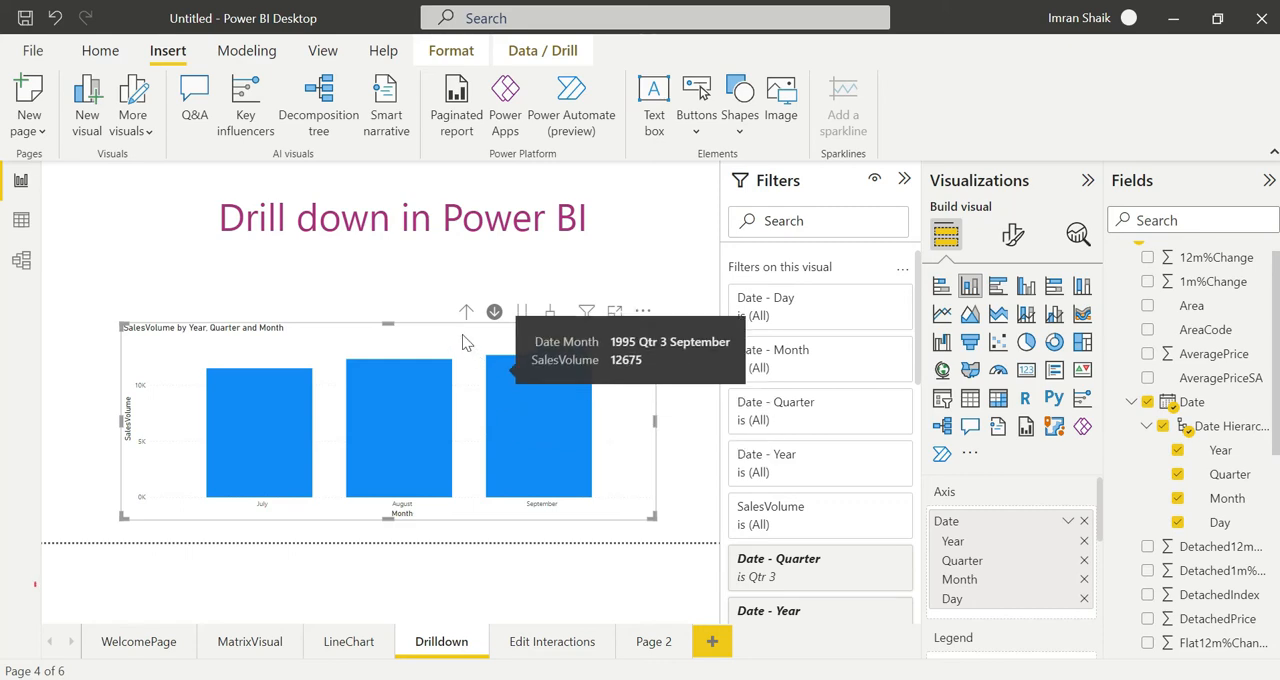
pyautogui.moveTo(465, 314)
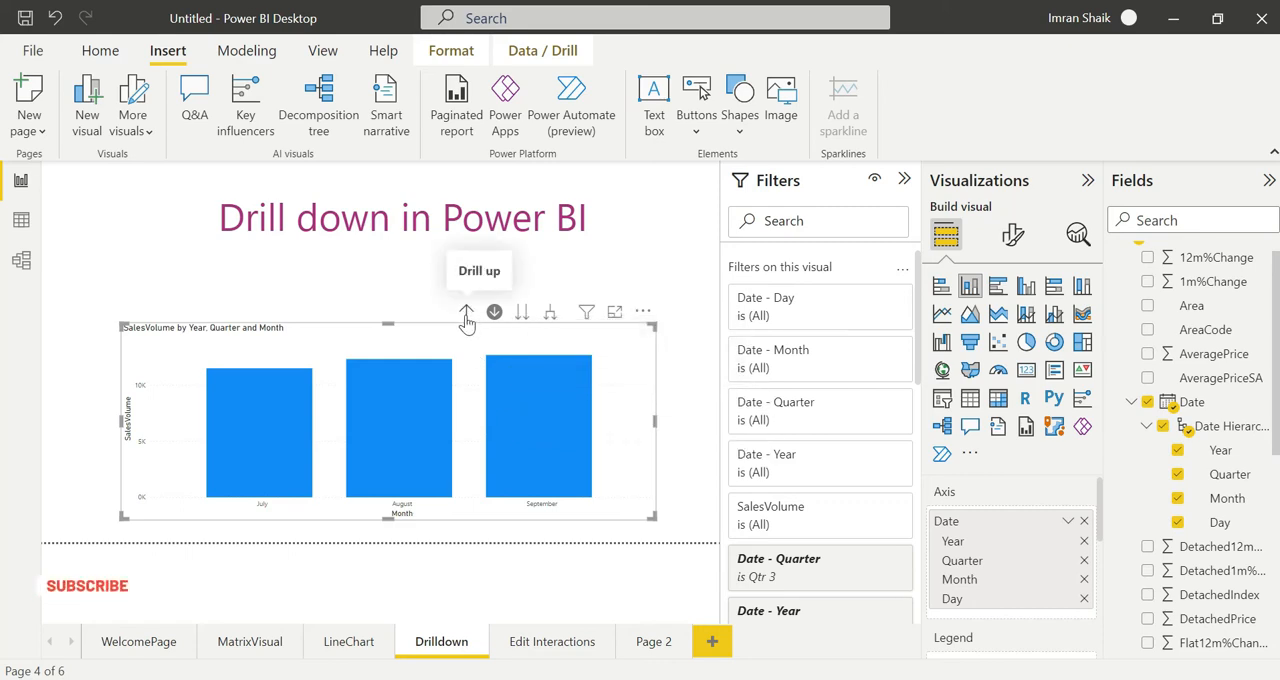
pyautogui.click(465, 312)
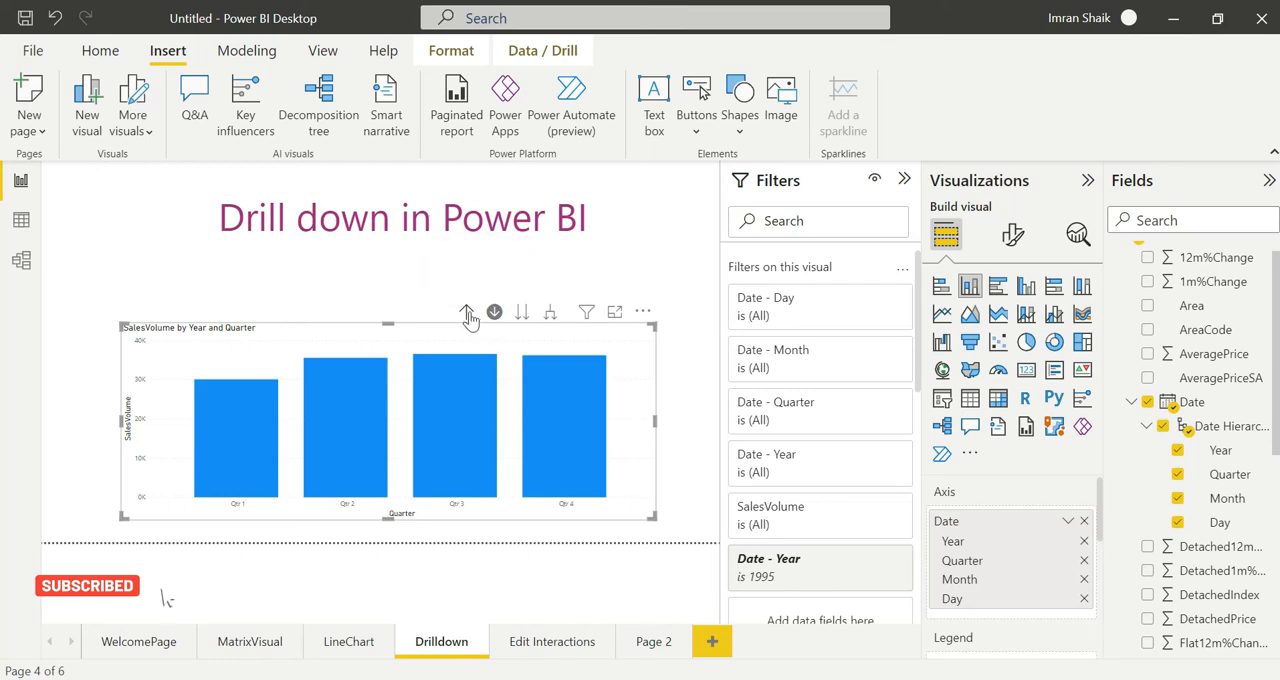
pyautogui.moveTo(467, 312)
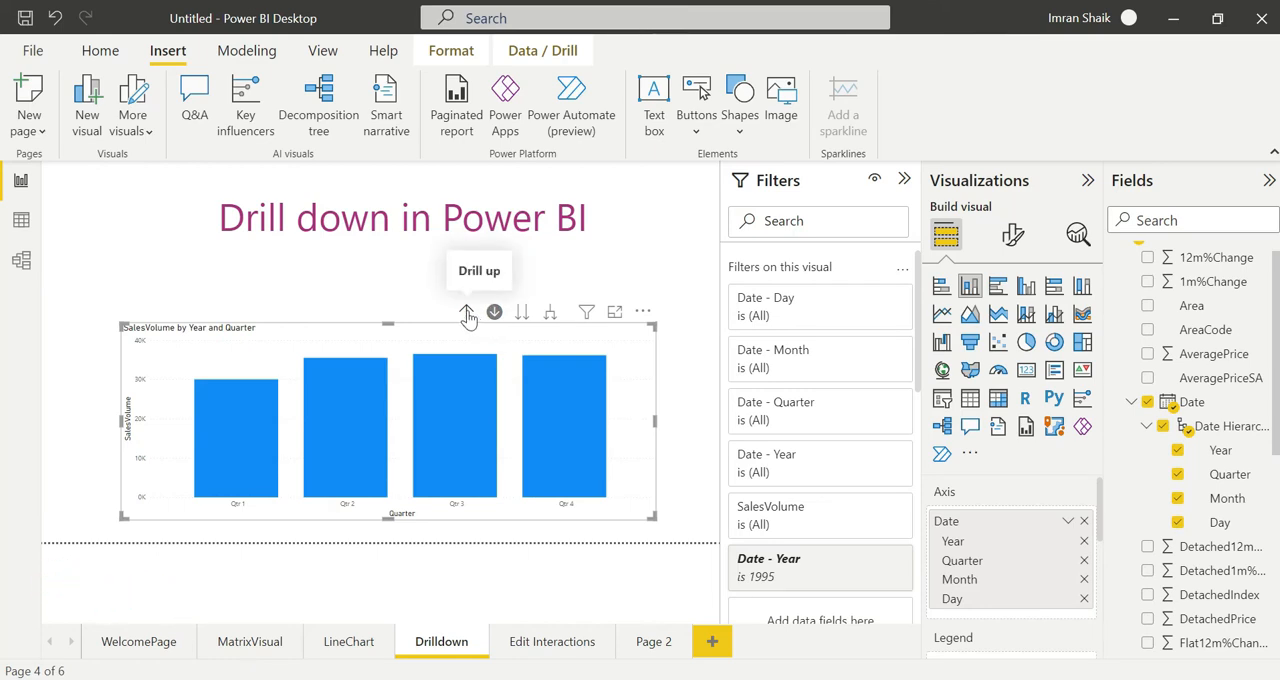
pyautogui.moveTo(490, 399)
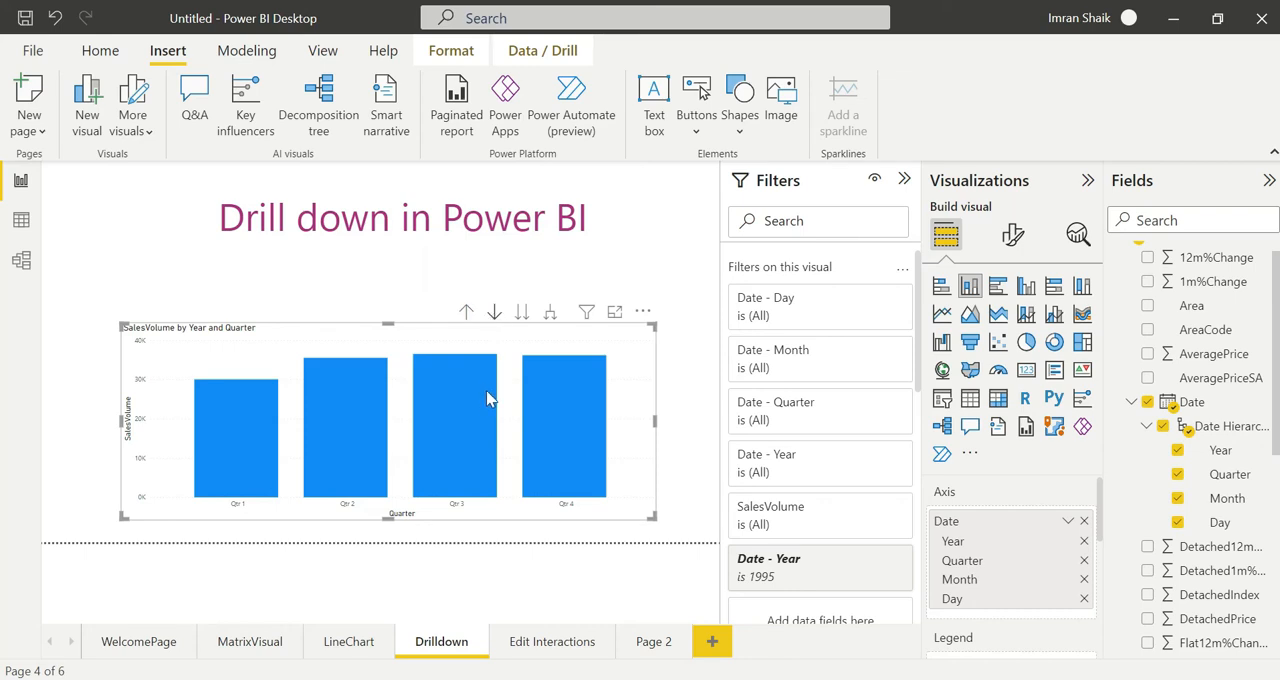
pyautogui.moveTo(220, 427)
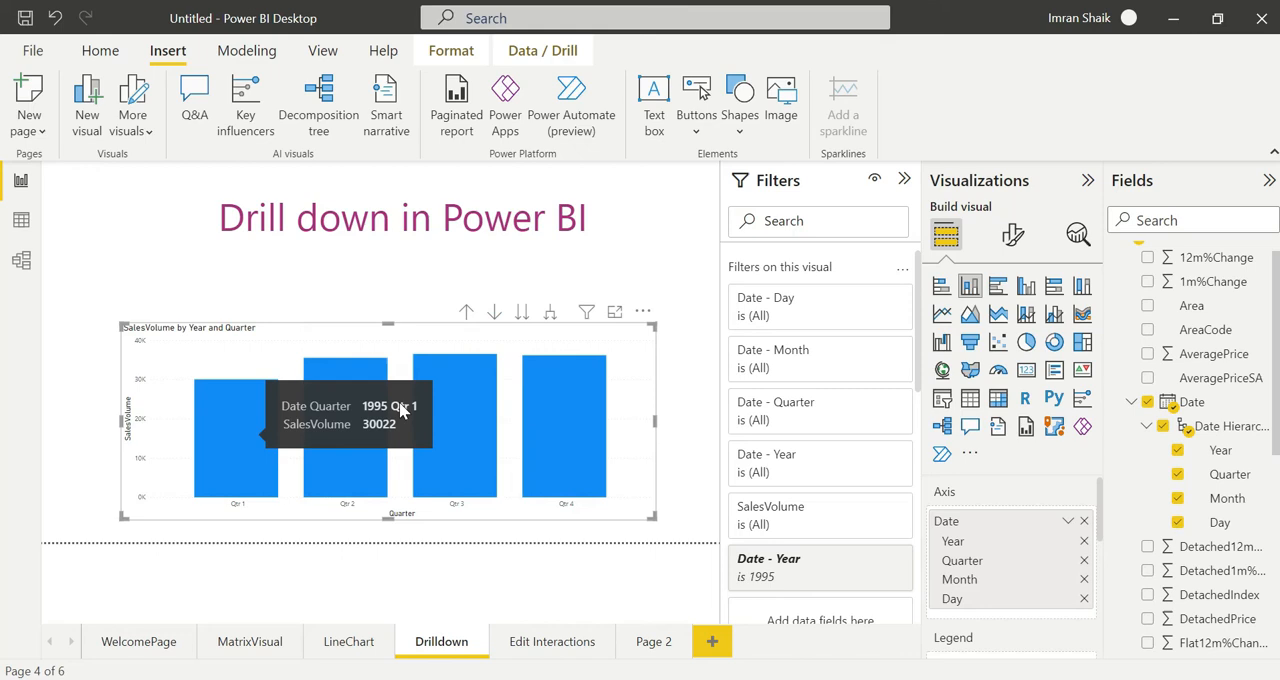
pyautogui.moveTo(494, 312)
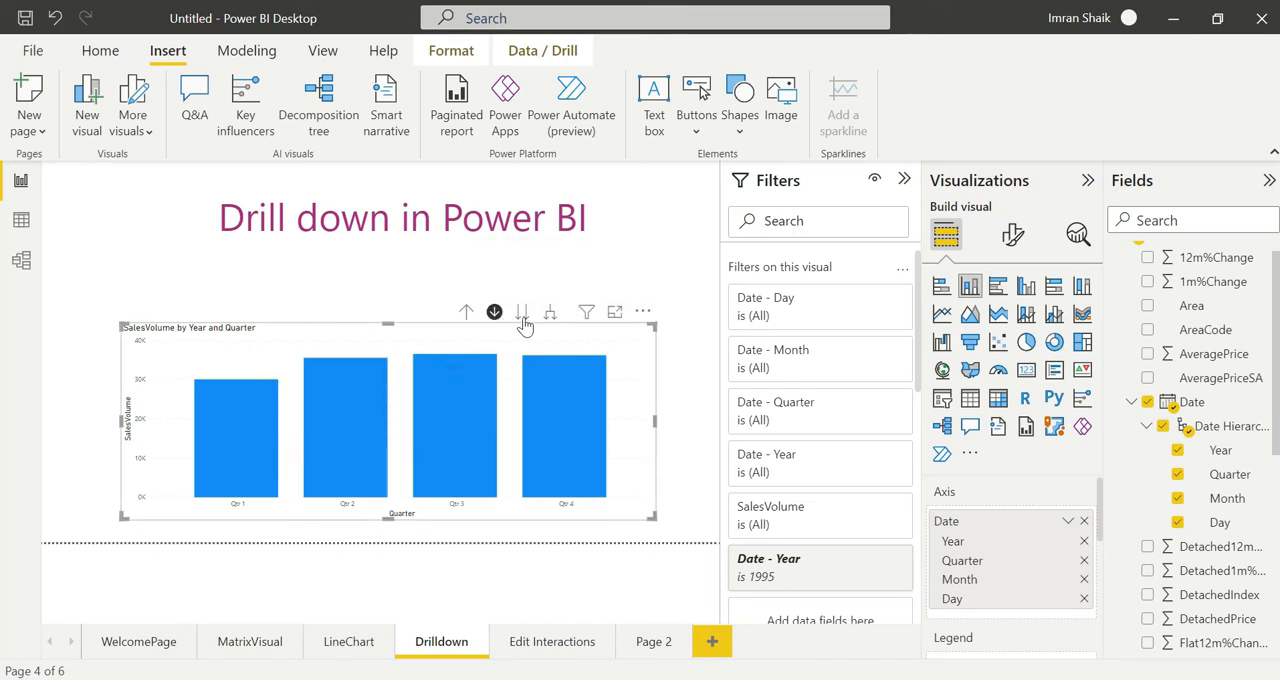
pyautogui.click(493, 312)
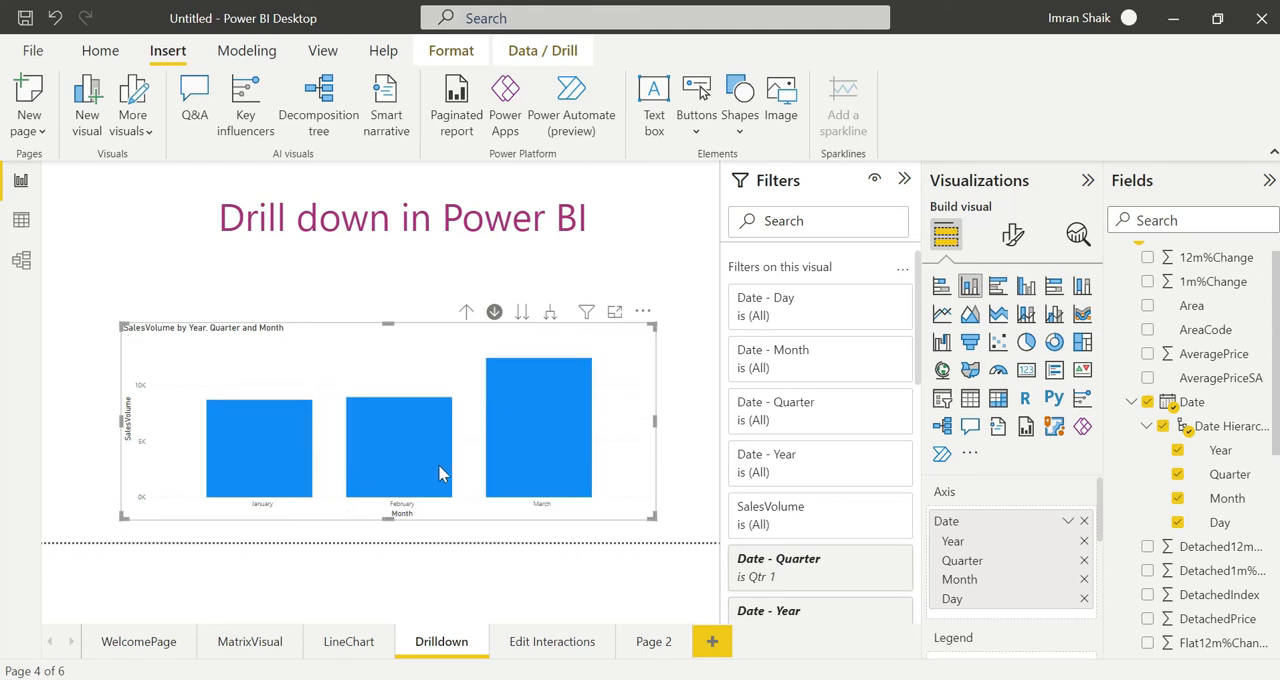
pyautogui.moveTo(468, 312)
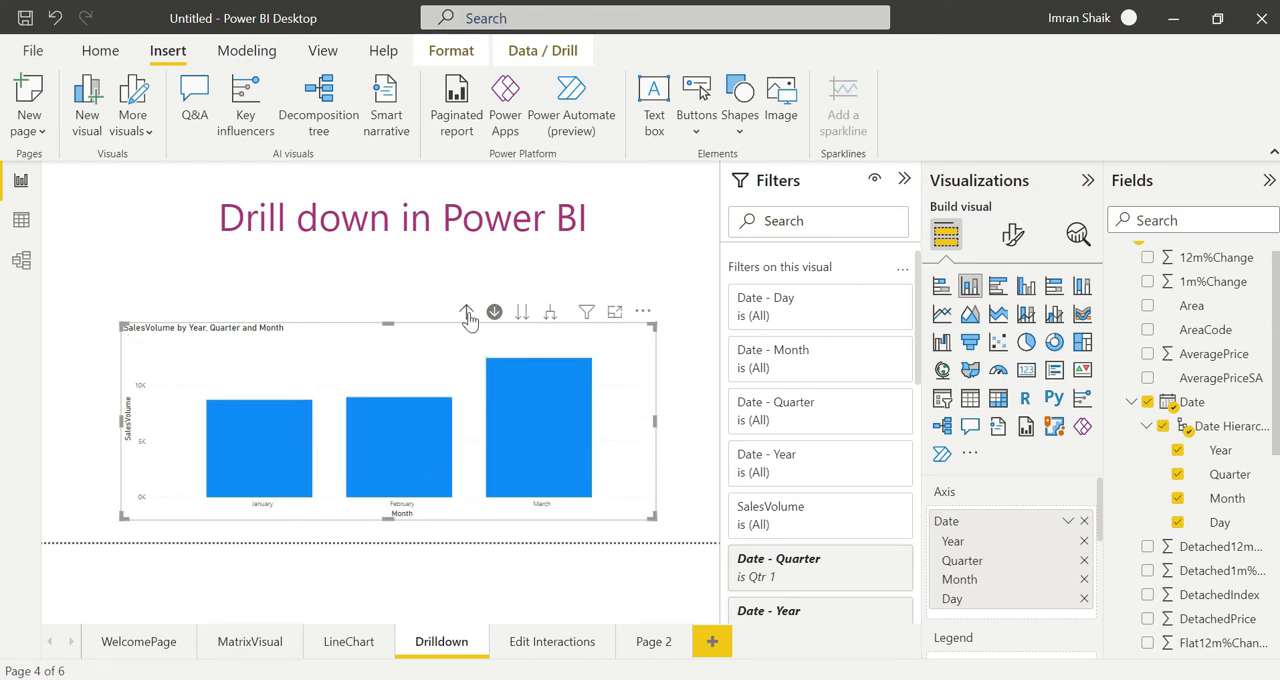
pyautogui.click(467, 313)
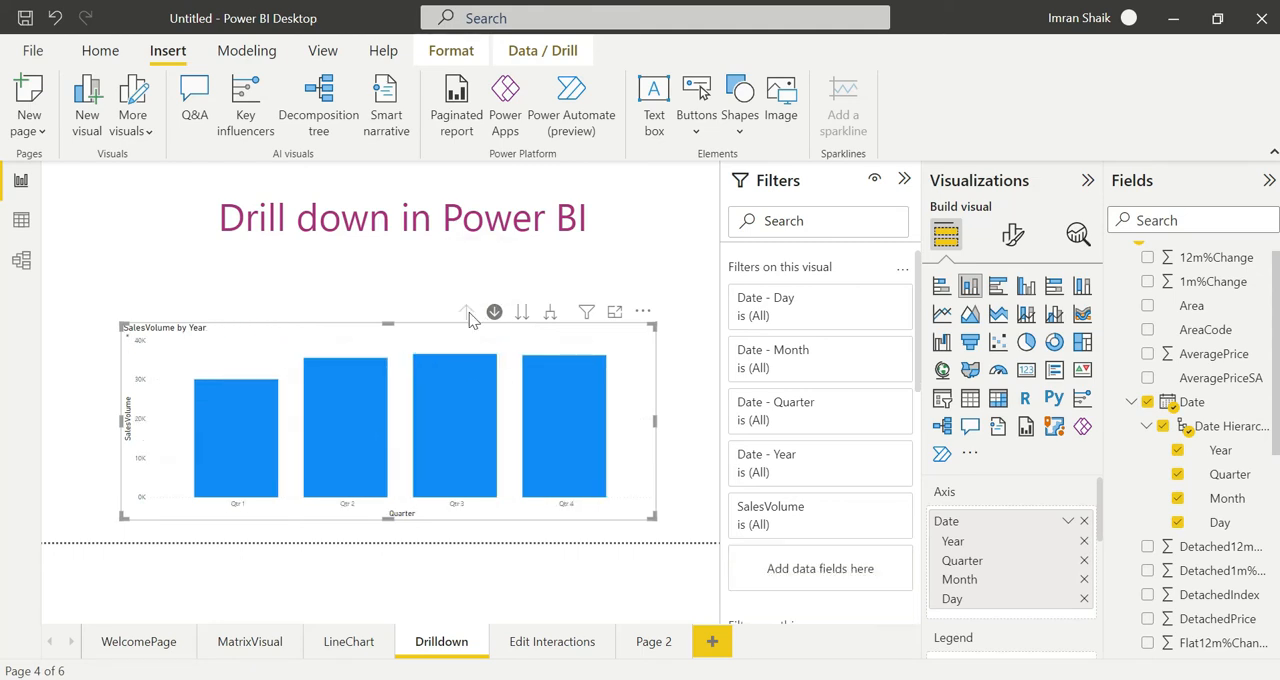
pyautogui.click(466, 312)
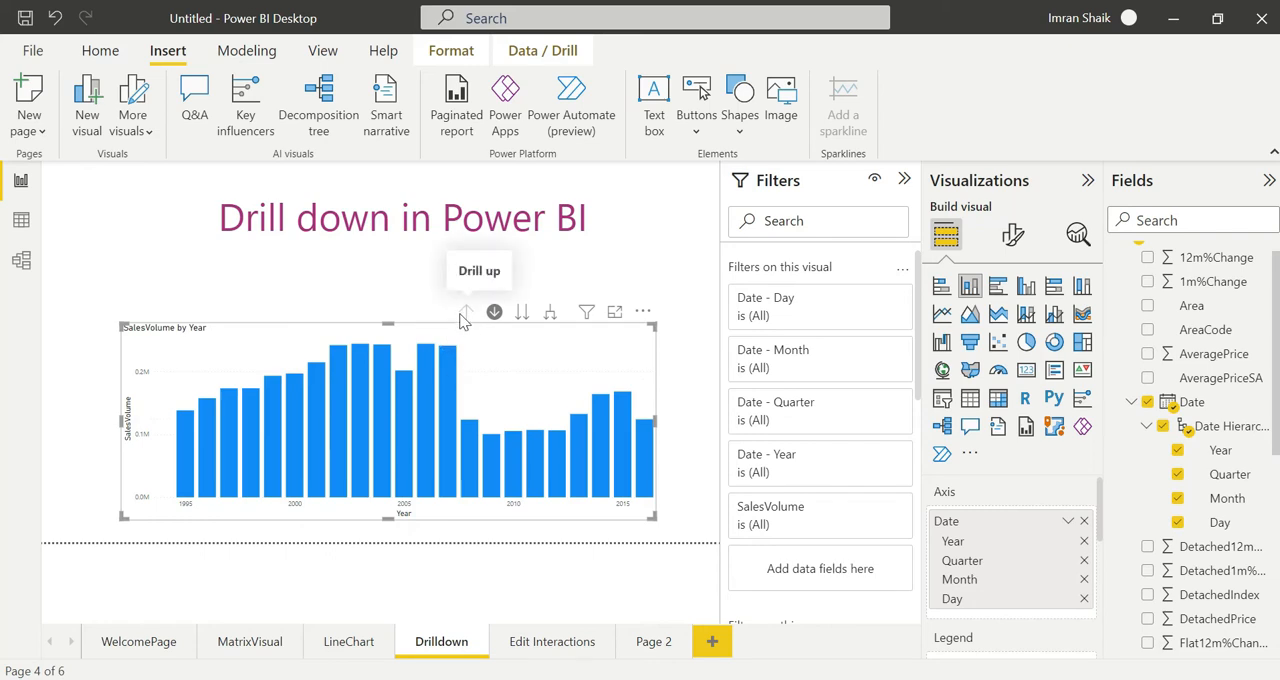
pyautogui.moveTo(500, 331)
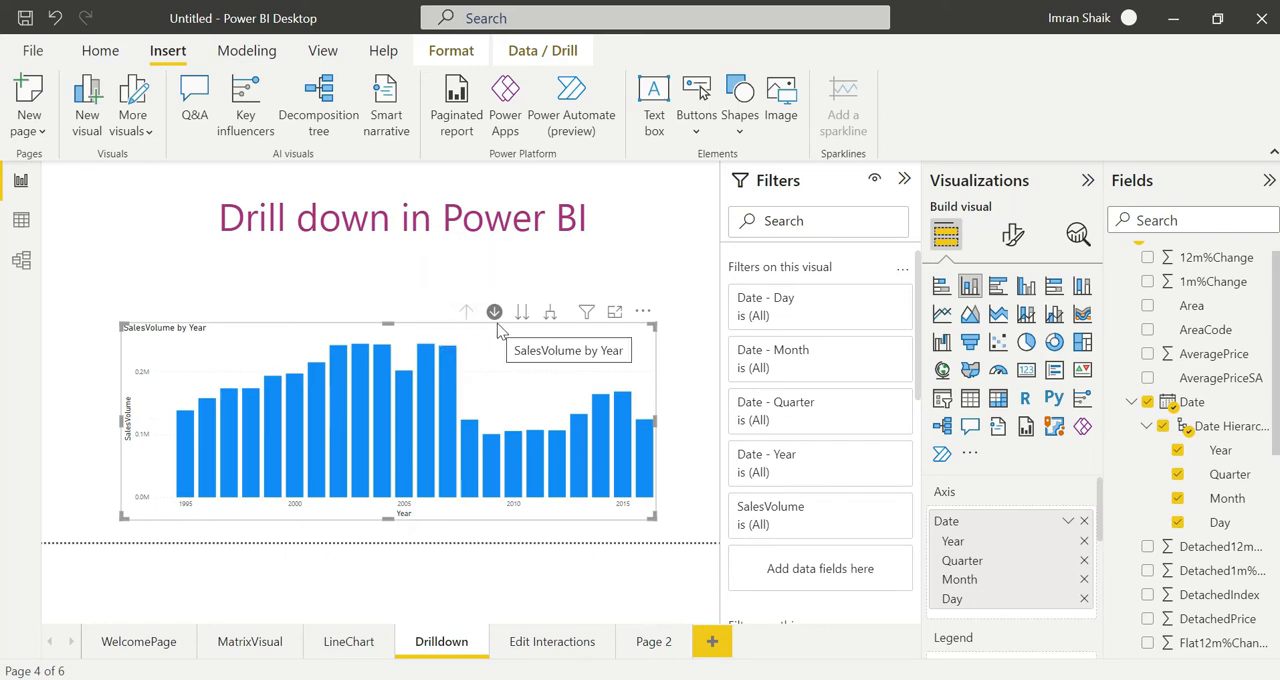
pyautogui.moveTo(508, 330)
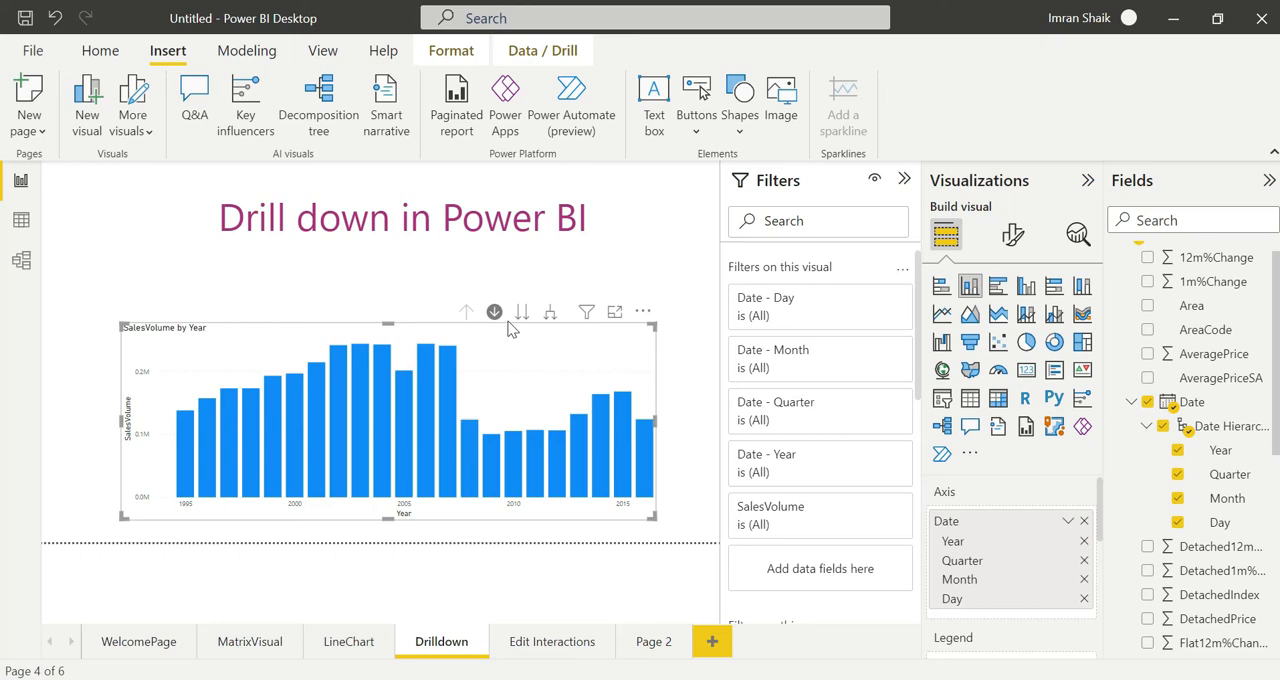
pyautogui.moveTo(521, 312)
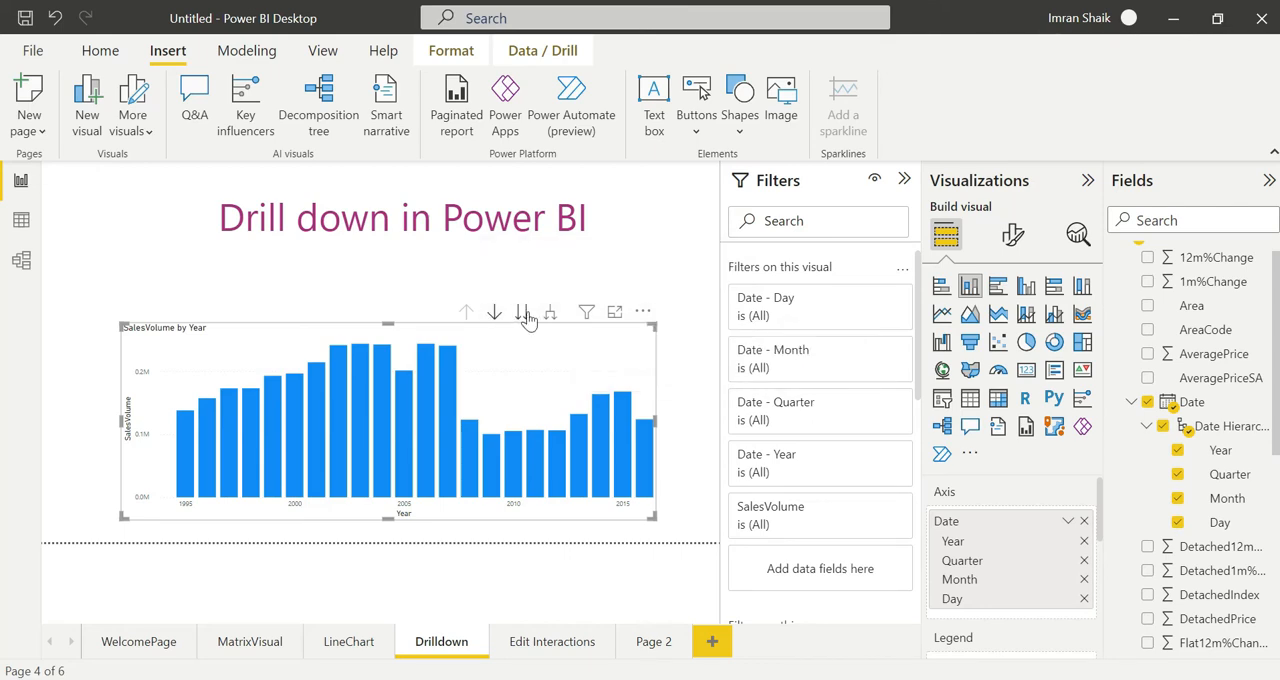
pyautogui.moveTo(496, 312)
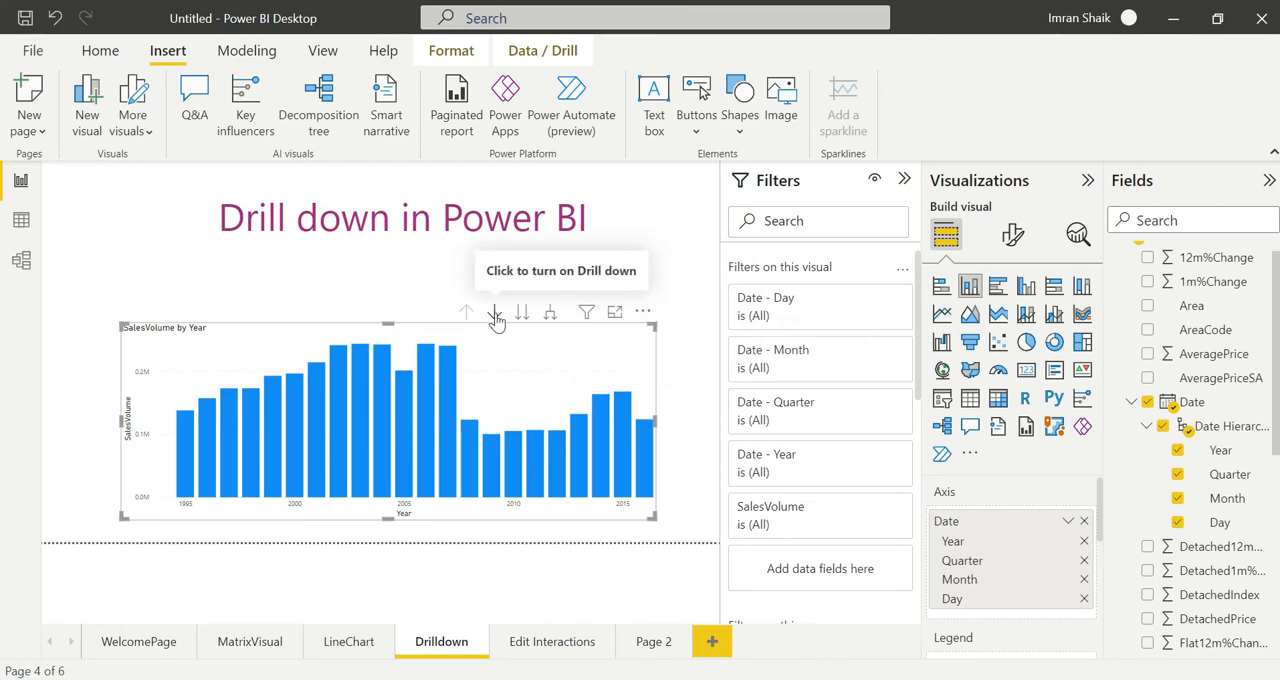
pyautogui.moveTo(521, 312)
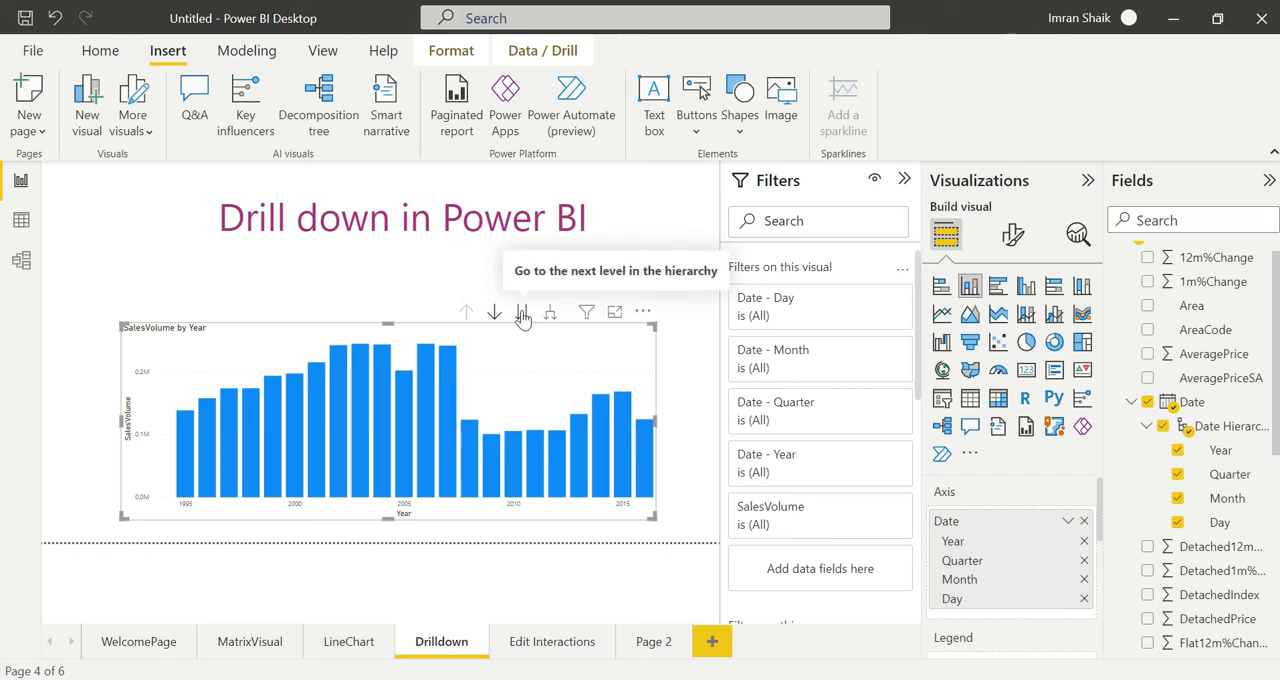
# Go to the chart's next hierarchy level, showing SalesVolume for Qtr 1 to Qtr 4
pyautogui.click(522, 312)
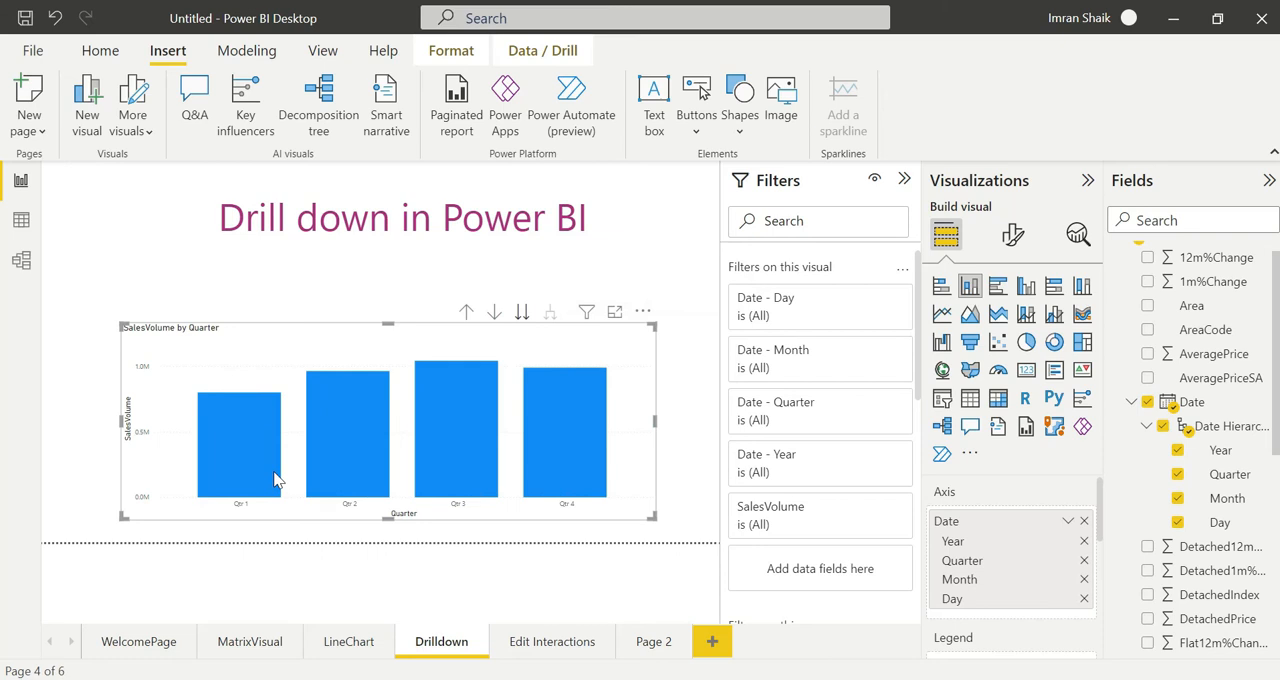
pyautogui.moveTo(495, 312)
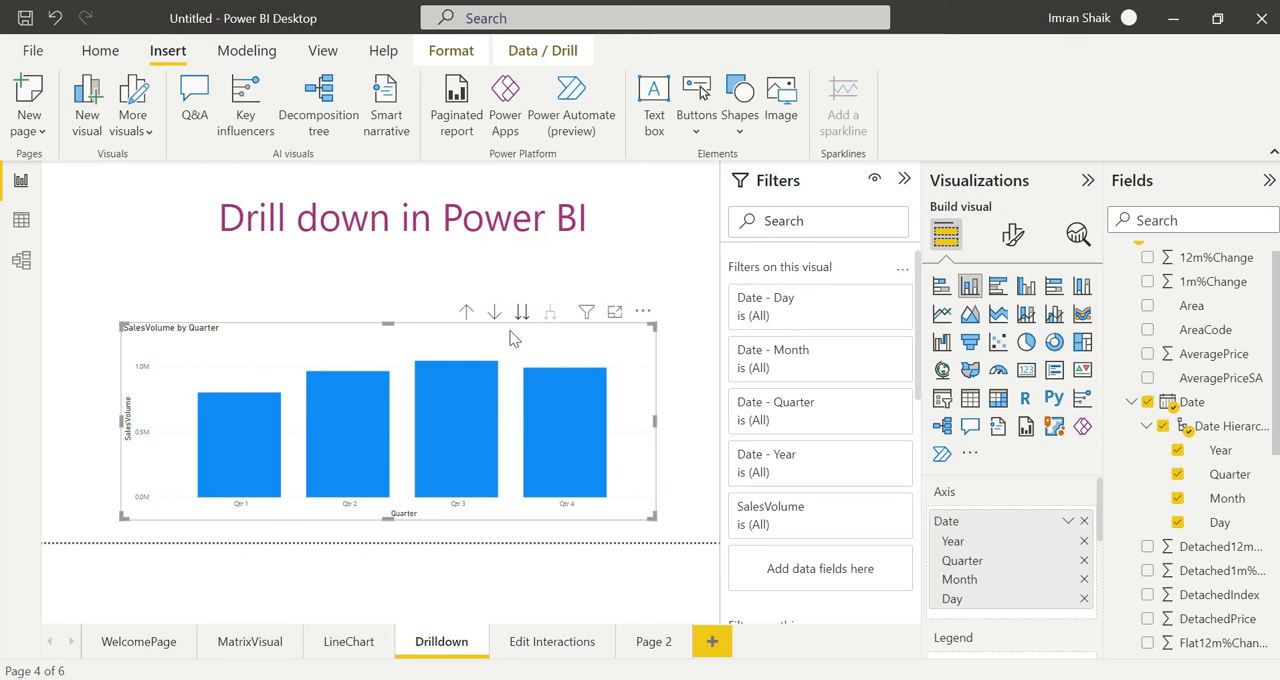
pyautogui.moveTo(310, 460)
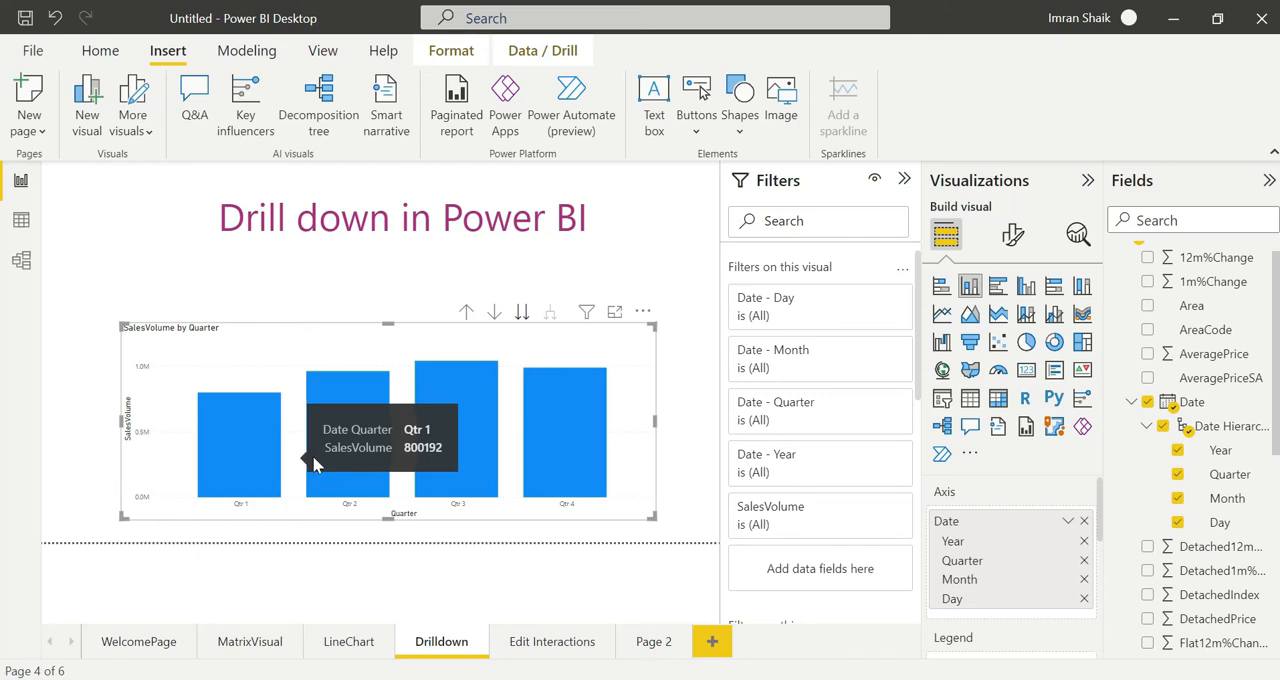
pyautogui.moveTo(252, 459)
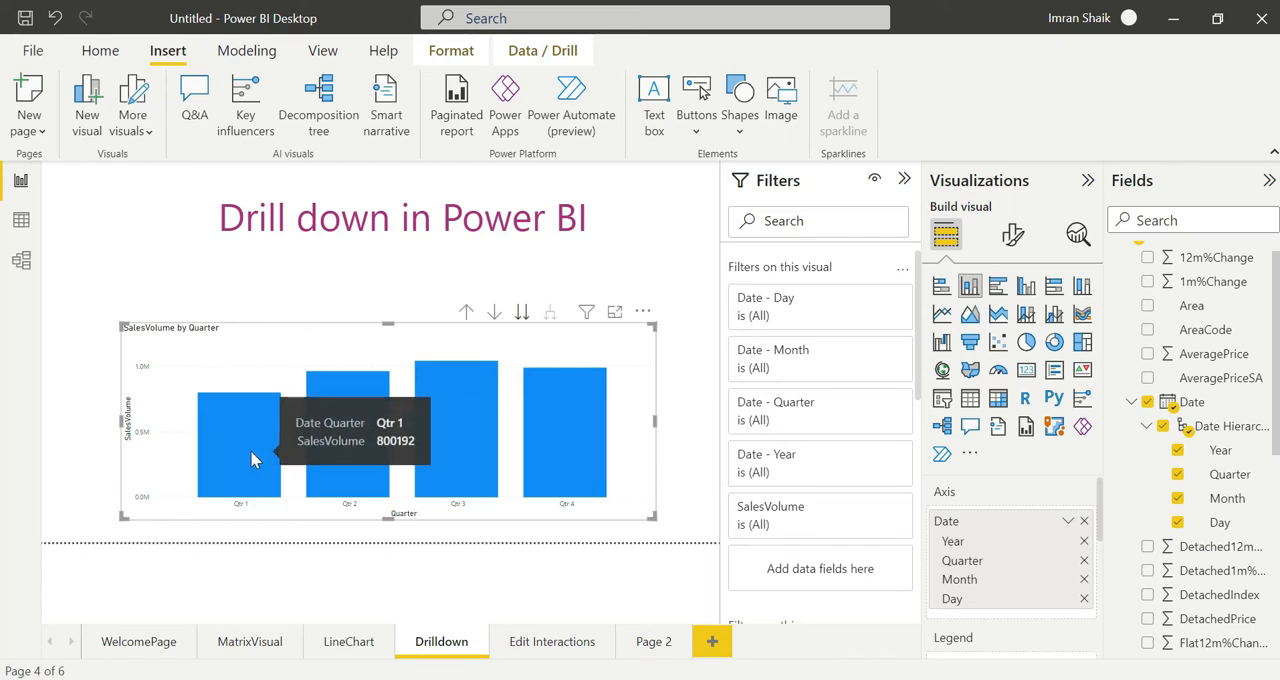
pyautogui.moveTo(320, 472)
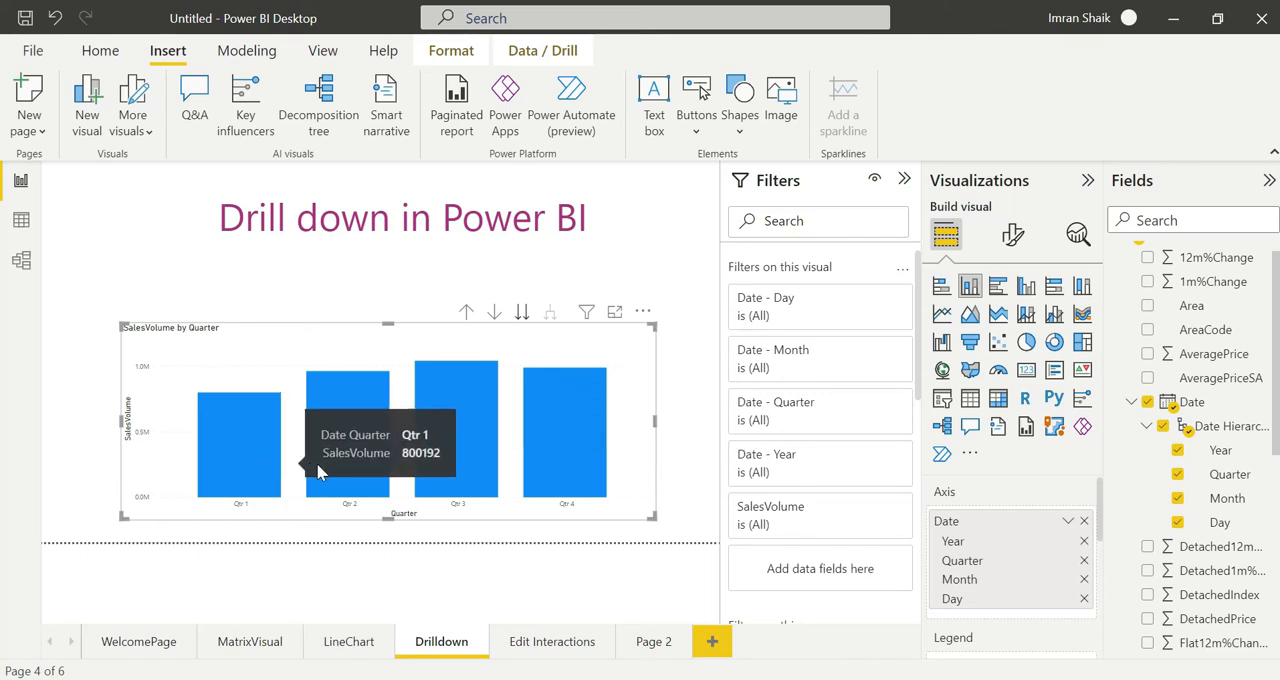
pyautogui.moveTo(463, 463)
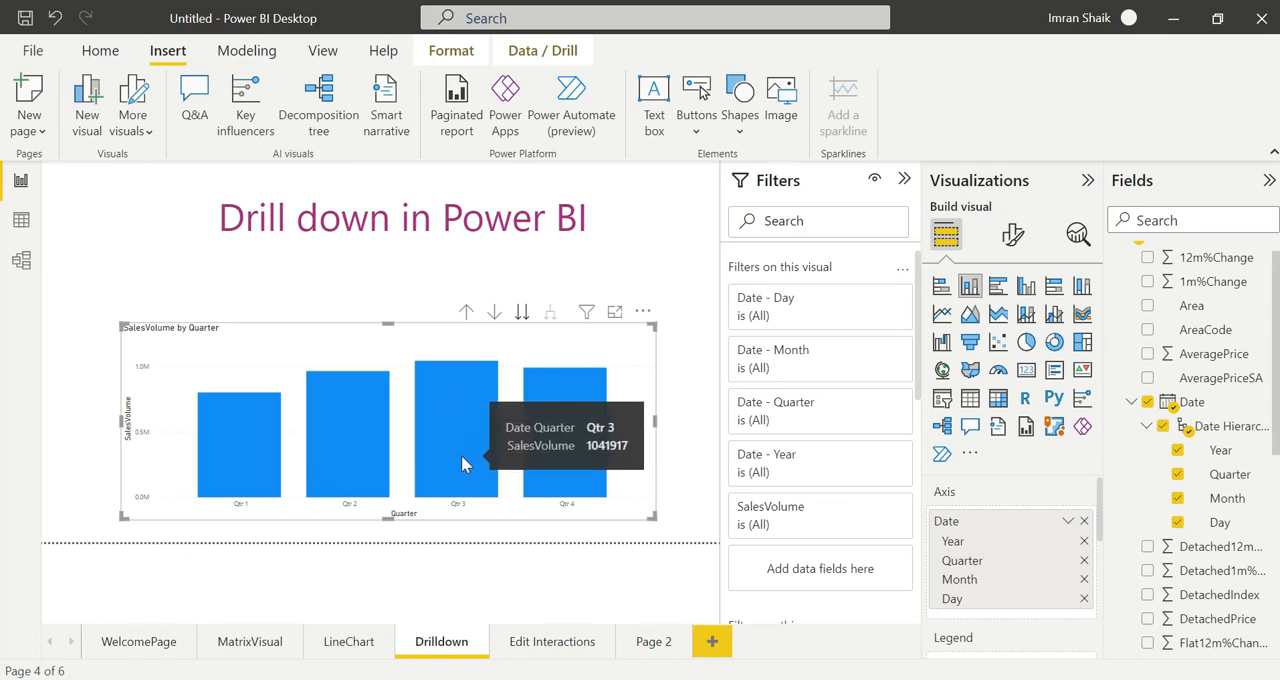
pyautogui.moveTo(563, 430)
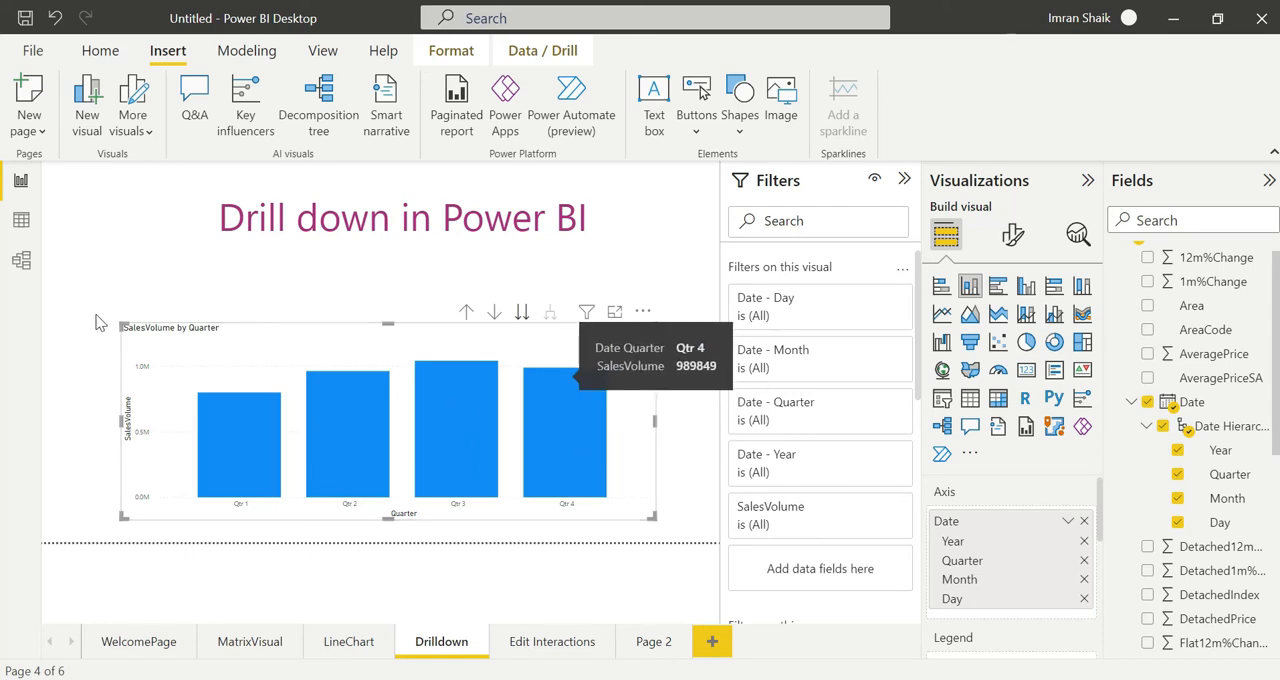
pyautogui.moveTo(465, 312)
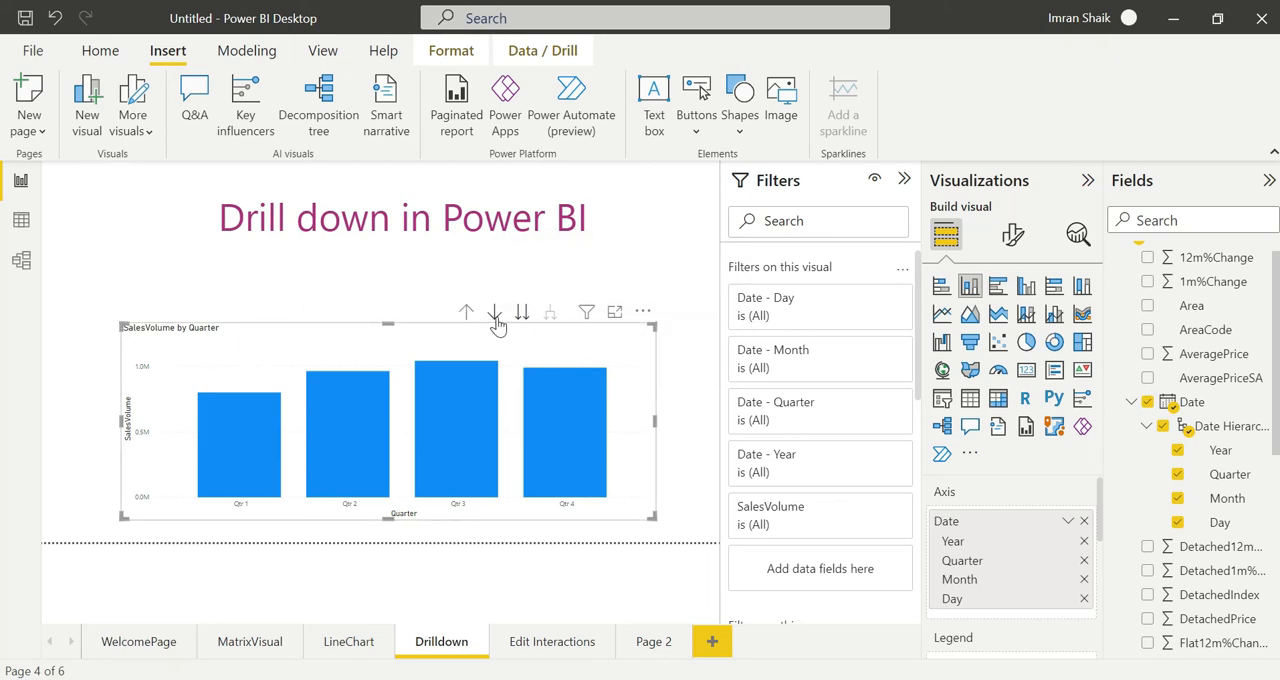
pyautogui.moveTo(521, 312)
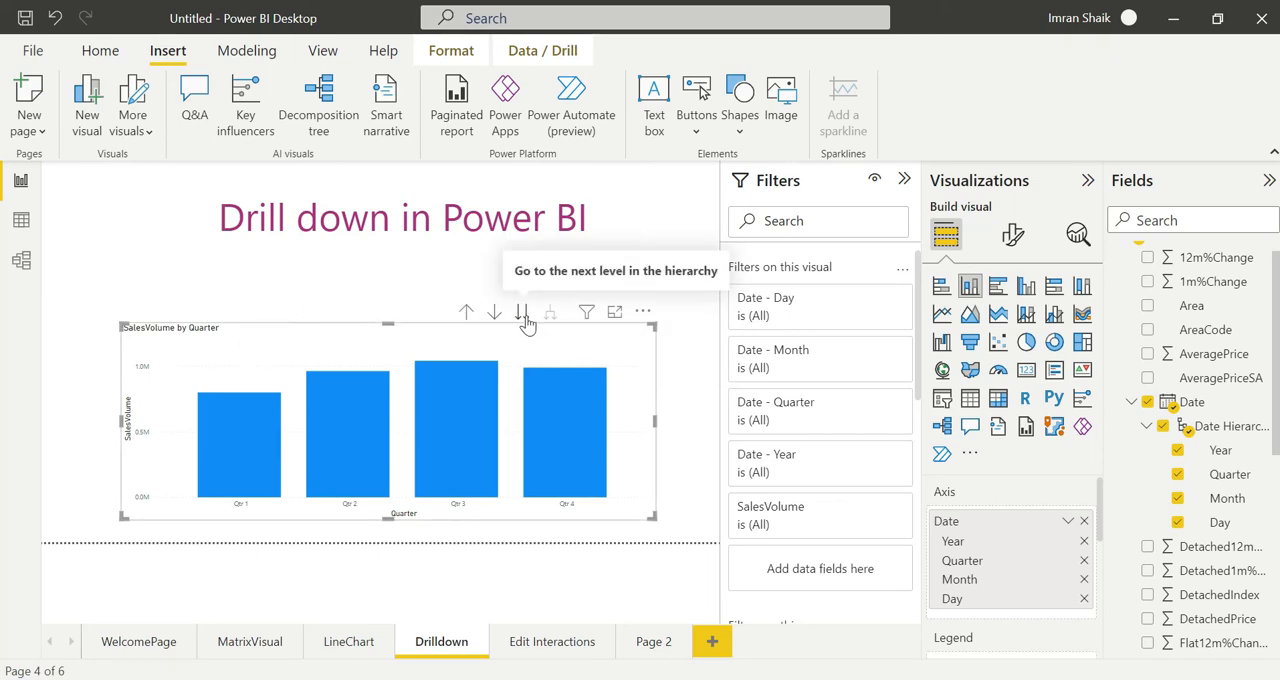
pyautogui.moveTo(185, 325)
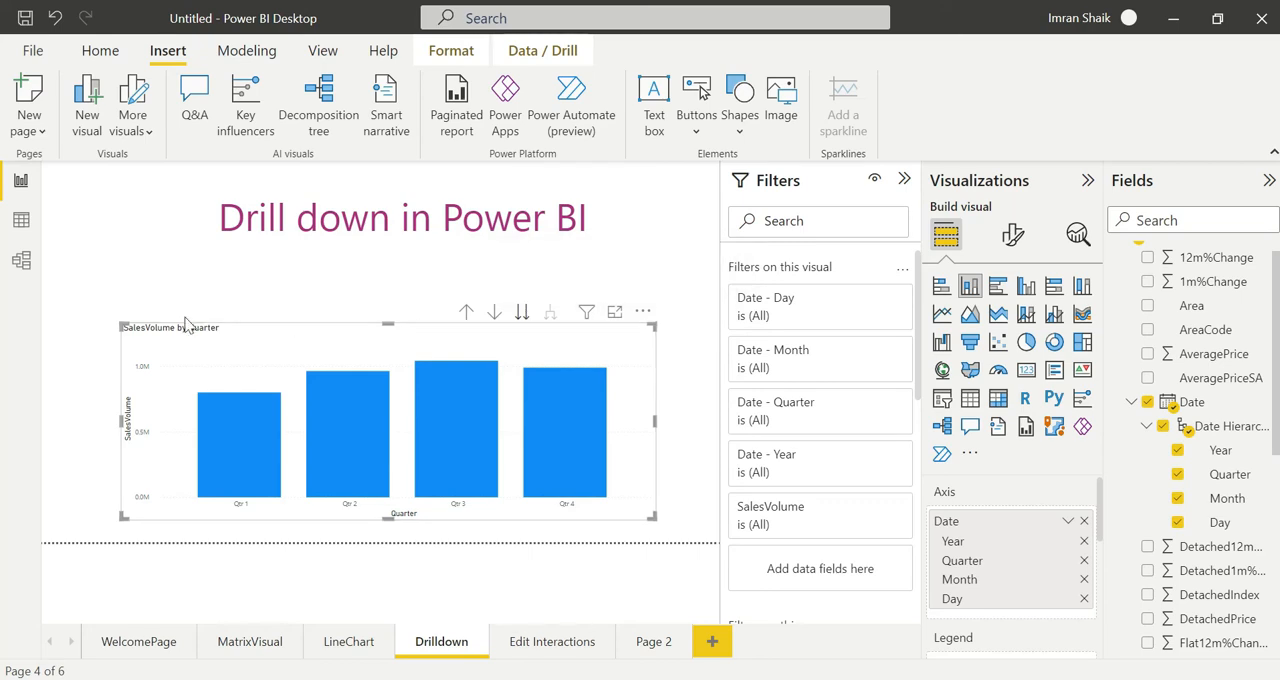
pyautogui.moveTo(120, 324)
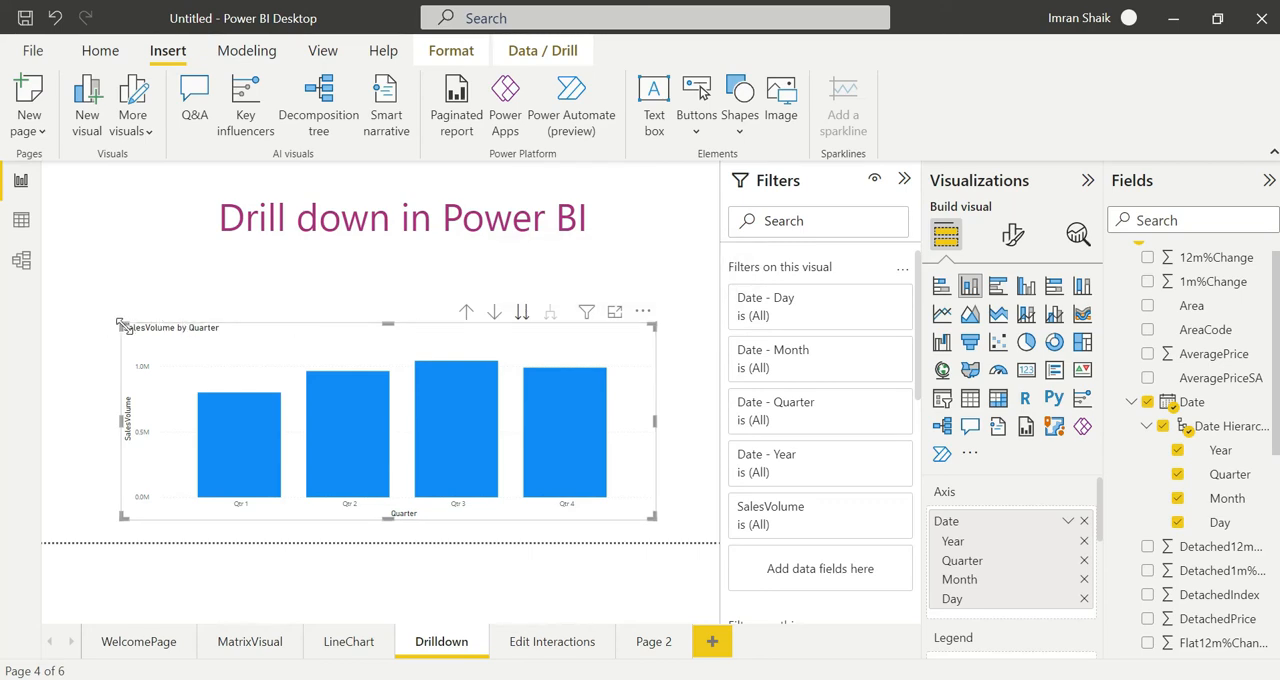
pyautogui.moveTo(228, 370)
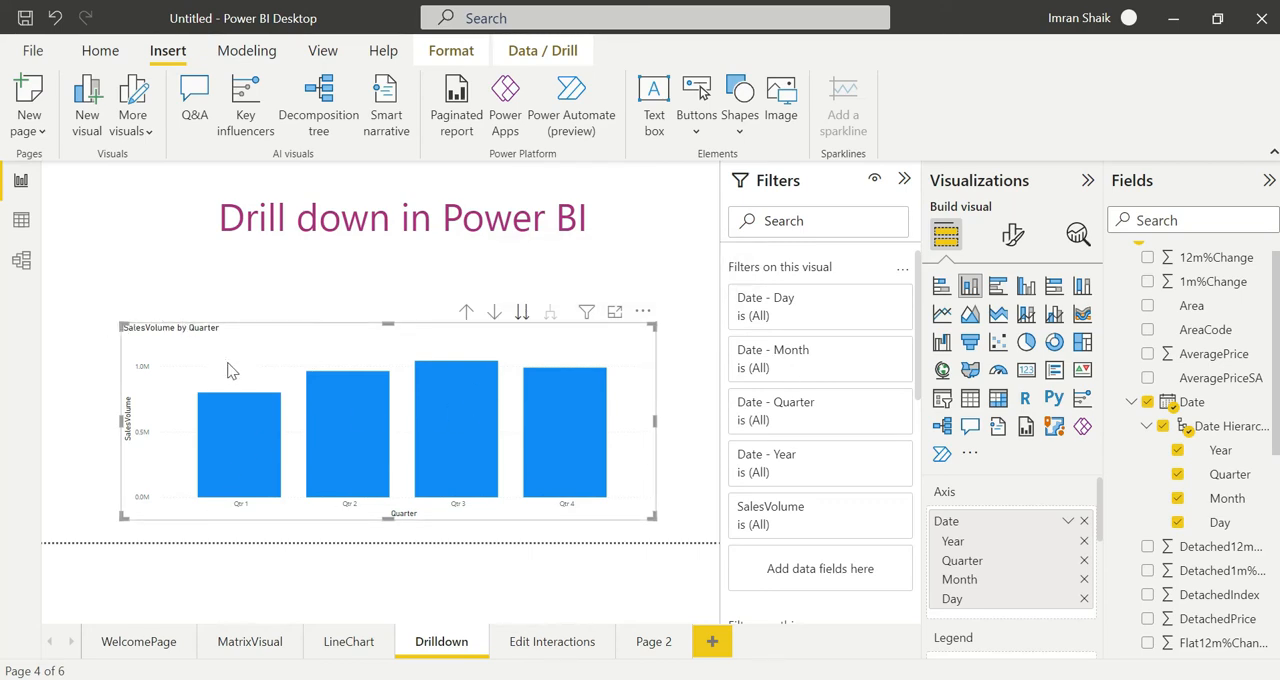
# Insert a Table visual beside the chart showing total SalesVolume of 3795489
pyautogui.click(98, 282)
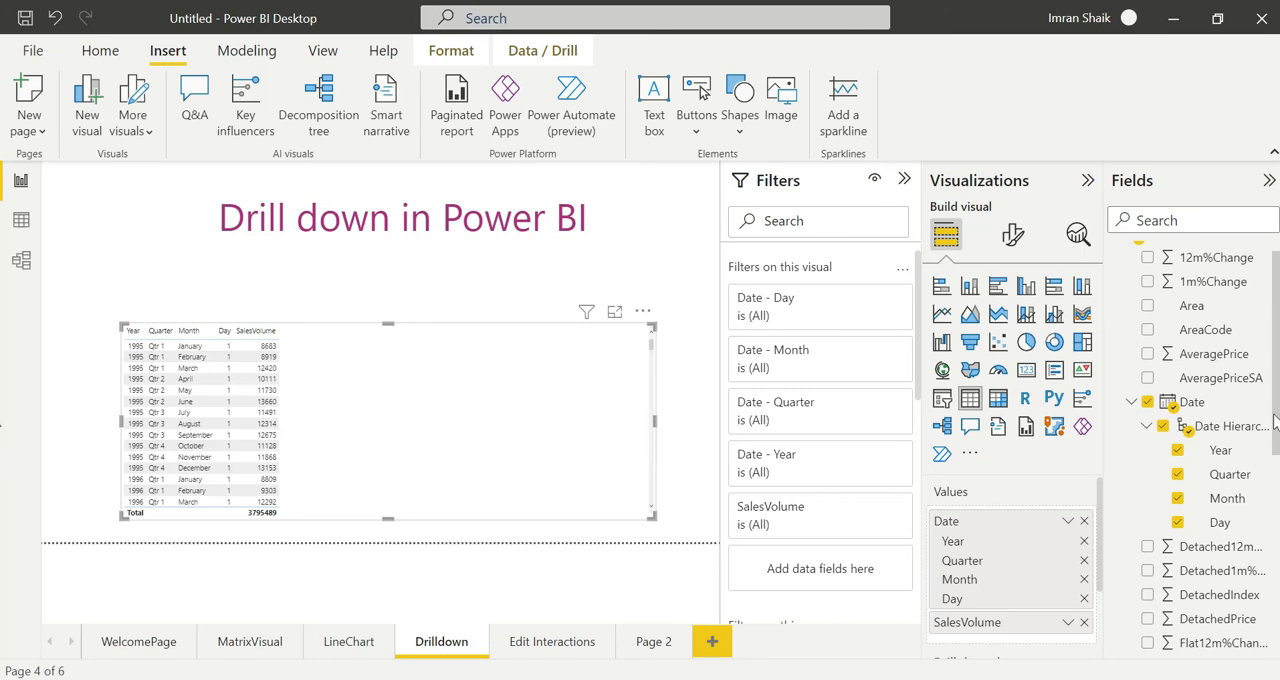
pyautogui.scroll(-3)
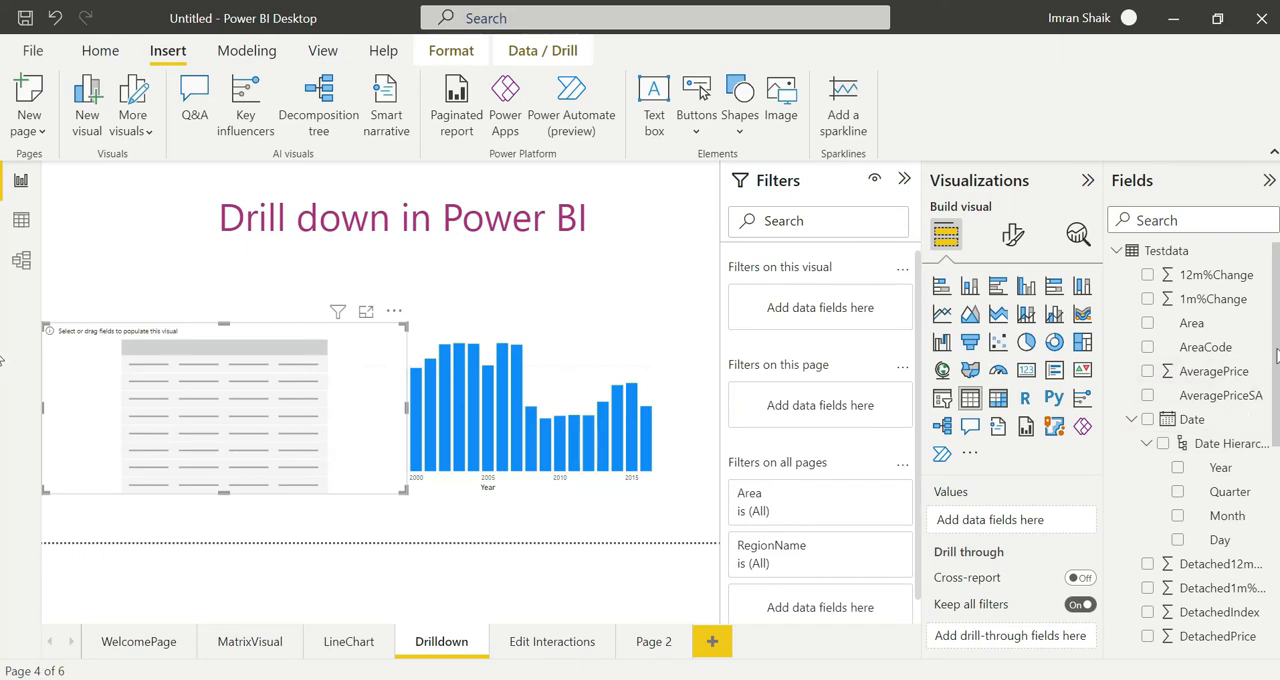
pyautogui.scroll(-3)
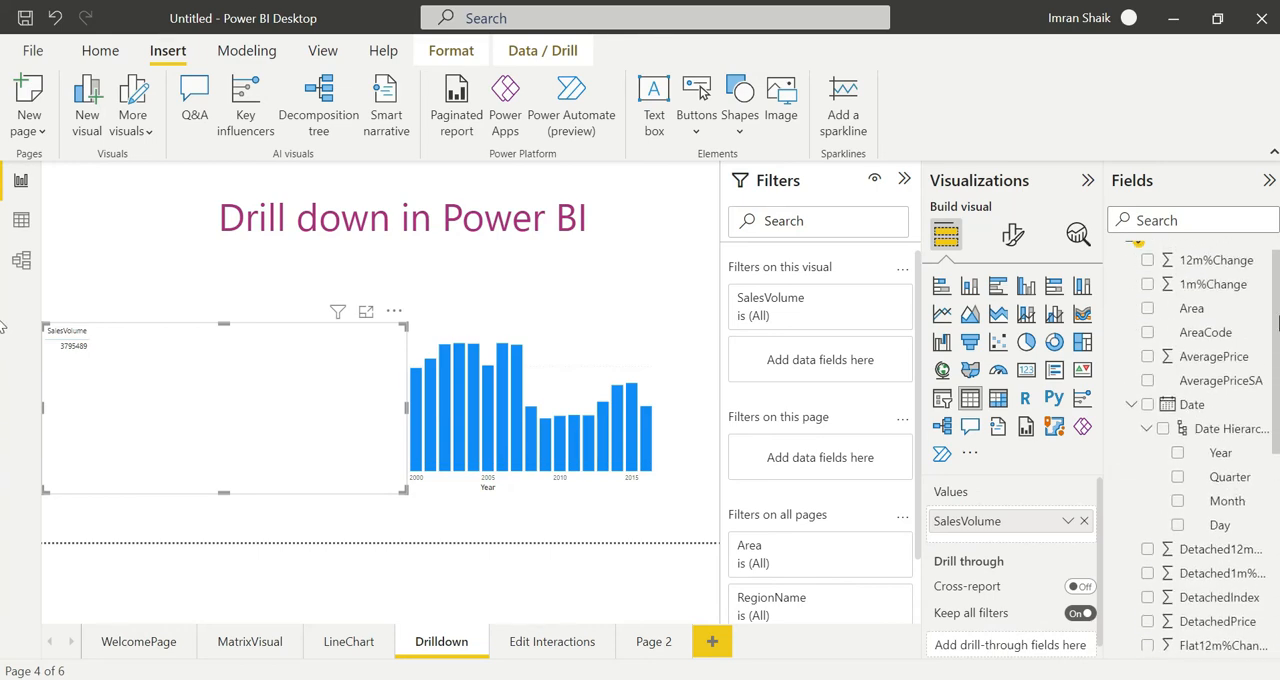
pyautogui.moveTo(1220, 453)
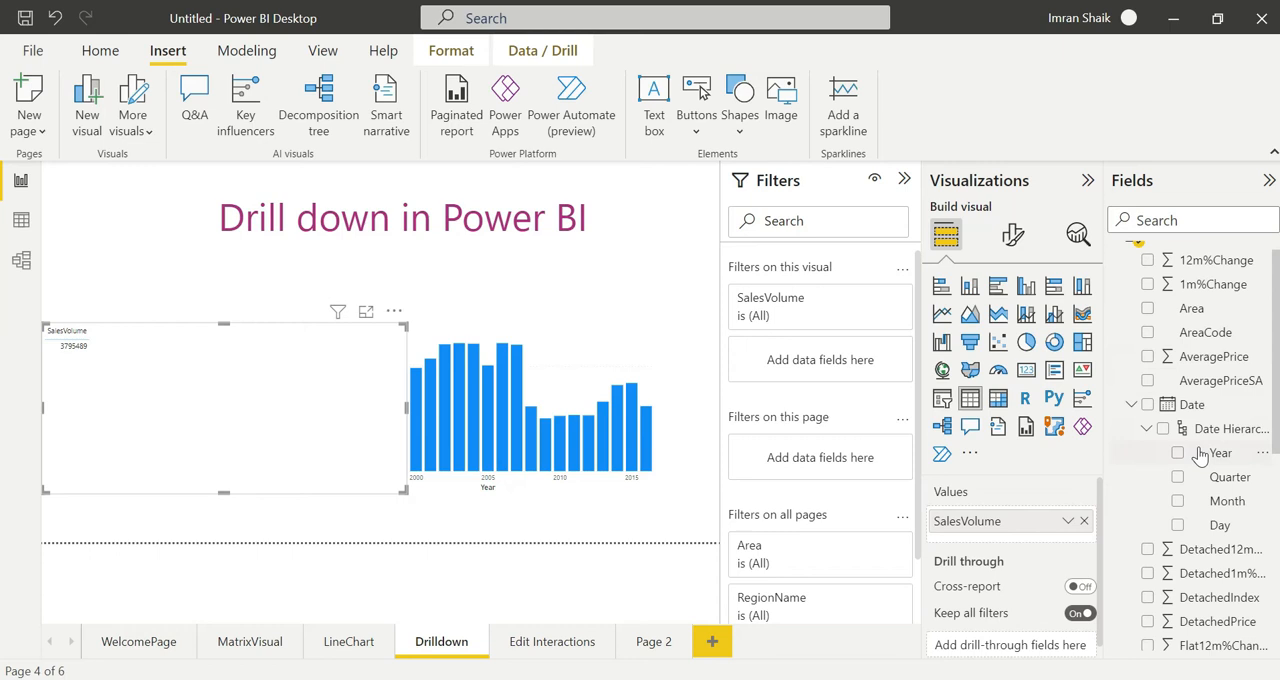
# Replace Year with Quarter in the table, listing Qtr 1 to Qtr 4 totalling 3795489
pyautogui.click(1177, 453)
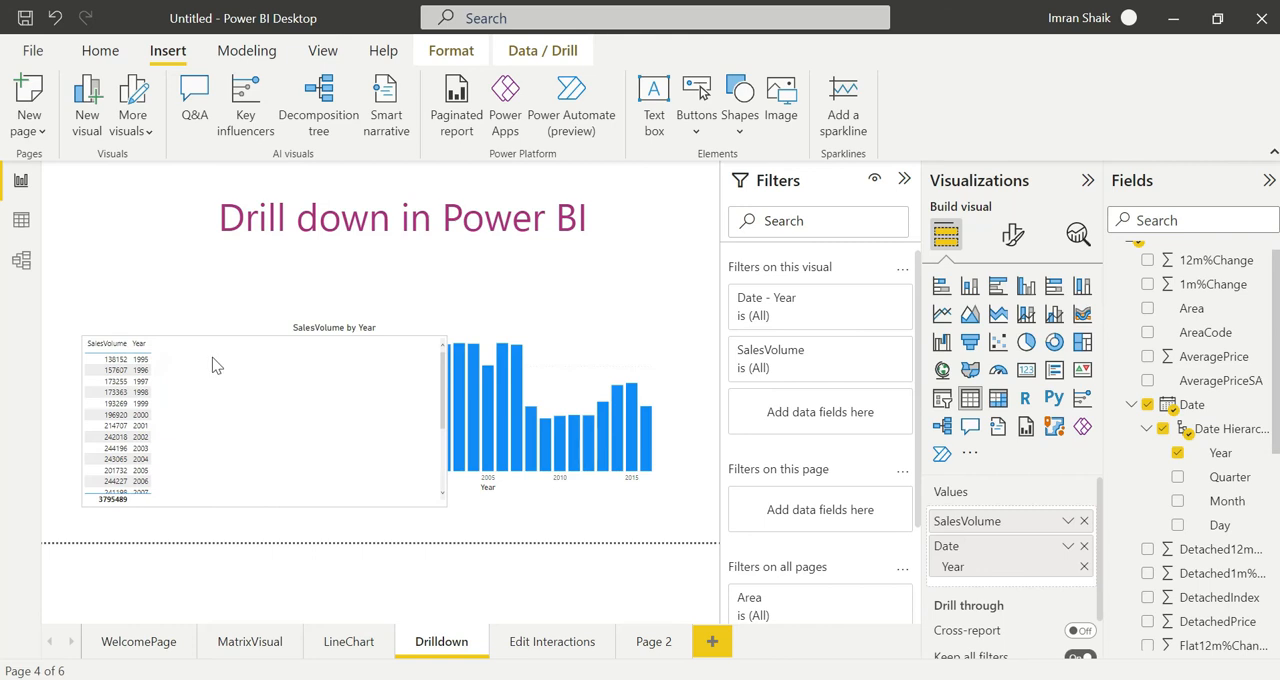
pyautogui.click(217, 420)
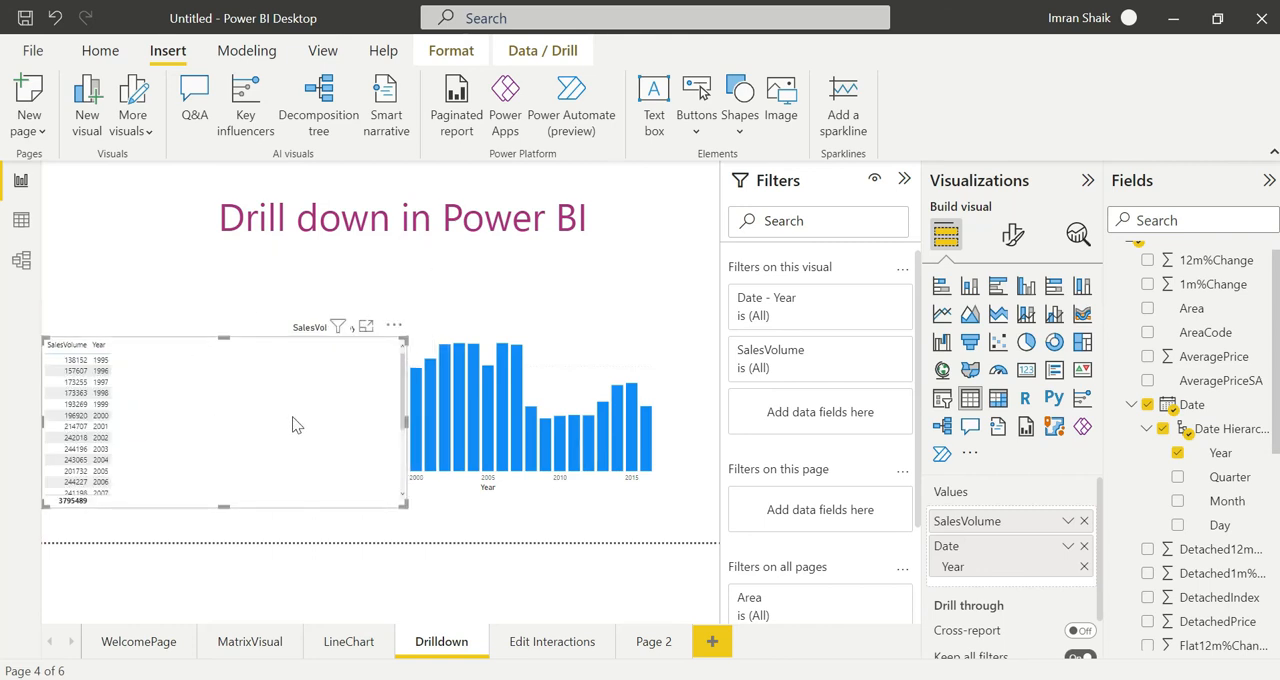
pyautogui.moveTo(1197, 456)
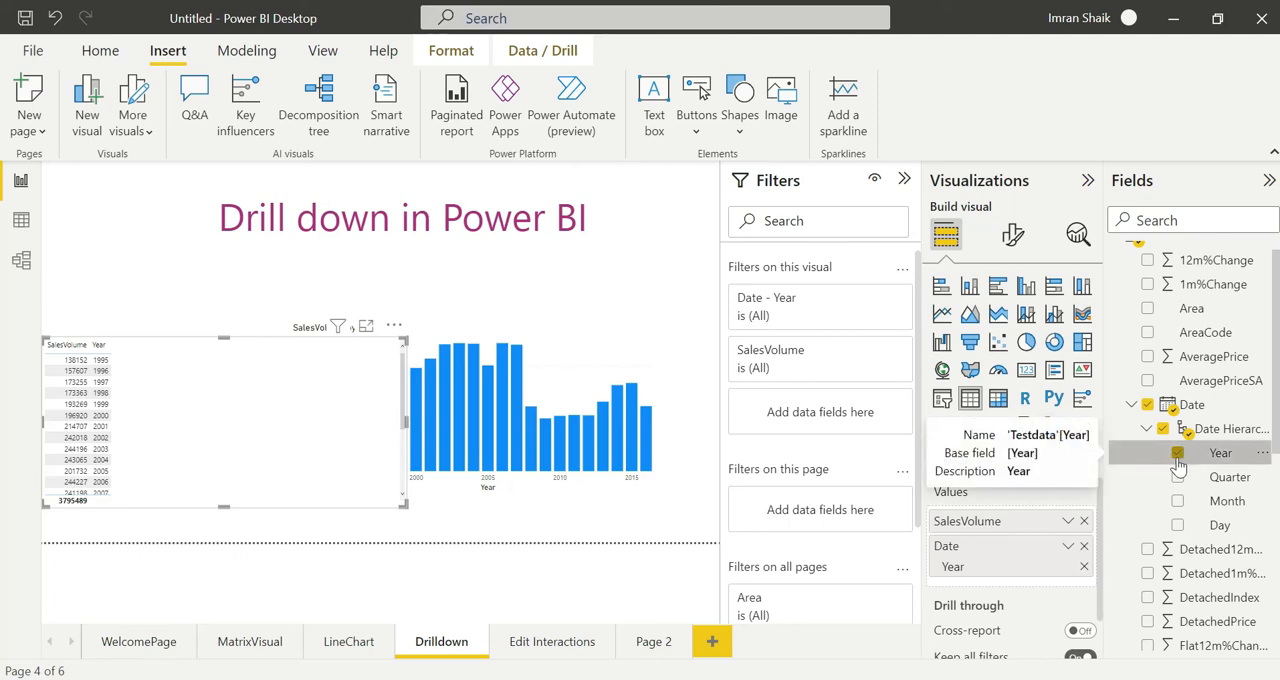
pyautogui.click(1178, 452)
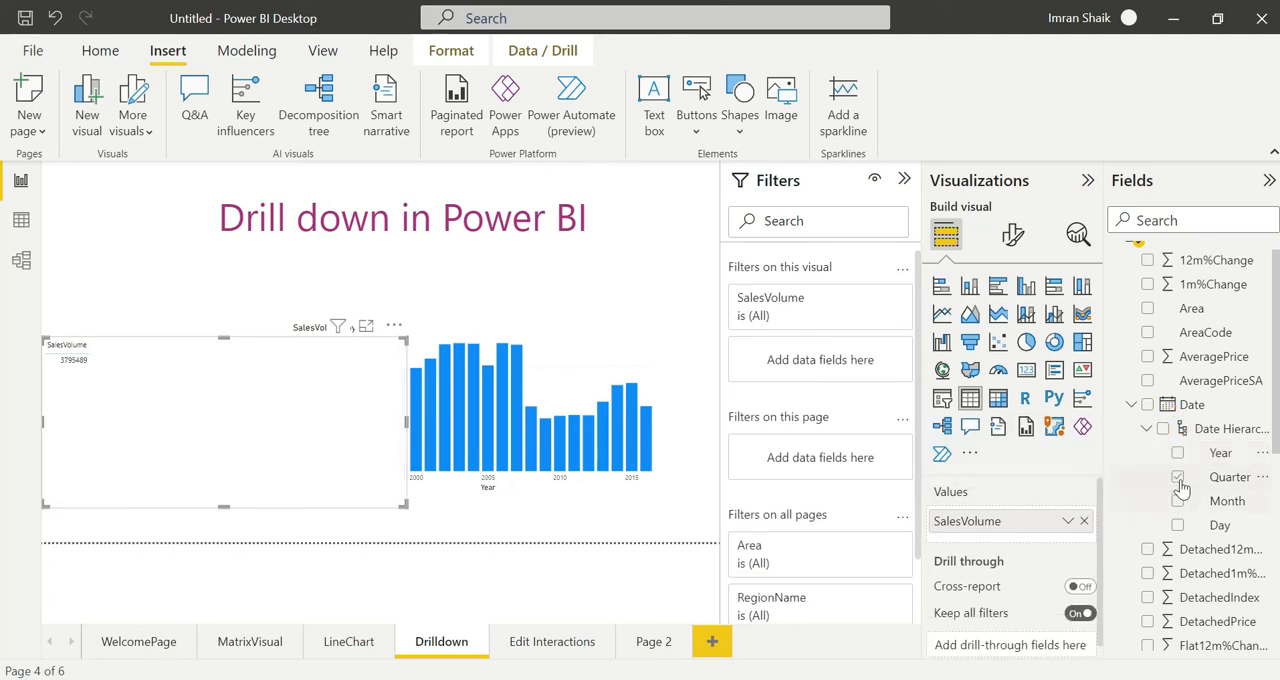
pyautogui.click(1178, 477)
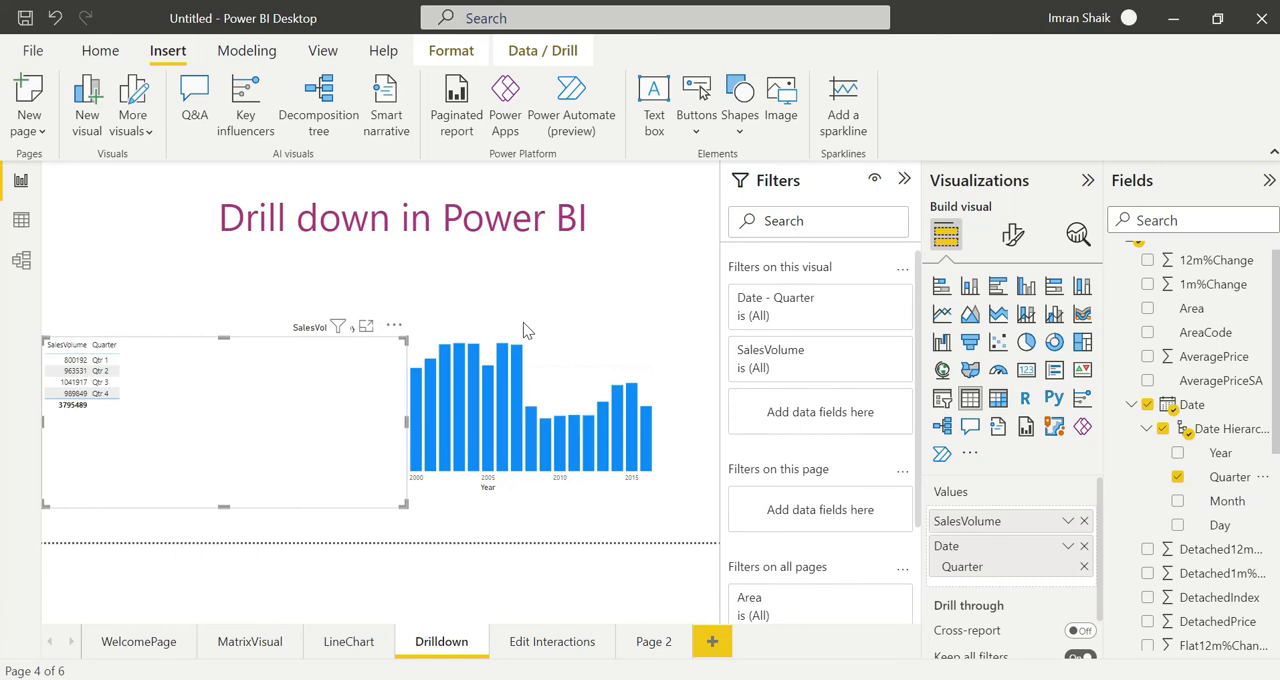
pyautogui.moveTo(504, 270)
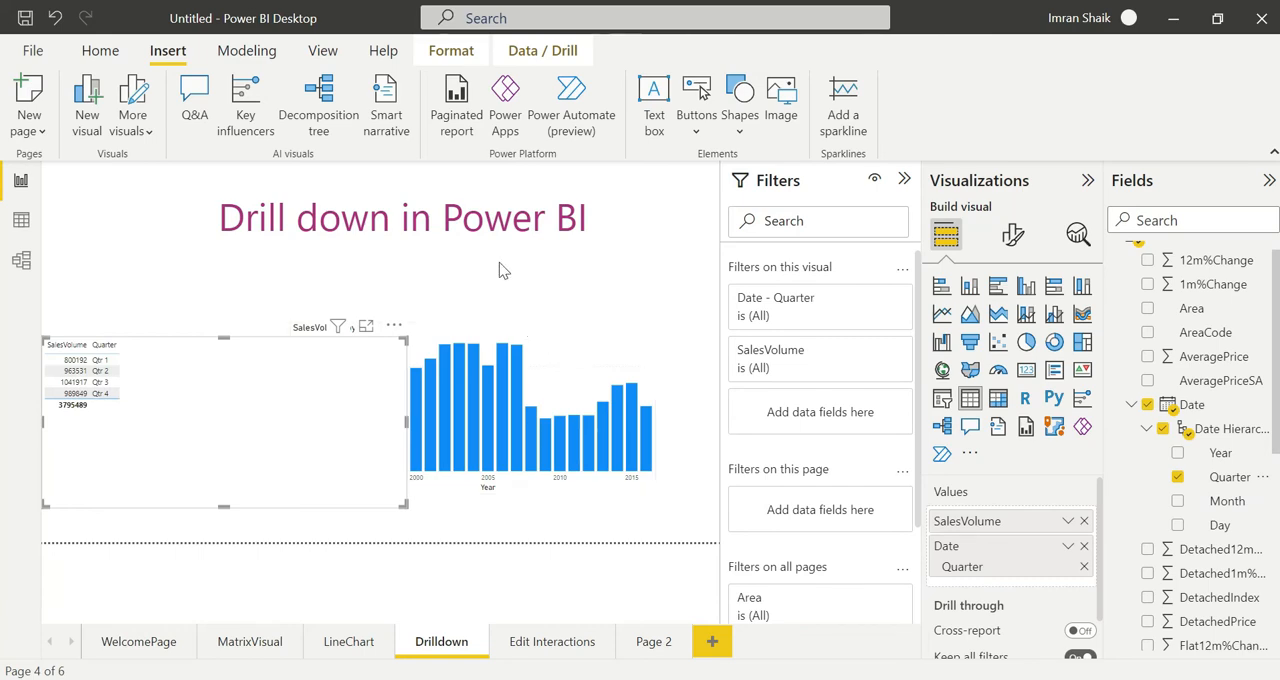
pyautogui.click(320, 450)
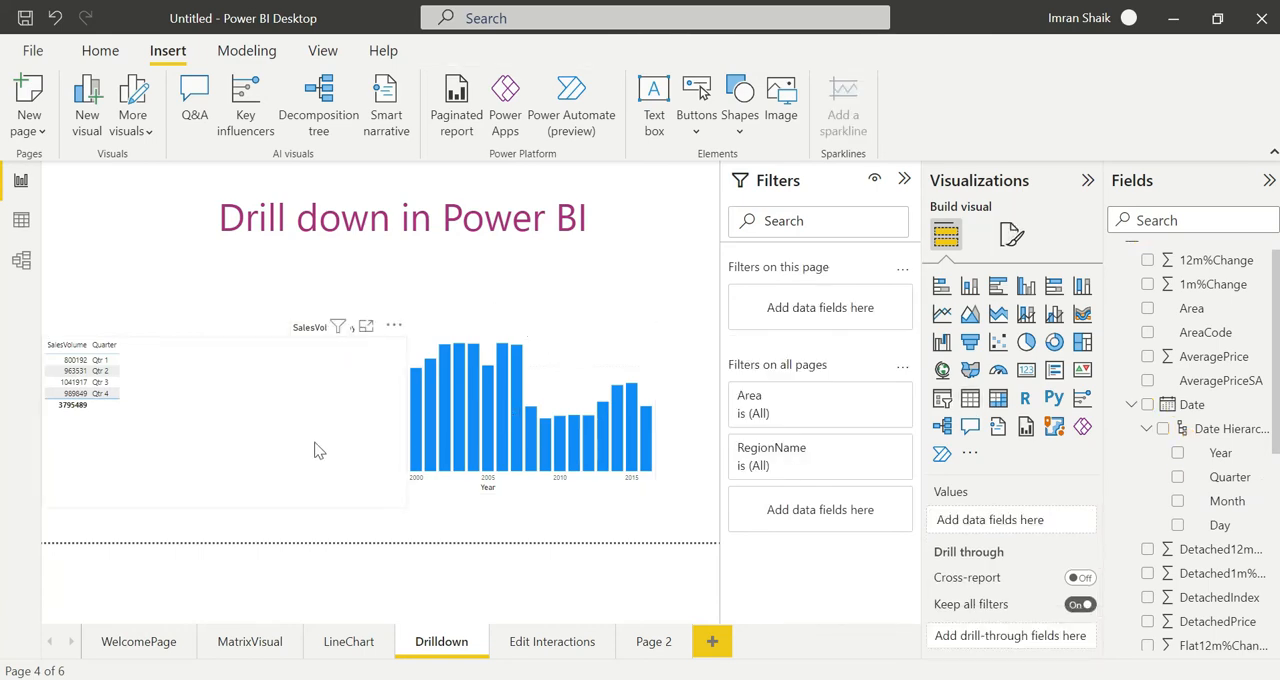
# Select the yearly chart and go to its next level, showing Qtr 1 to Qtr 4
pyautogui.click(520, 410)
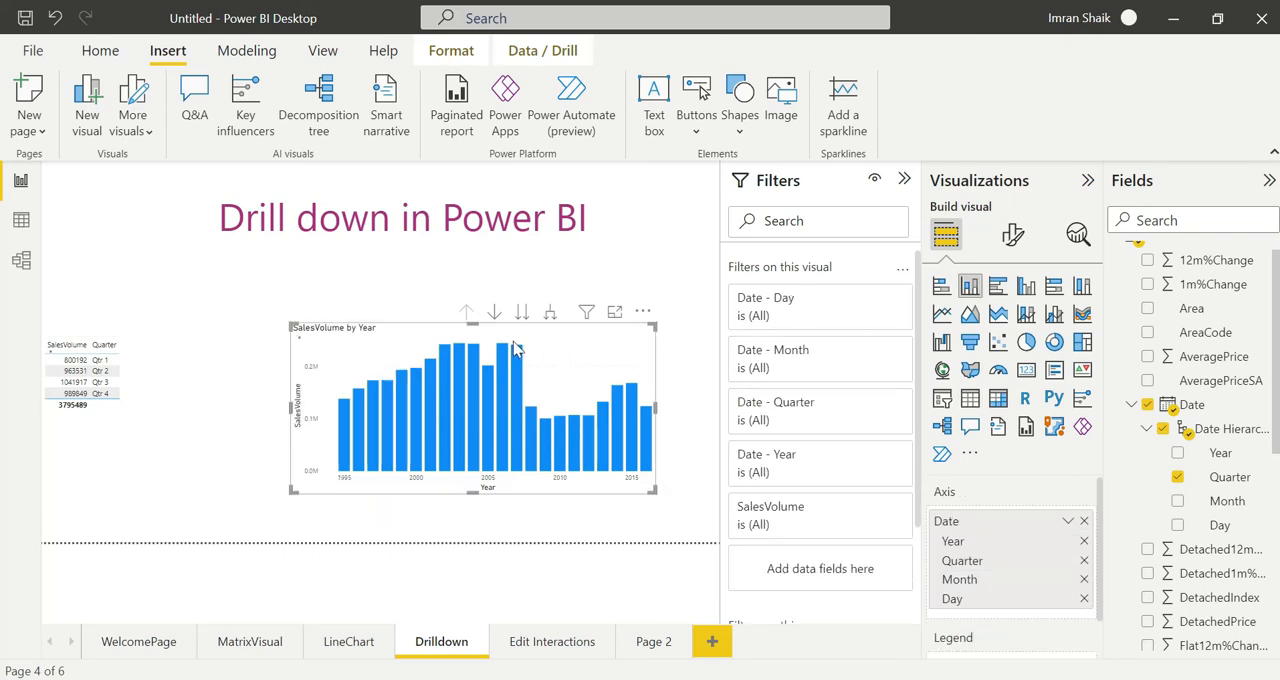
pyautogui.click(521, 312)
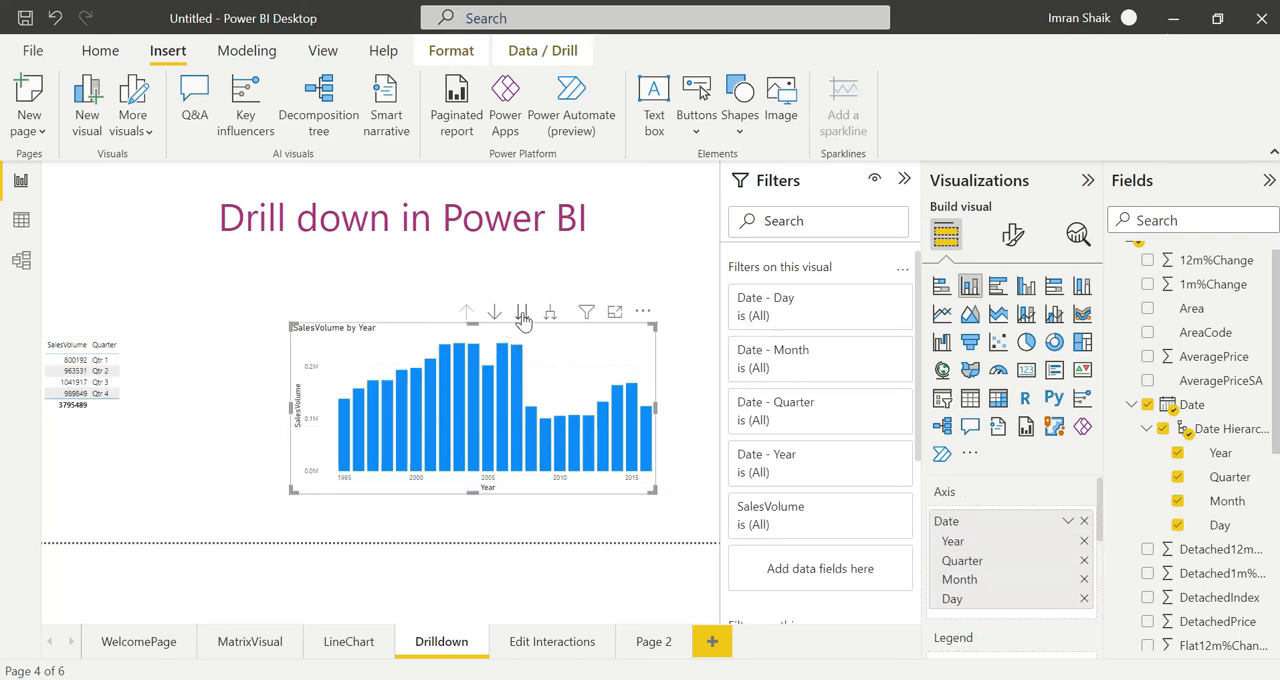
pyautogui.moveTo(521, 312)
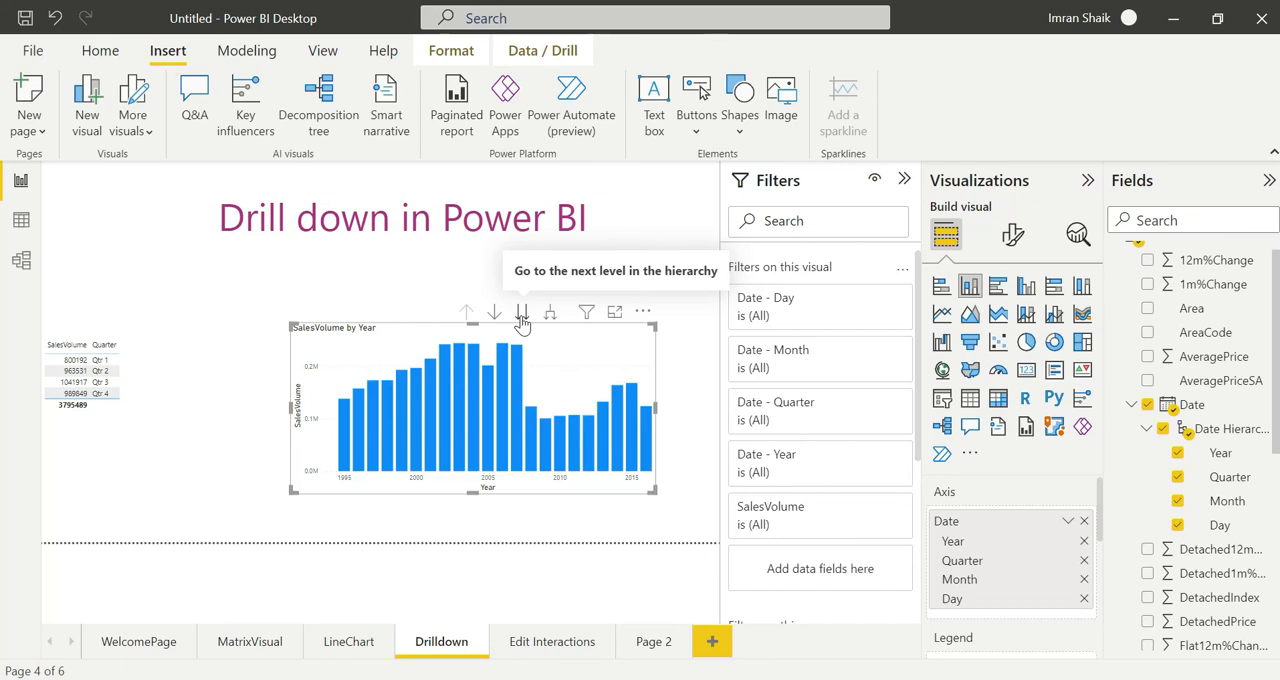
pyautogui.click(521, 312)
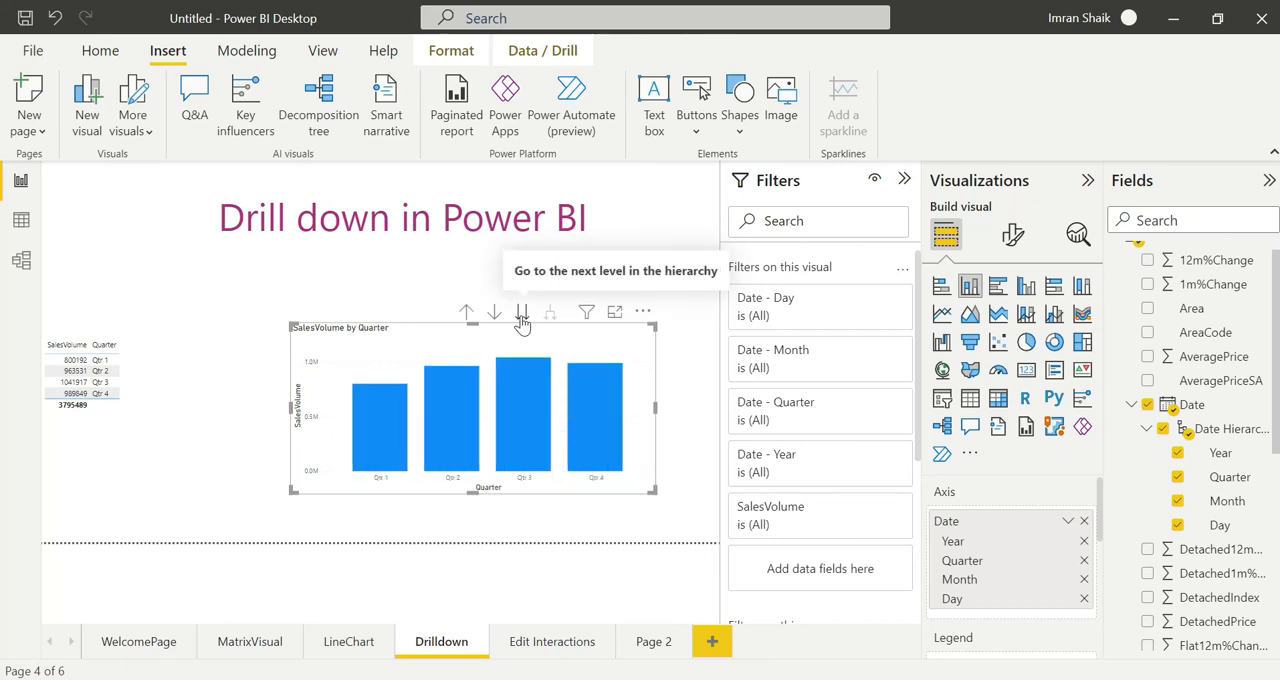
pyautogui.moveTo(380, 453)
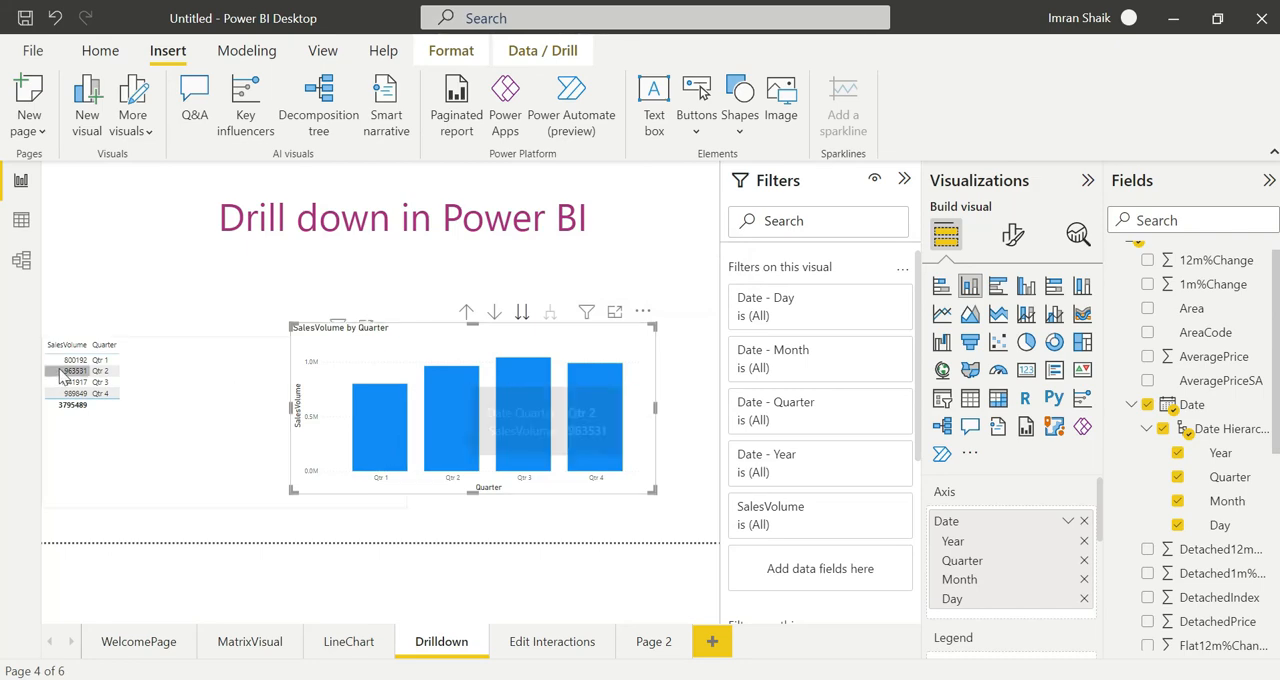
pyautogui.moveTo(453, 420)
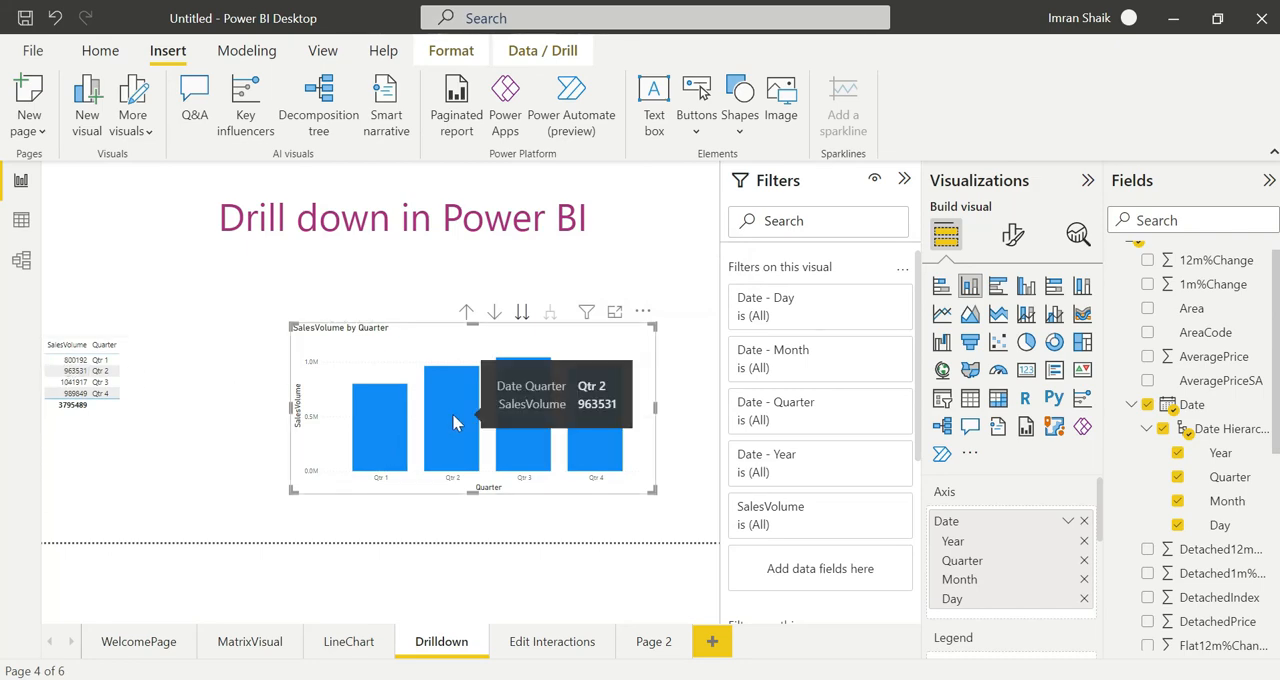
pyautogui.moveTo(563, 430)
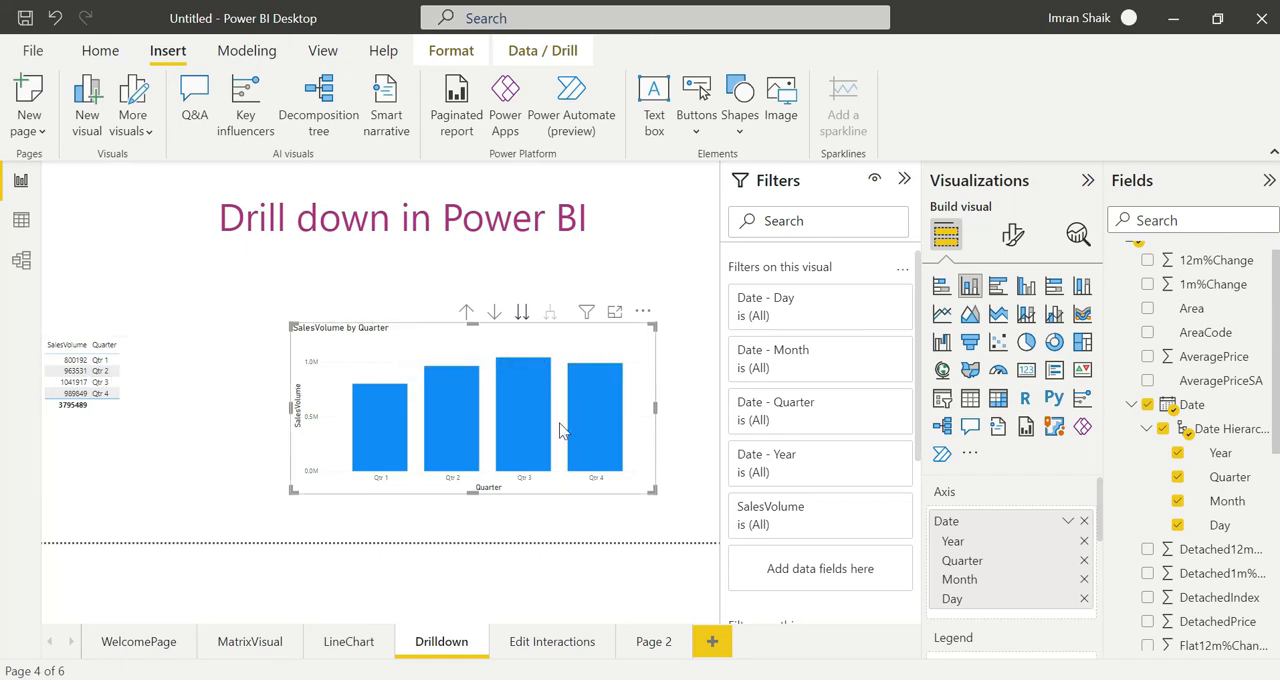
pyautogui.moveTo(595, 440)
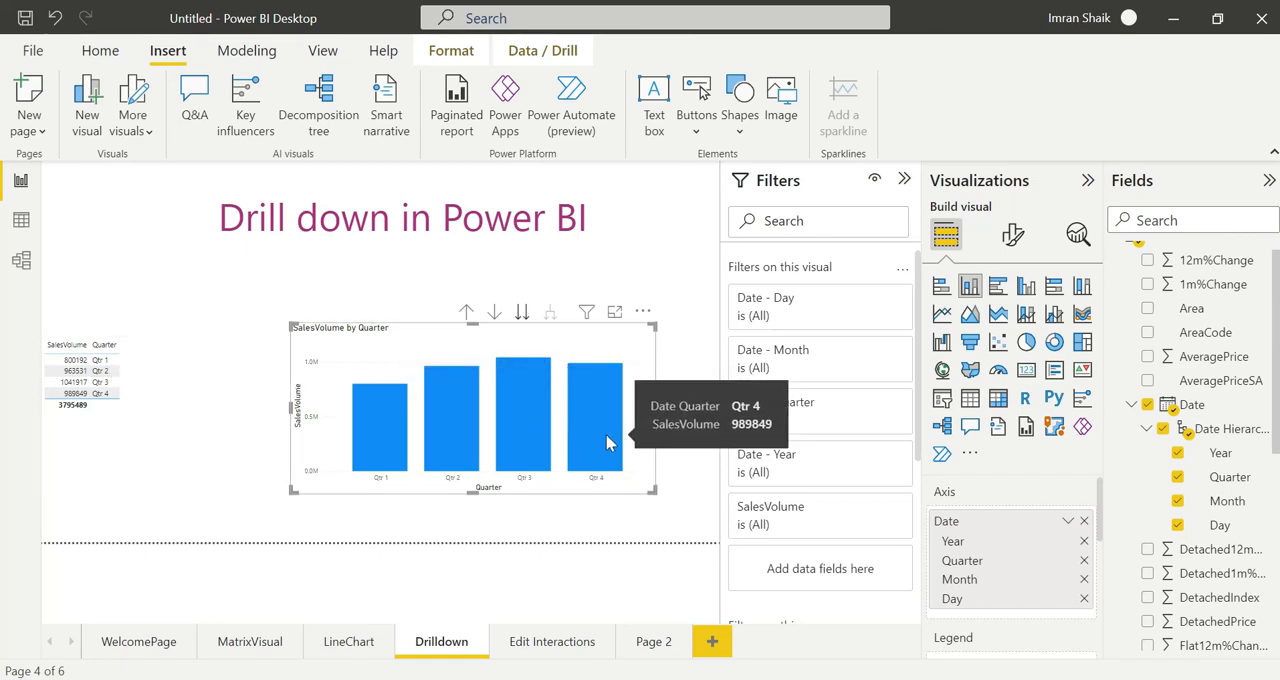
pyautogui.moveTo(565, 435)
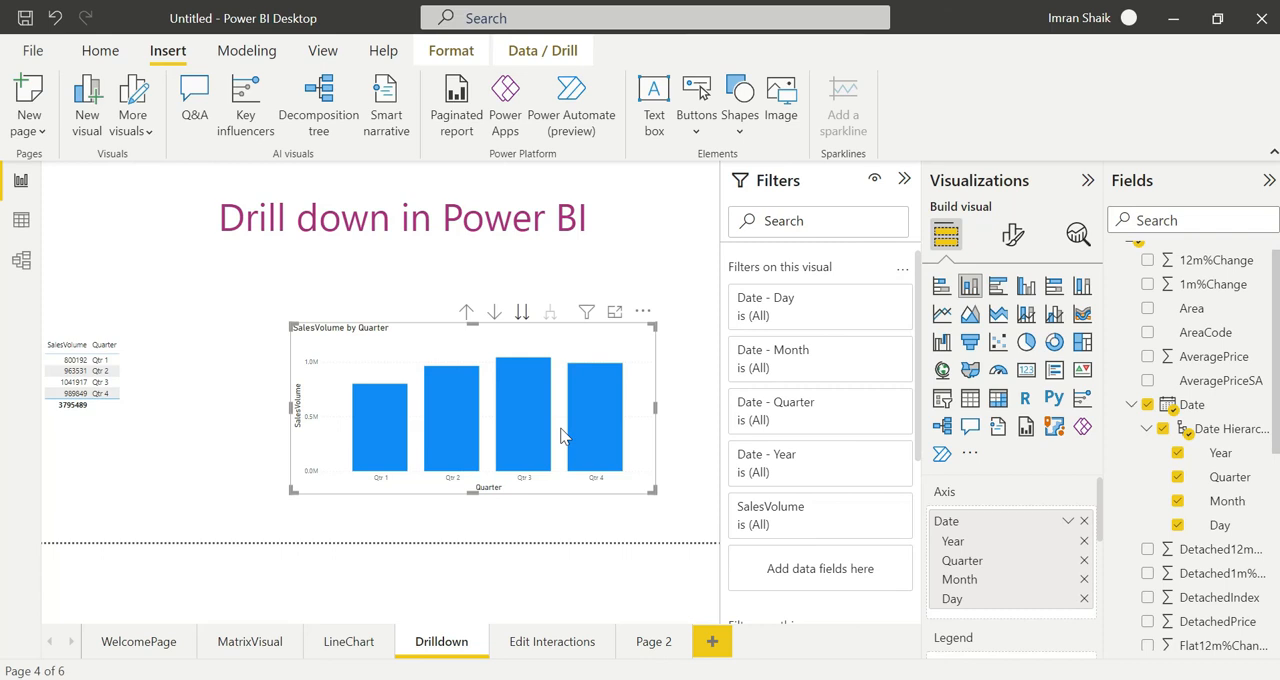
pyautogui.moveTo(520, 313)
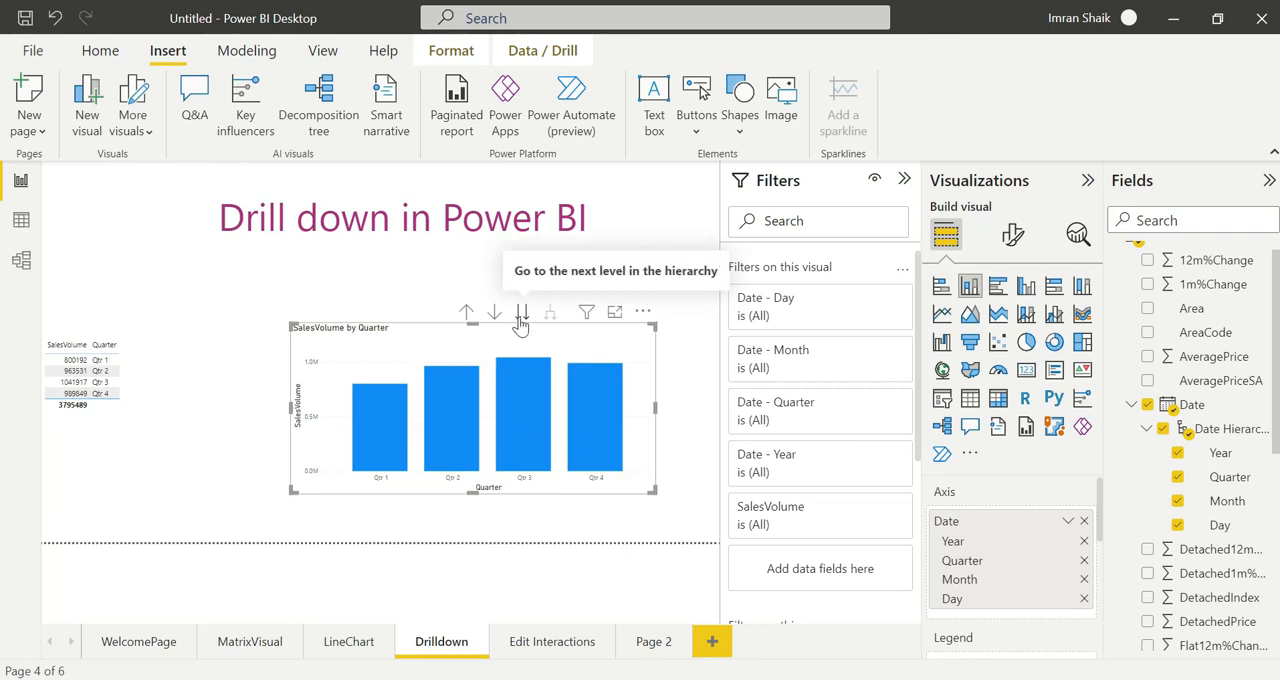
# Take the chart from quarters to months, showing January through December
pyautogui.click(521, 312)
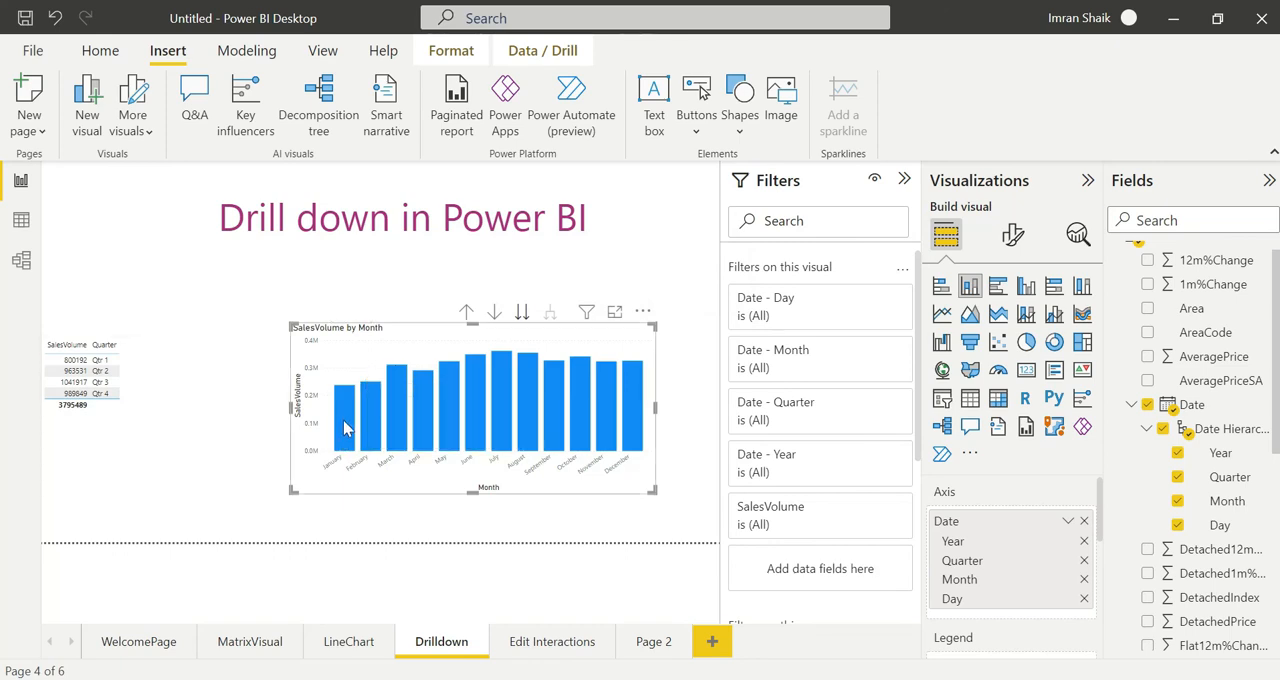
pyautogui.moveTo(345, 415)
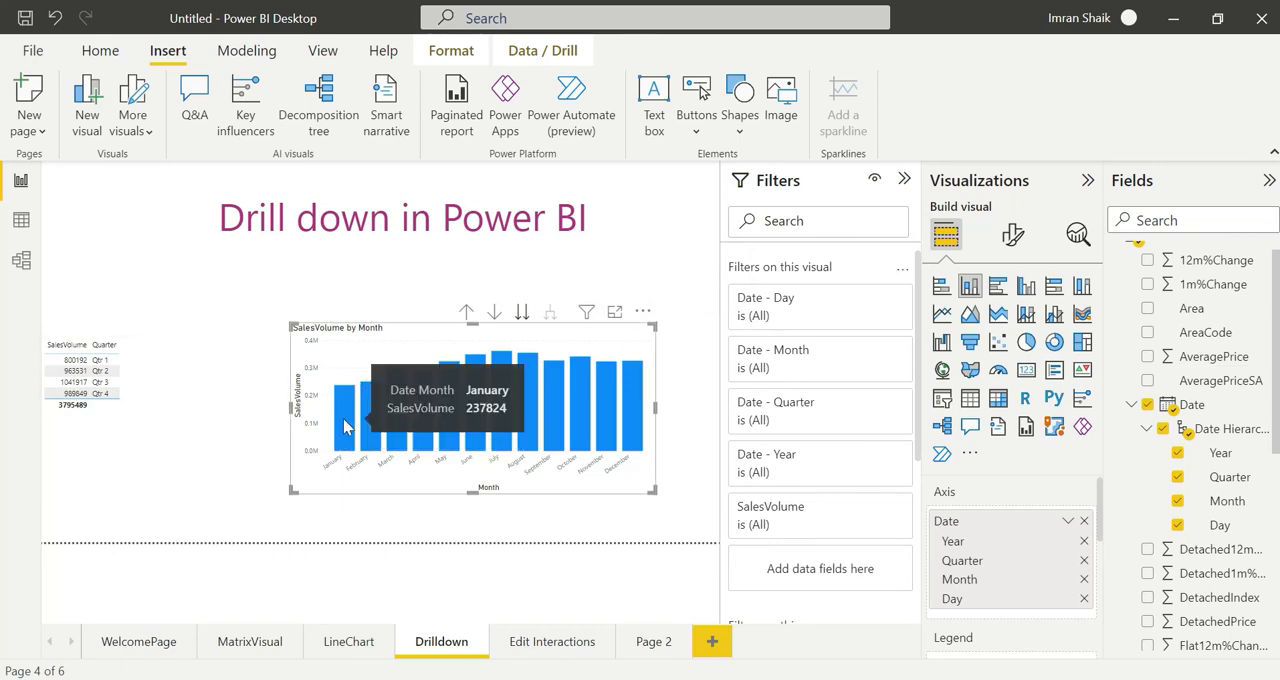
pyautogui.moveTo(1140, 492)
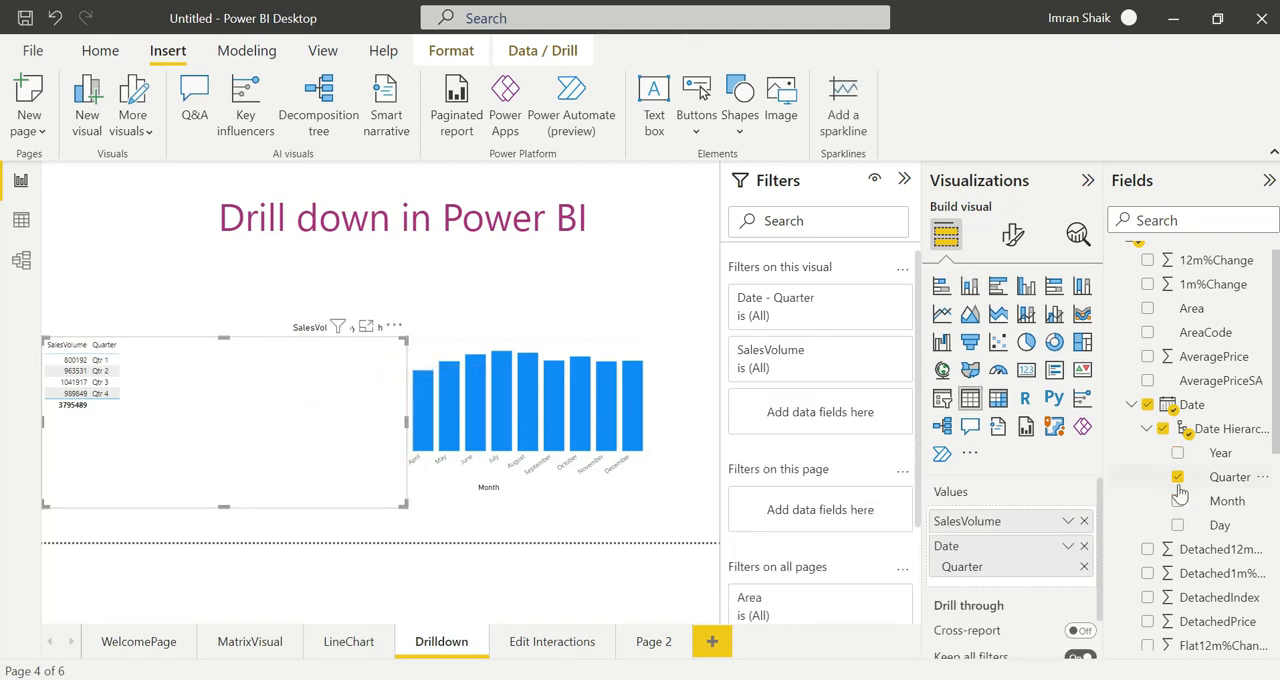
# Swap Quarter for Month in the table so it lists January to December
pyautogui.click(1178, 476)
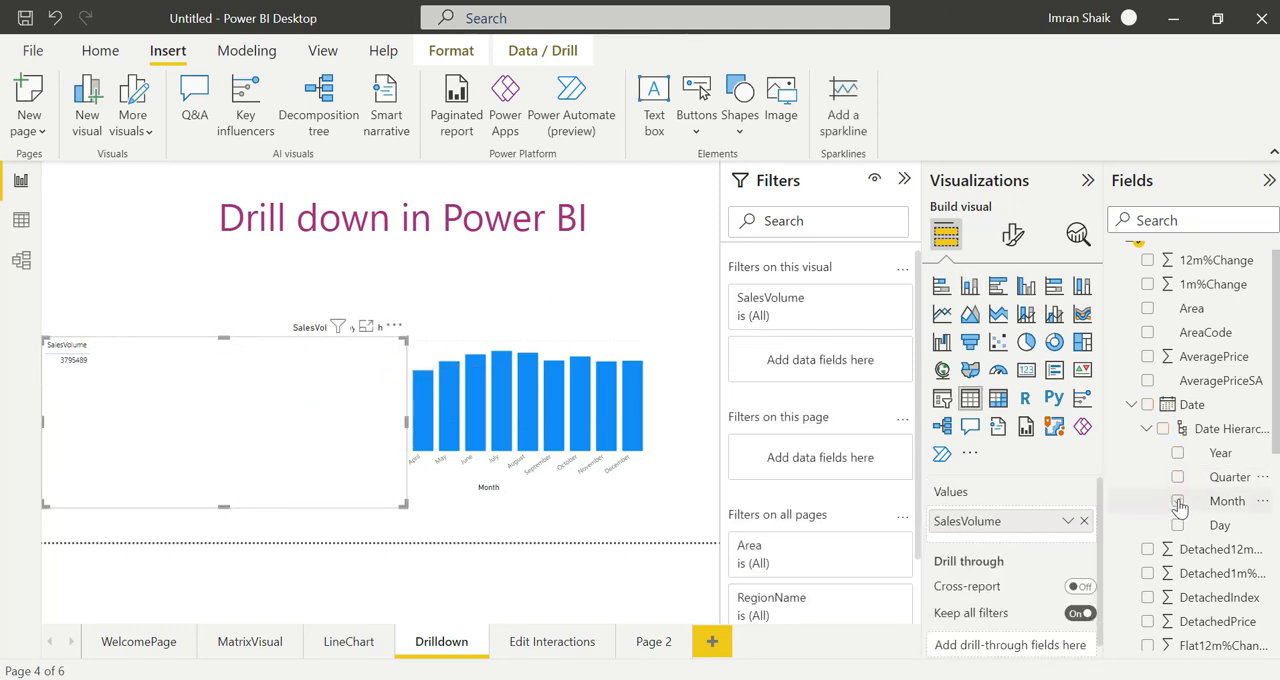
pyautogui.click(1178, 501)
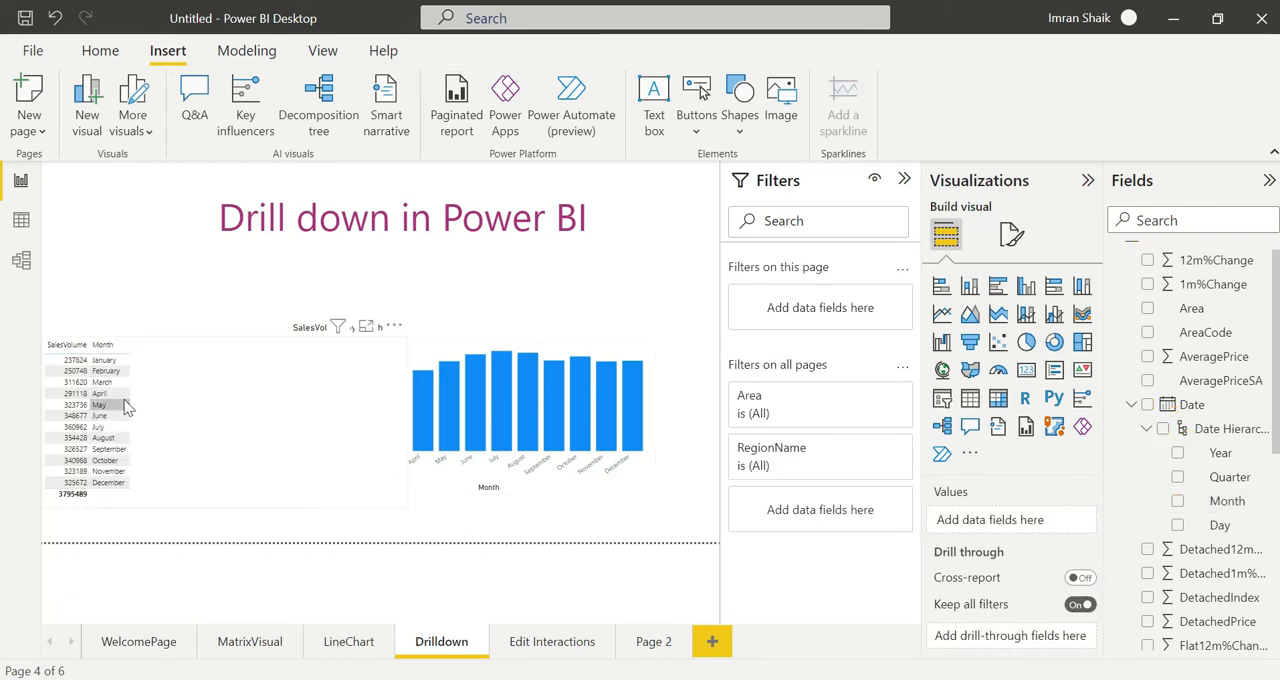
pyautogui.click(420, 415)
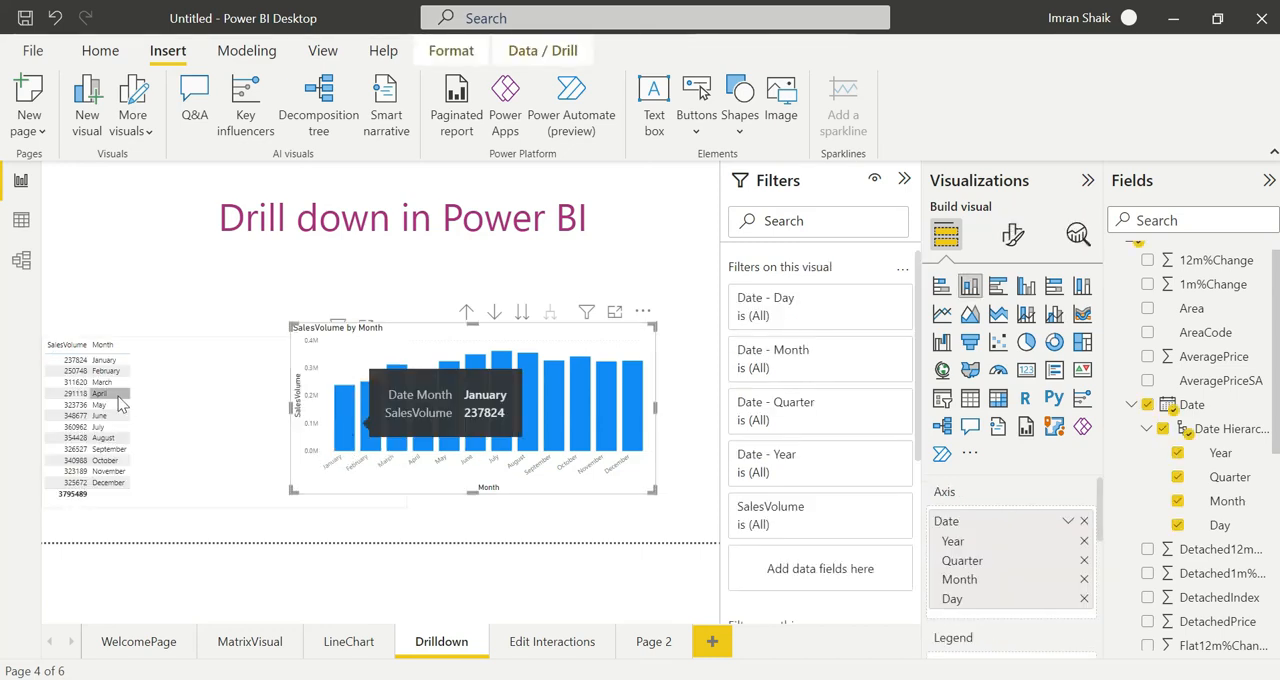
pyautogui.moveTo(545, 470)
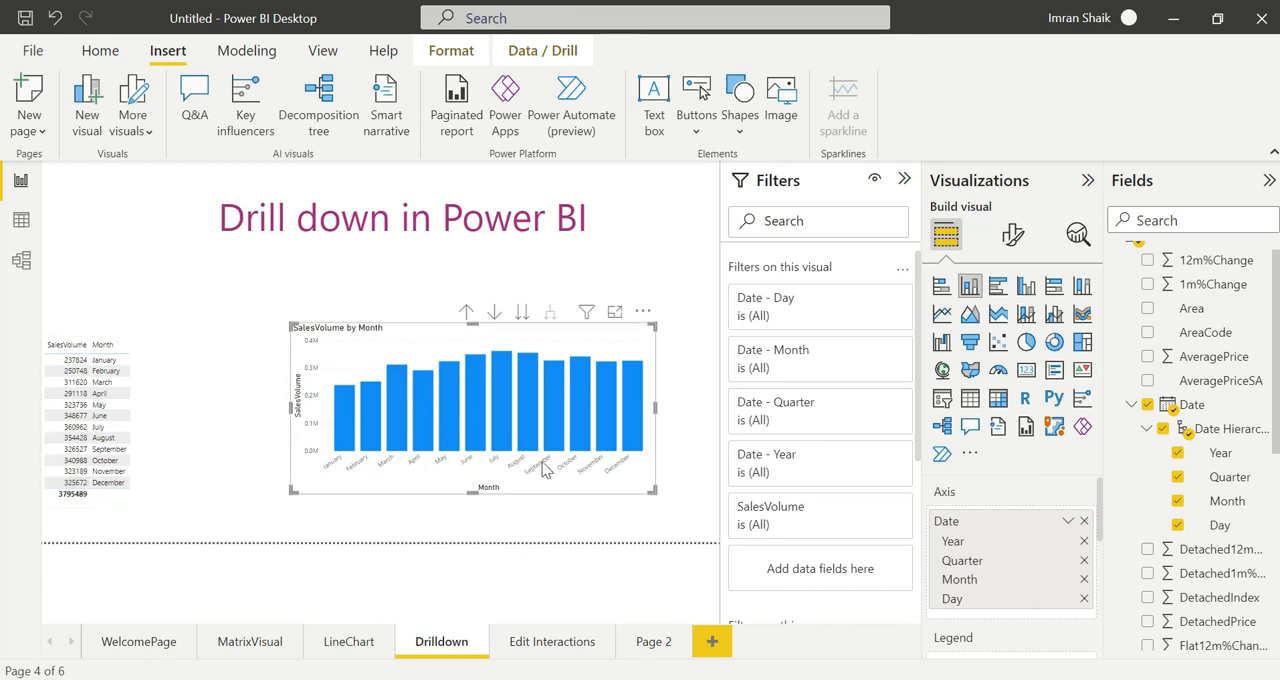
pyautogui.moveTo(358, 420)
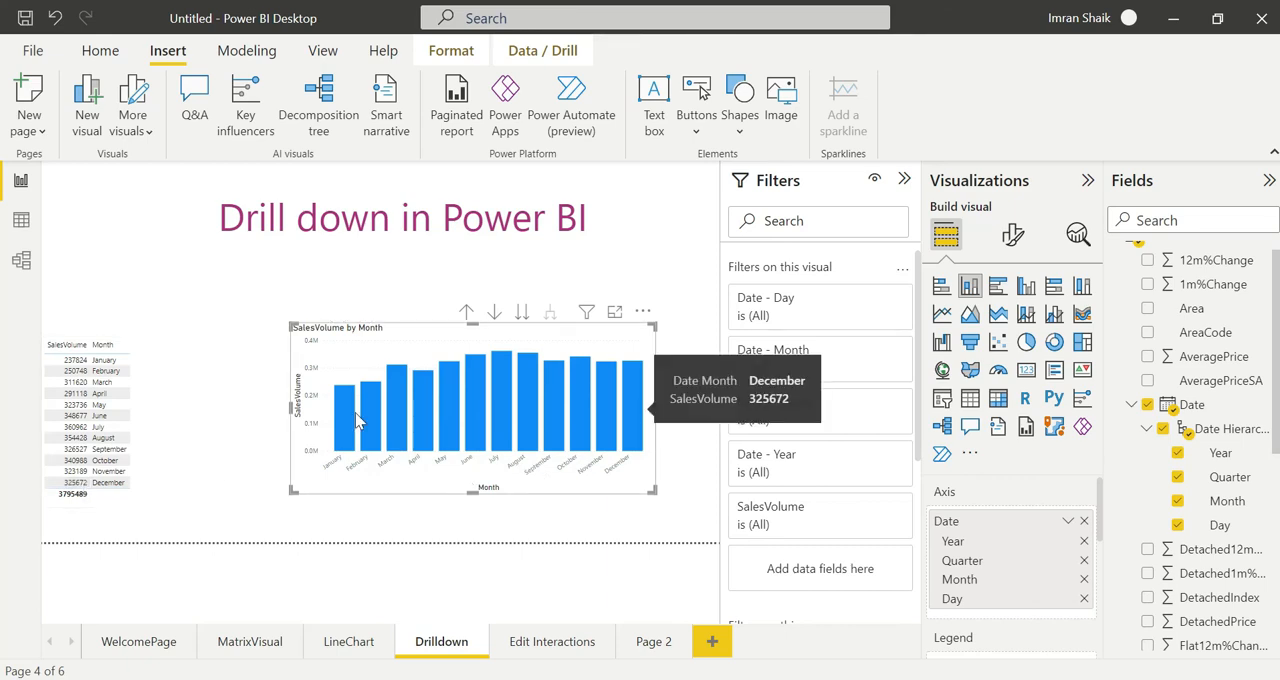
pyautogui.moveTo(540, 352)
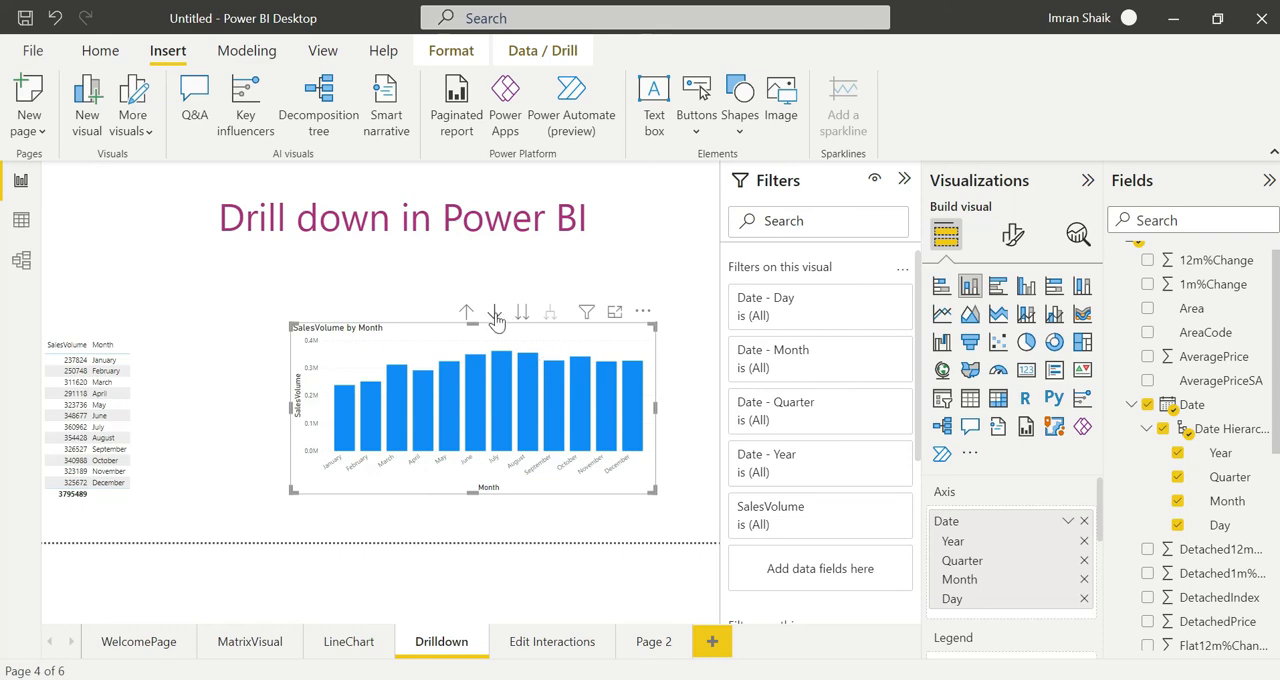
pyautogui.moveTo(497, 313)
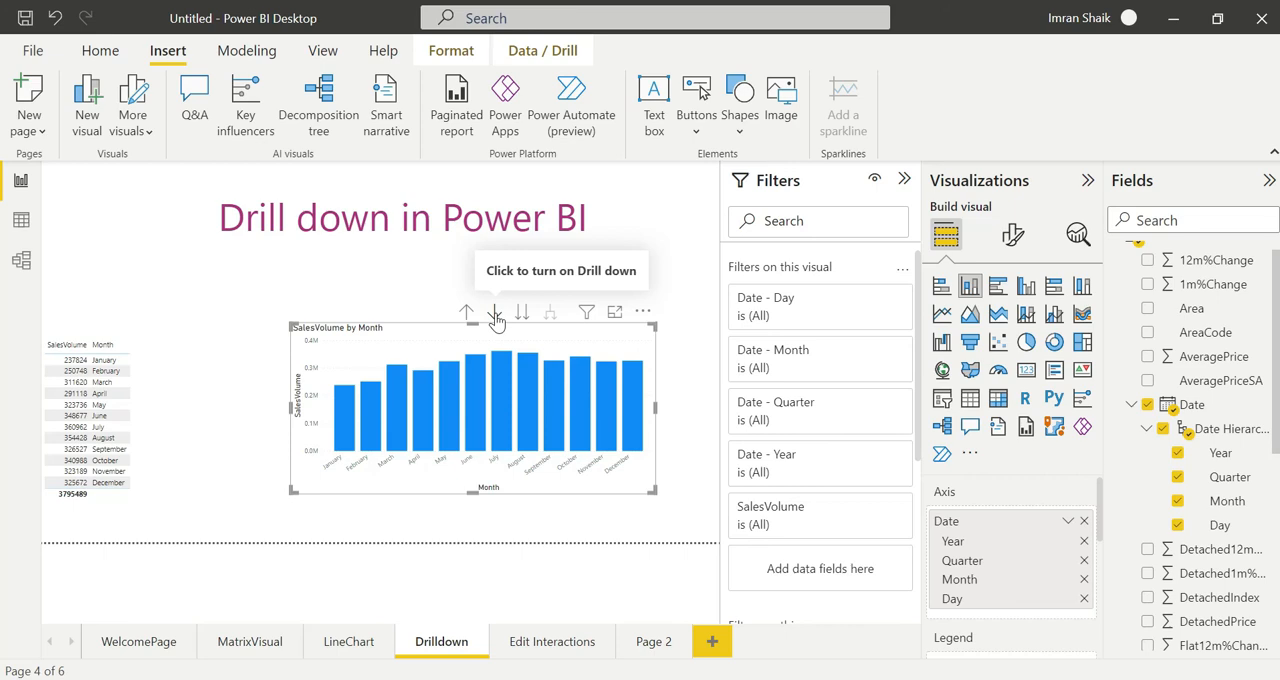
pyautogui.moveTo(519, 313)
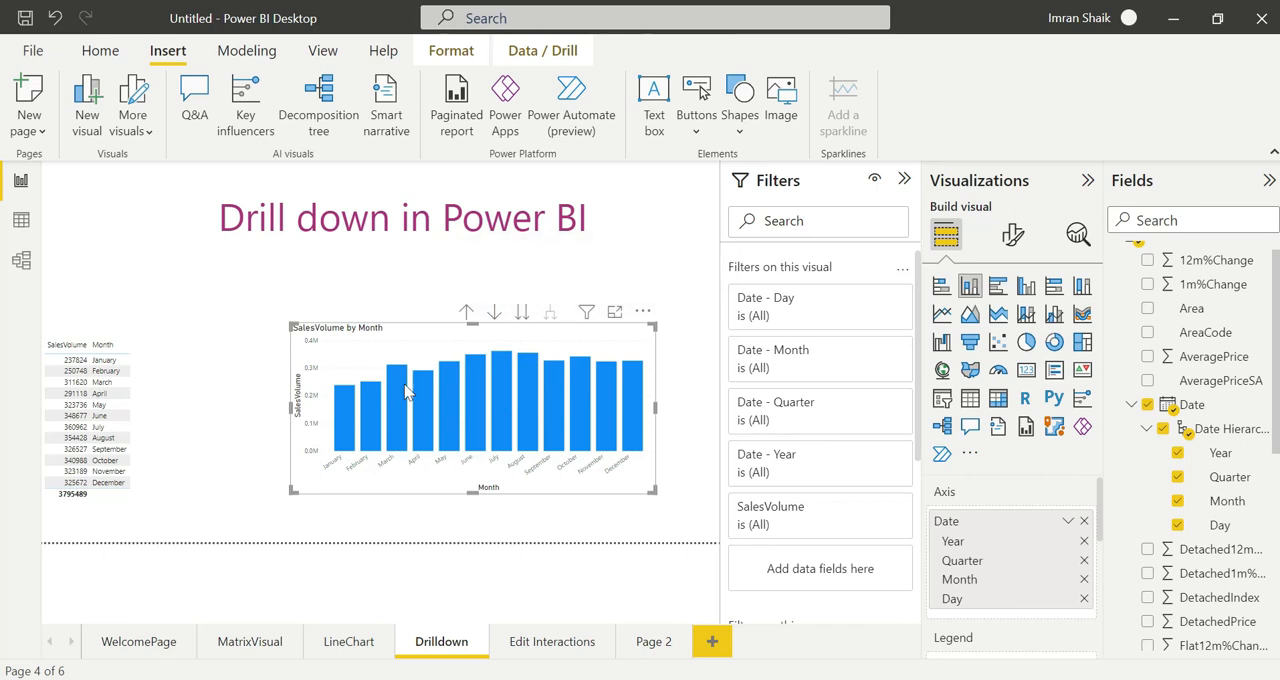
pyautogui.moveTo(520, 335)
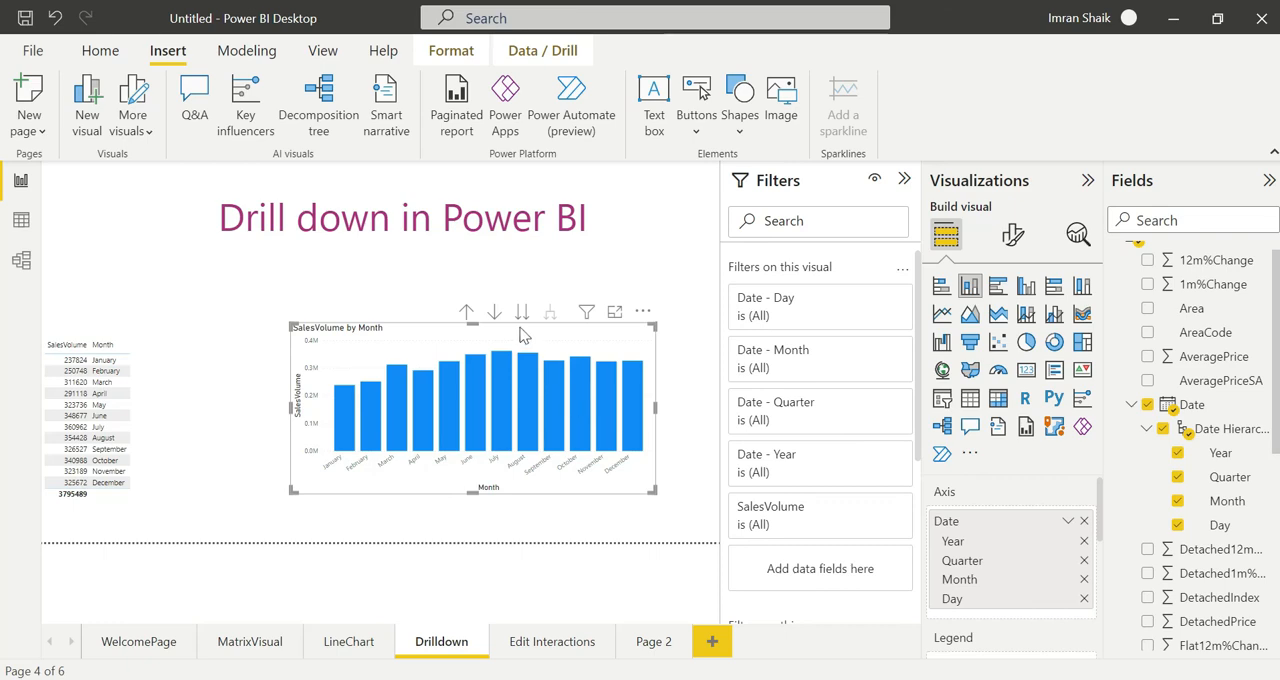
# Drill the chart up to years, expand all down two levels, then return to months
pyautogui.click(466, 312)
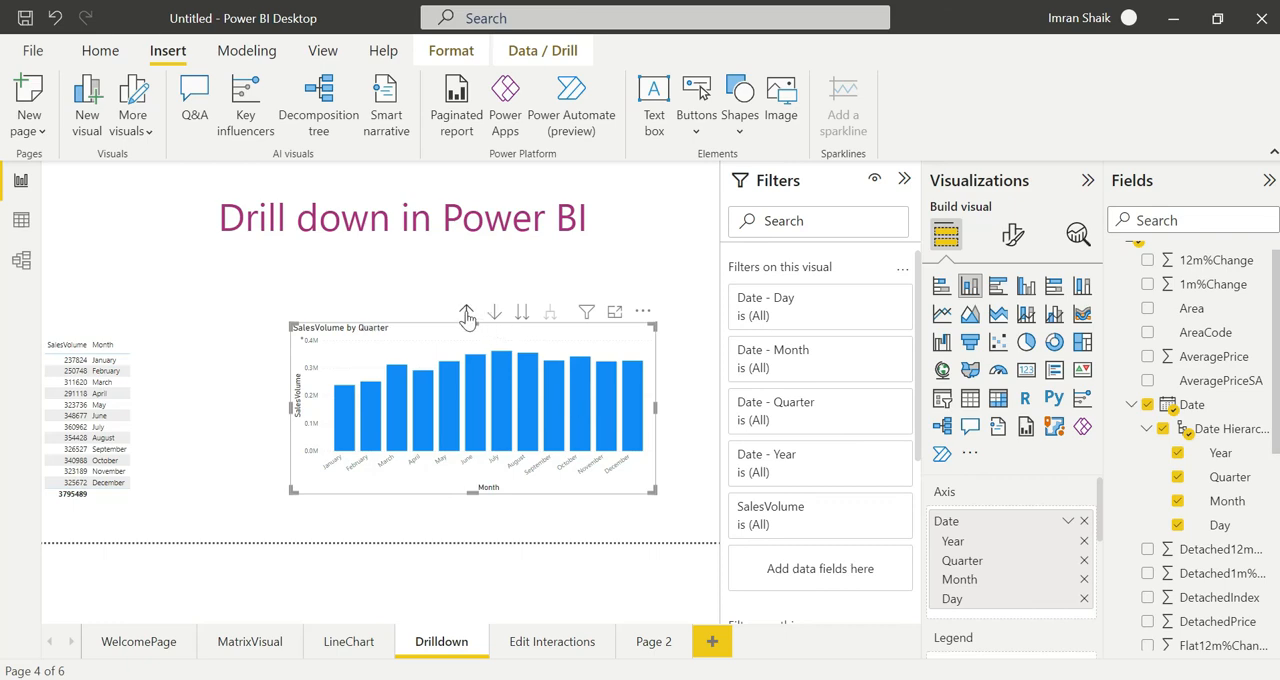
pyautogui.click(466, 311)
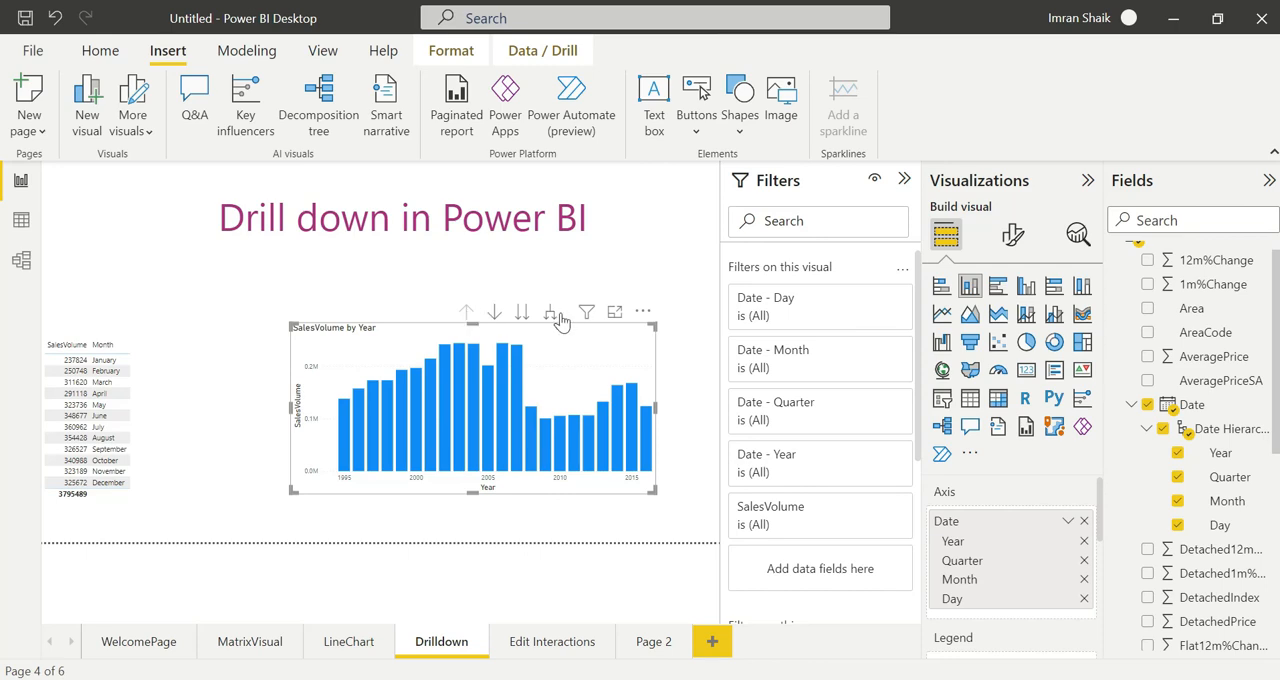
pyautogui.moveTo(548, 313)
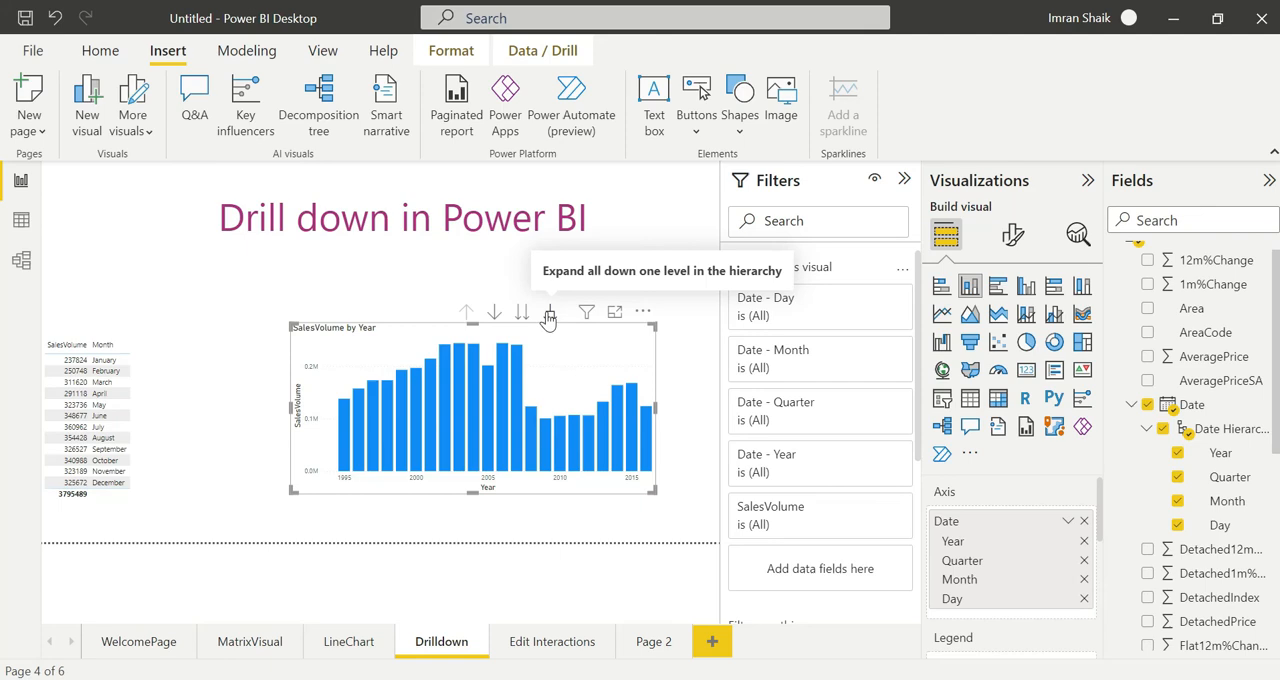
pyautogui.click(548, 313)
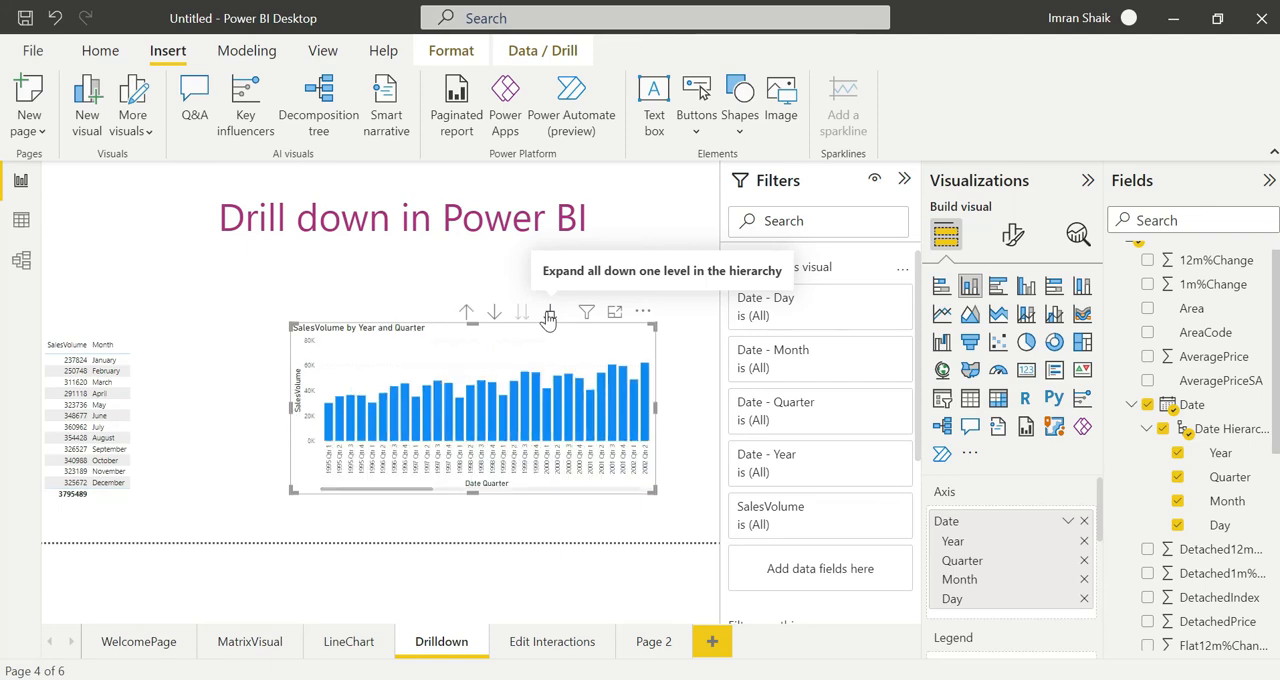
pyautogui.moveTo(549, 313)
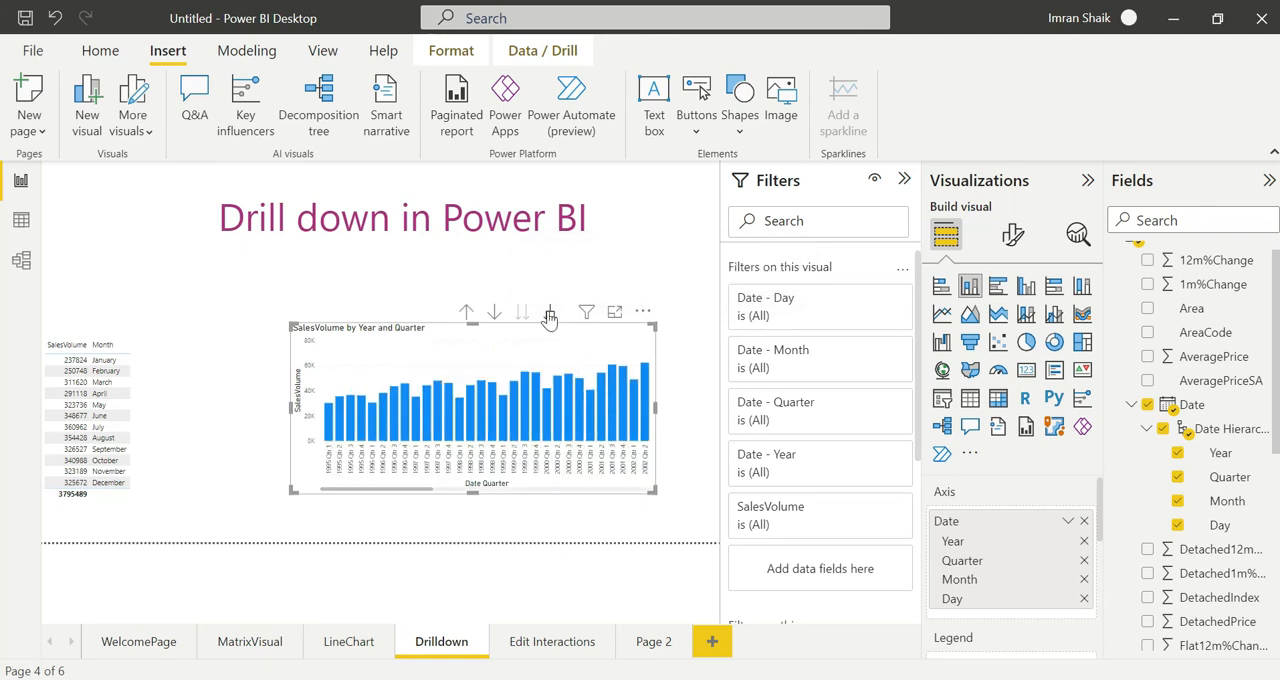
pyautogui.click(549, 312)
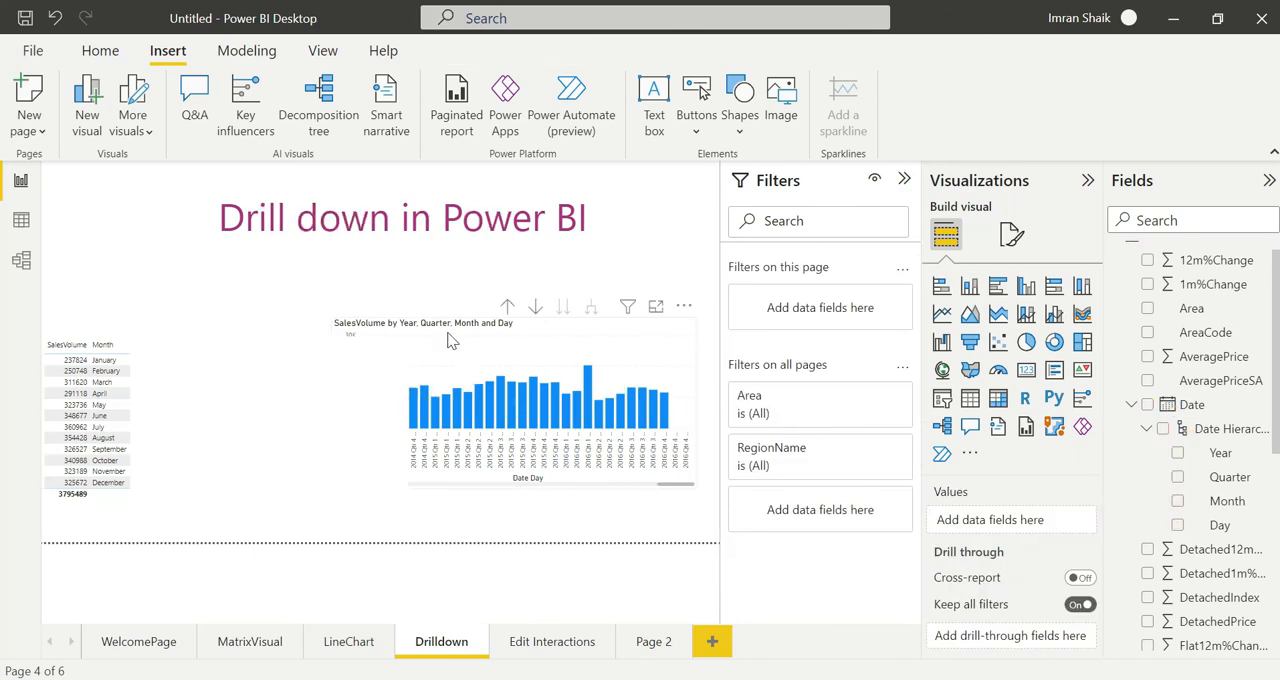
pyautogui.click(515, 400)
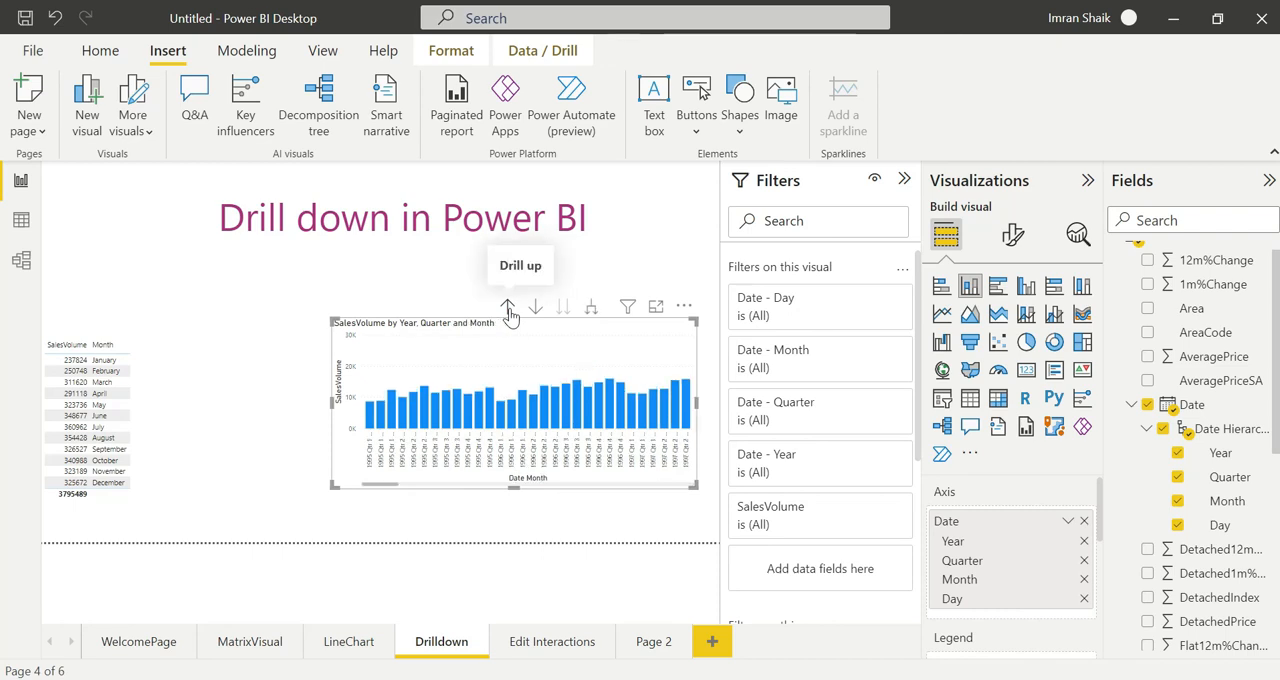
# Drill into 1995 Qtr 1's months, then drill back up to yearly totals
pyautogui.click(508, 307)
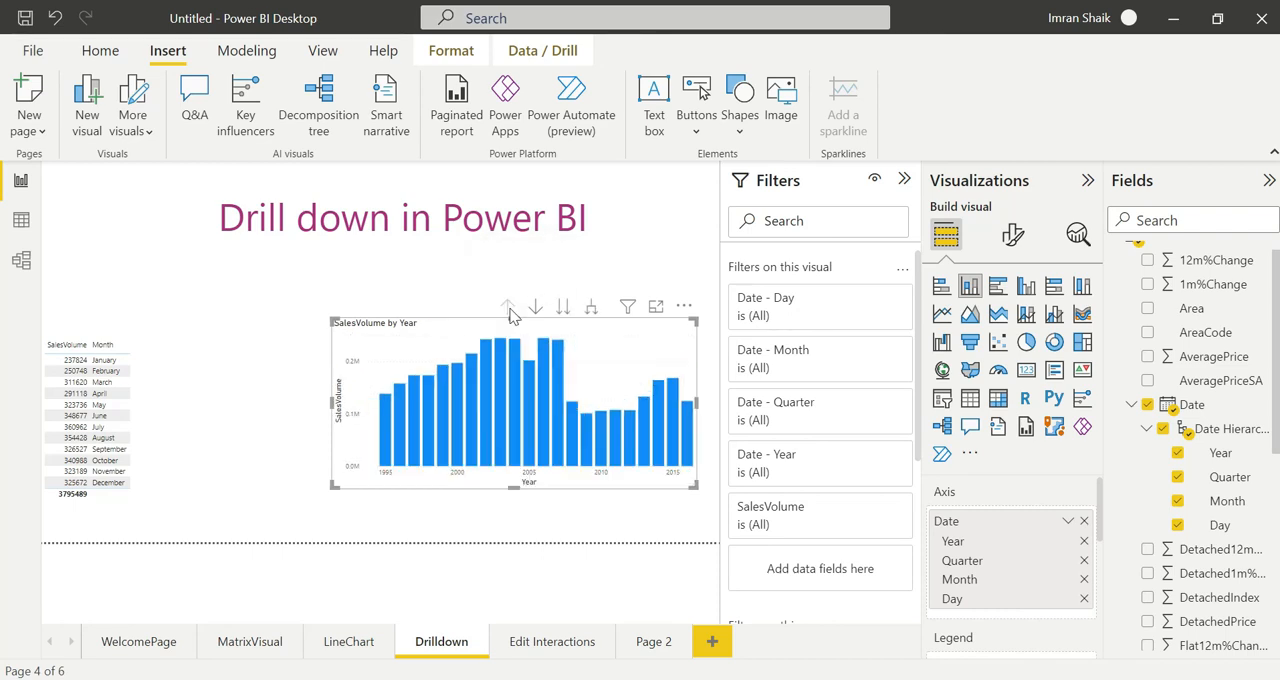
pyautogui.moveTo(510, 320)
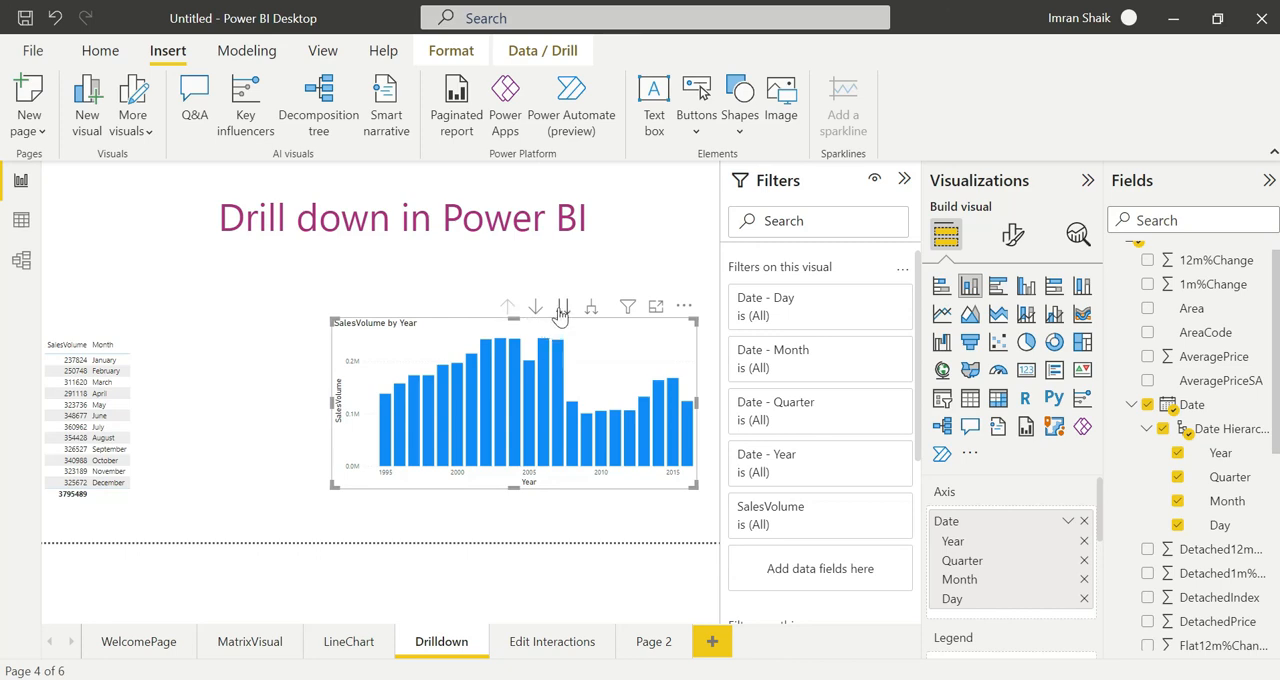
pyautogui.moveTo(537, 307)
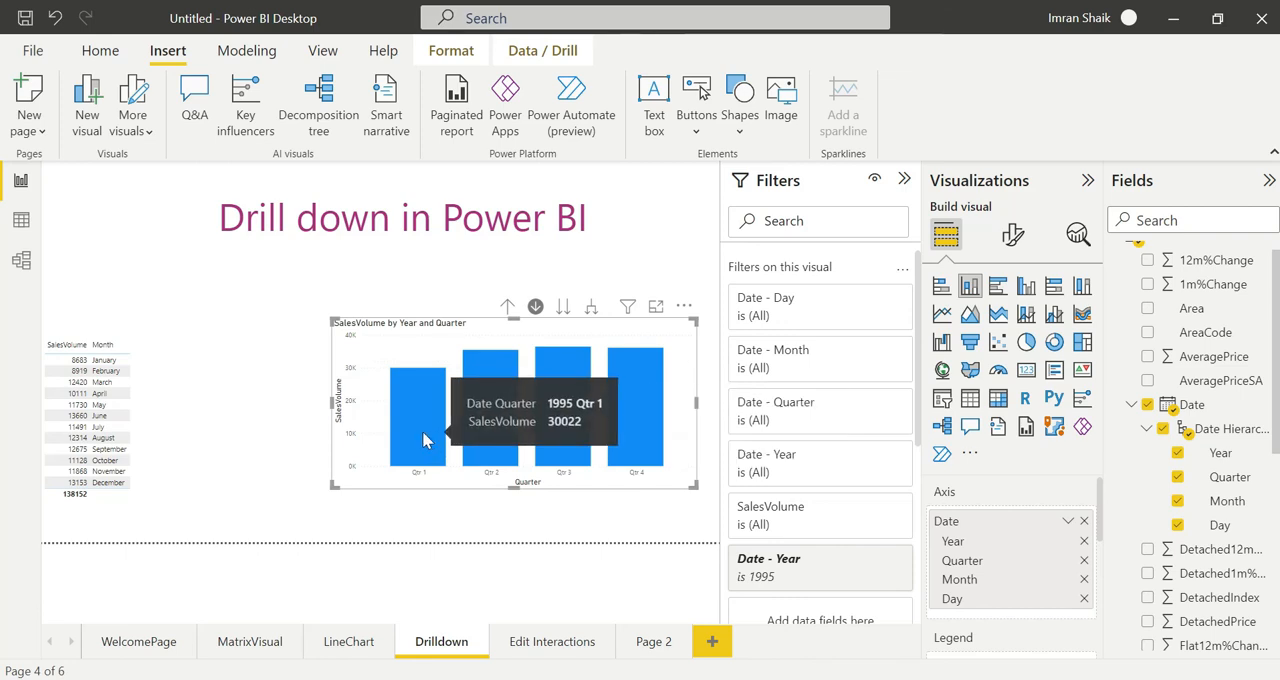
pyautogui.click(535, 306)
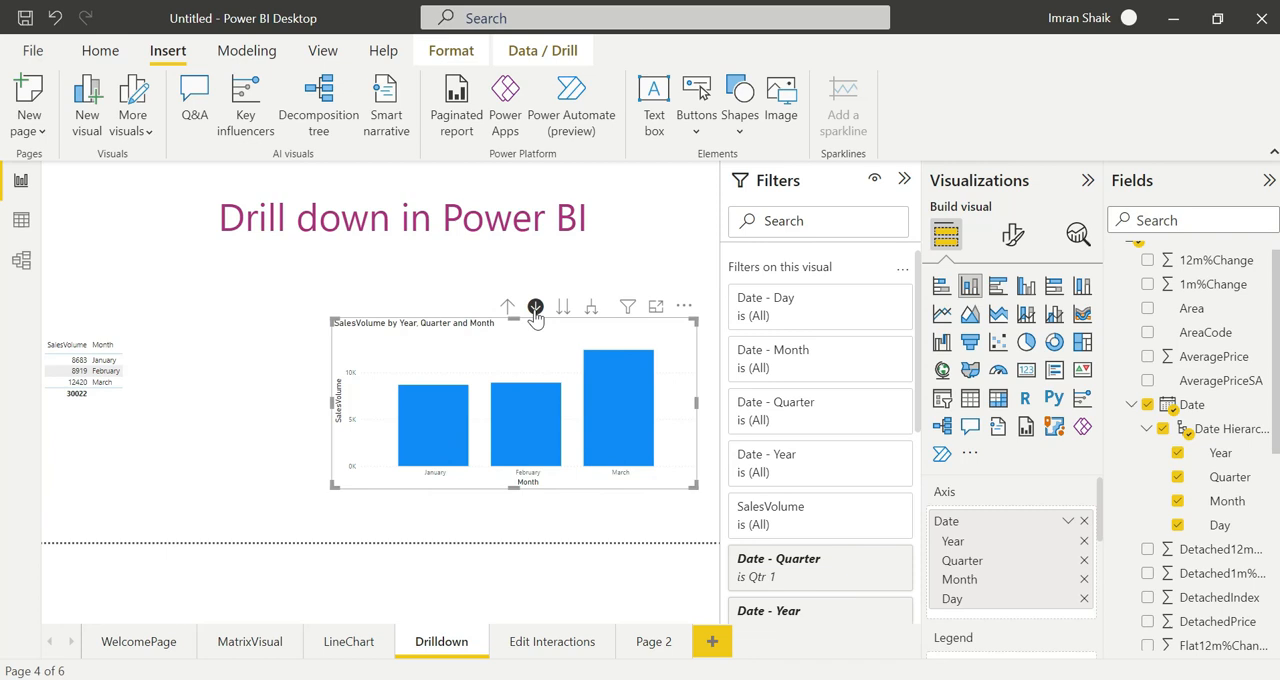
pyautogui.click(535, 307)
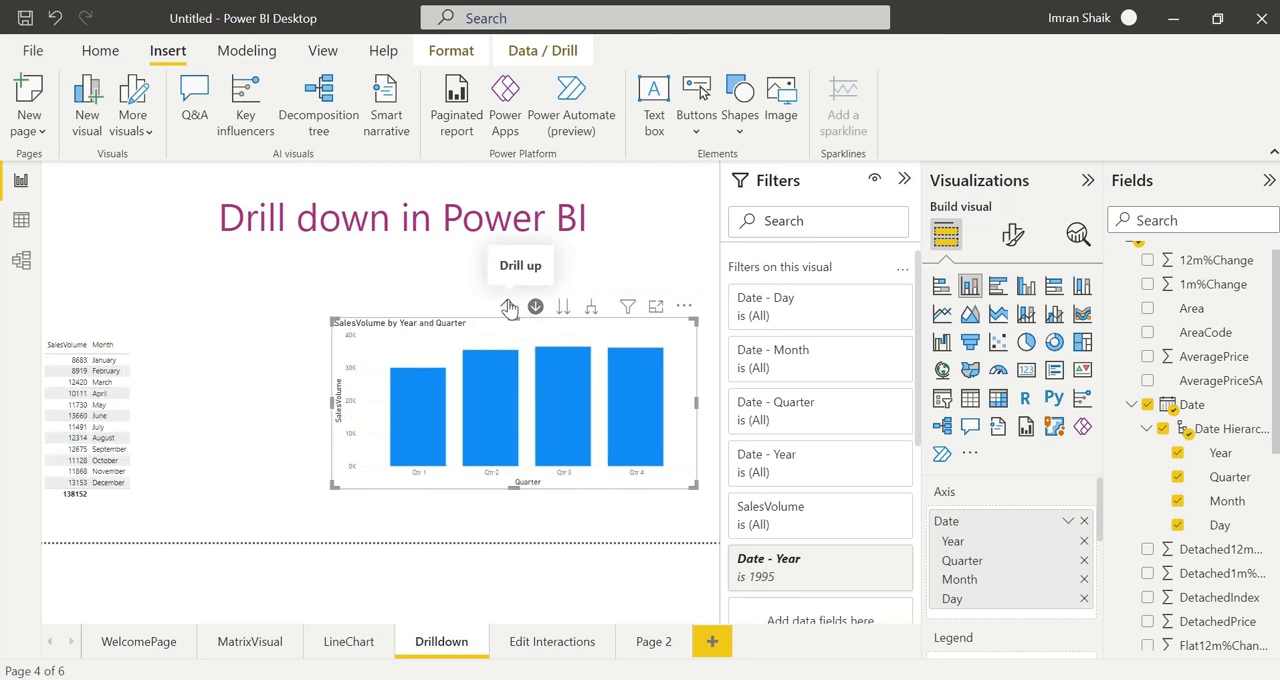
pyautogui.click(508, 307)
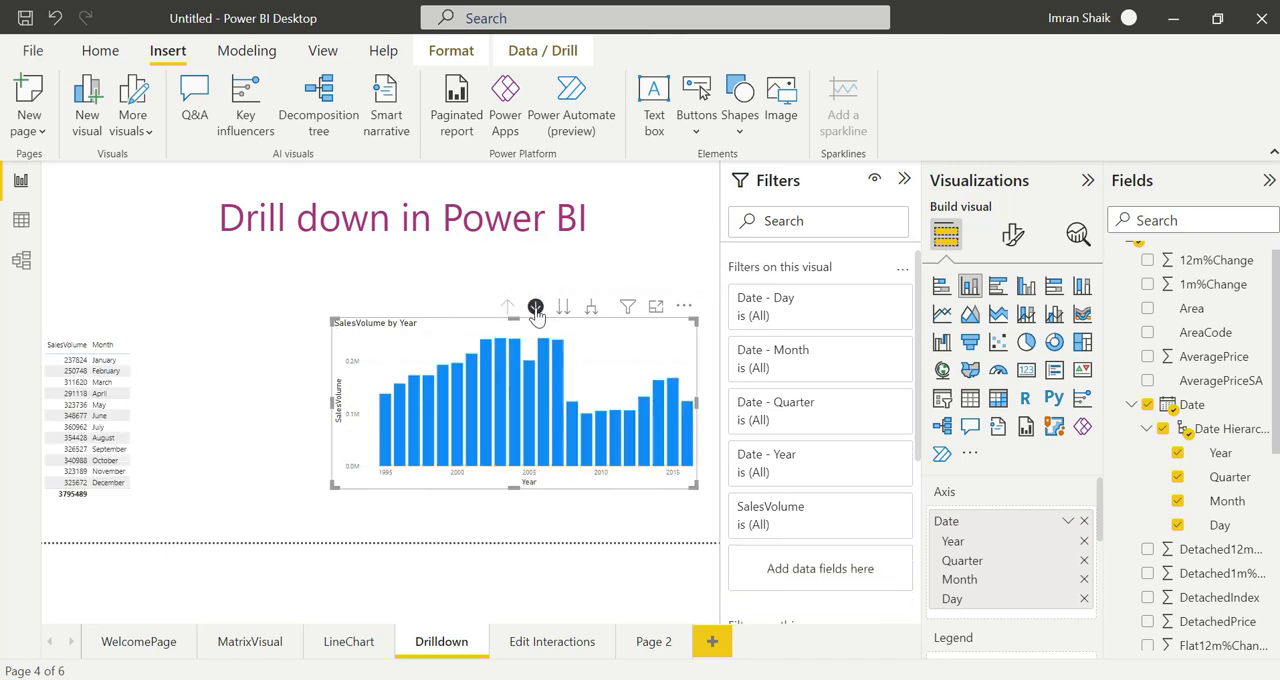
pyautogui.moveTo(563, 307)
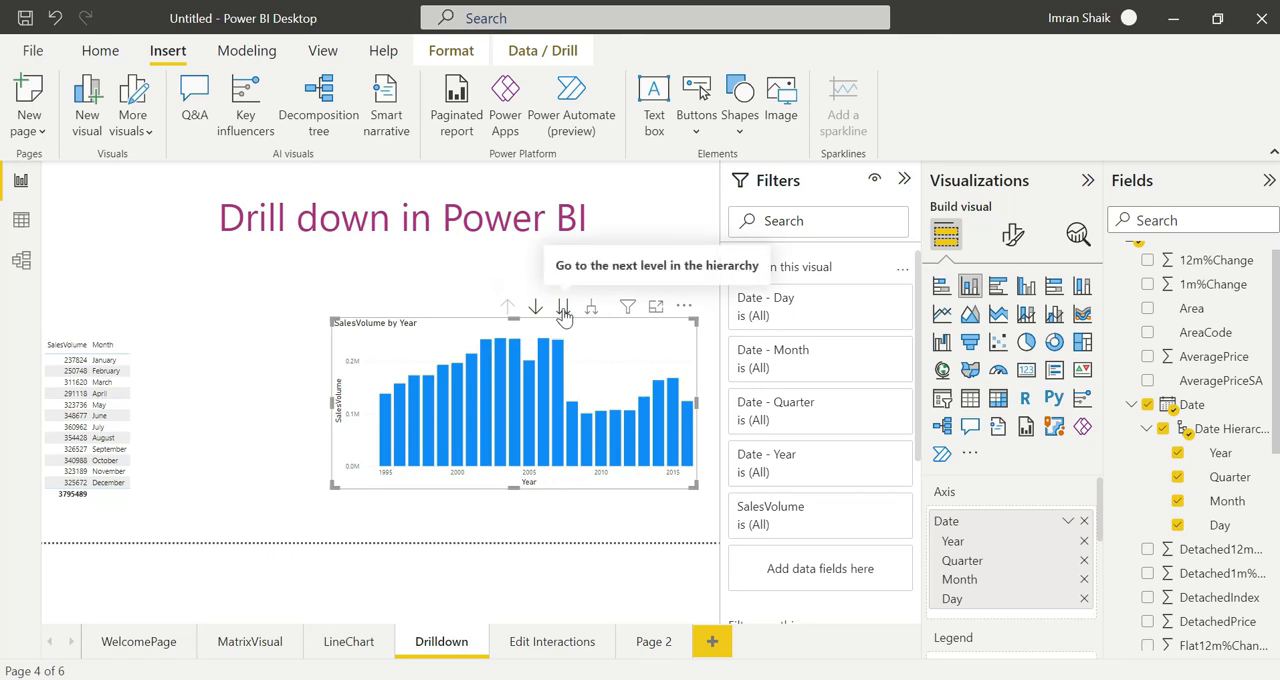
# Drill the SalesVolume chart to quarters, back to years, expand down to days, then up to Year and Quarter
pyautogui.click(563, 307)
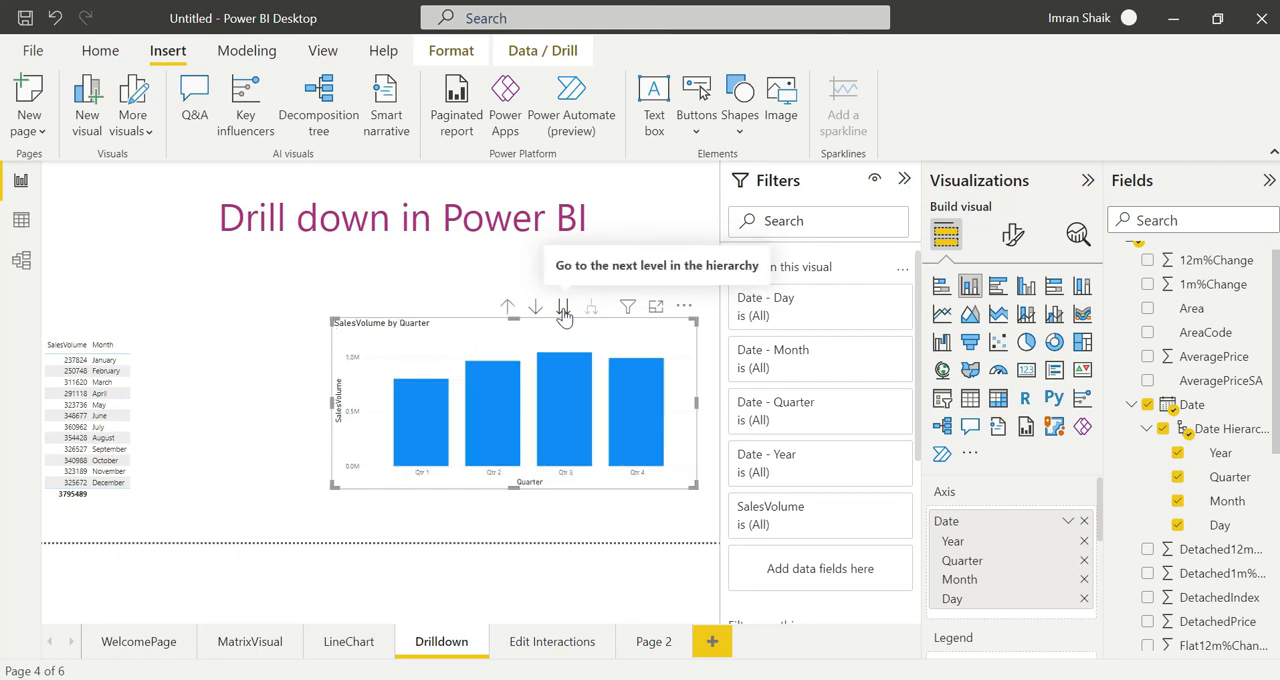
pyautogui.moveTo(475, 445)
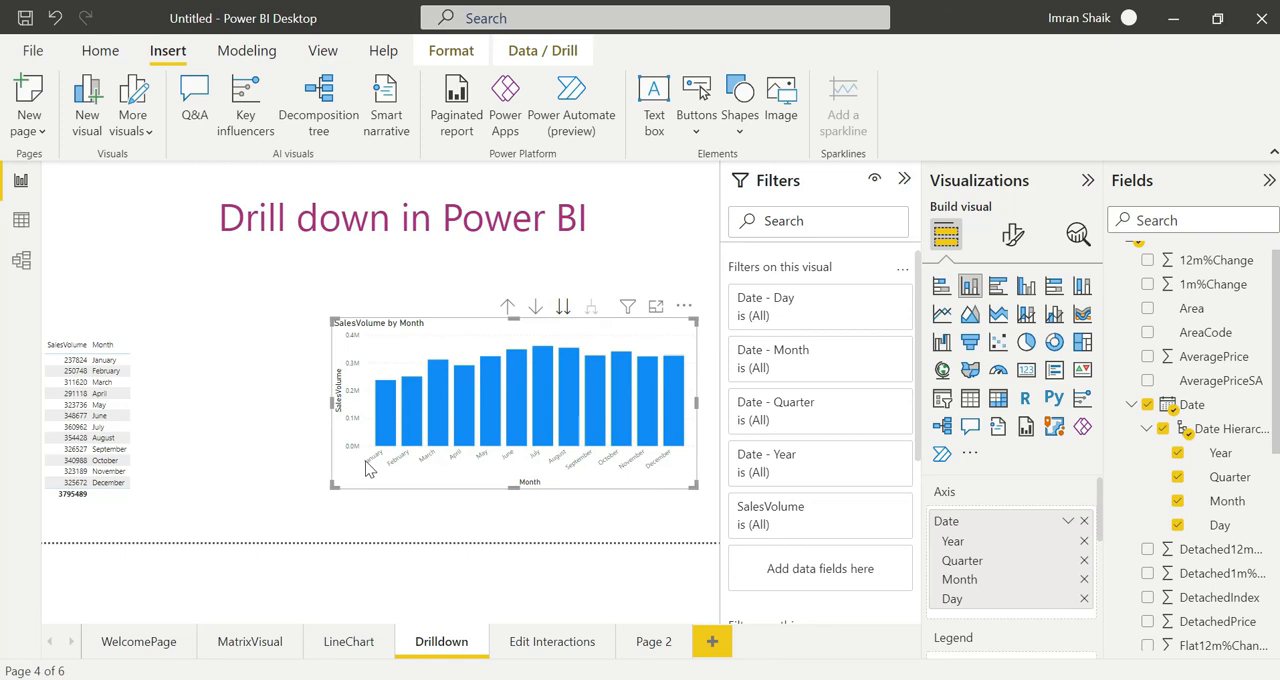
pyautogui.moveTo(668, 418)
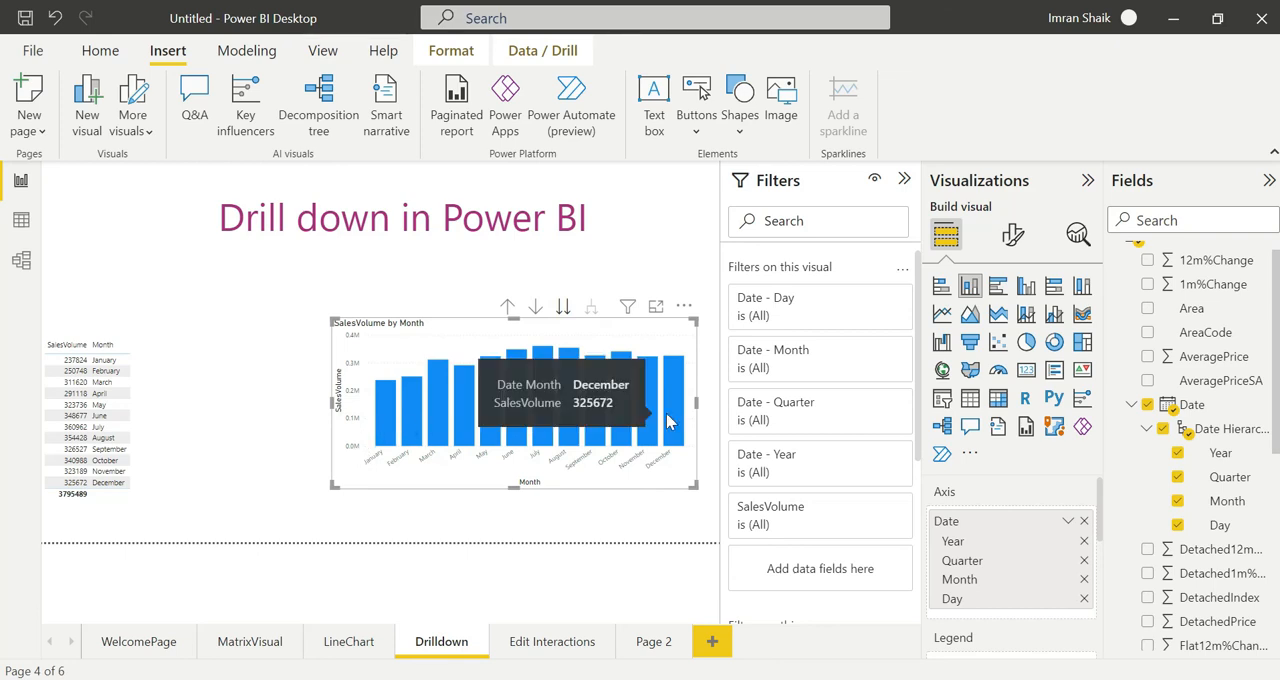
pyautogui.moveTo(378, 418)
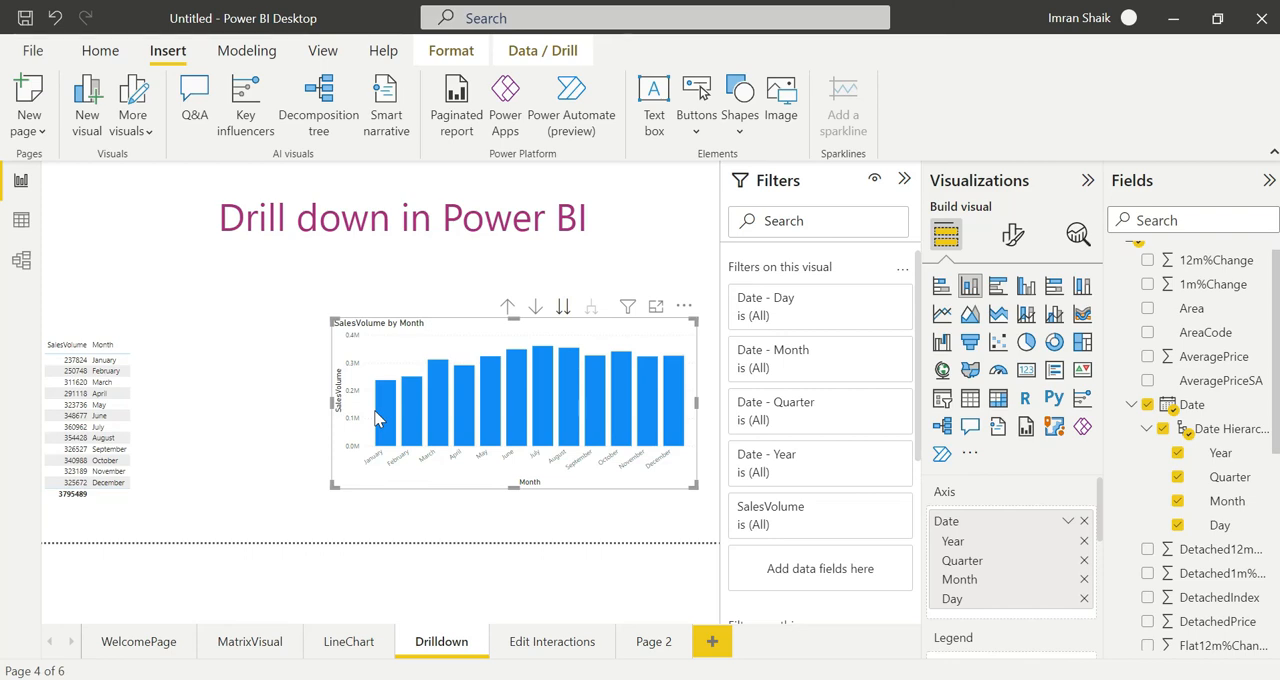
pyautogui.moveTo(676, 328)
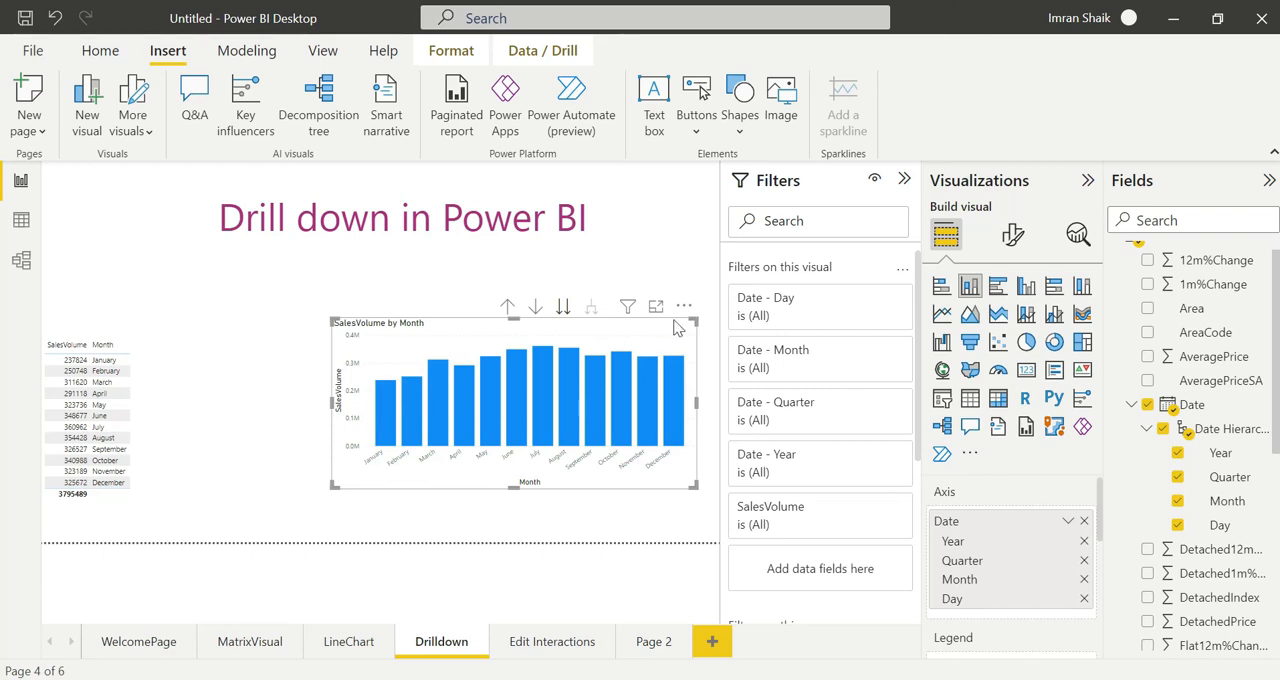
pyautogui.moveTo(507, 307)
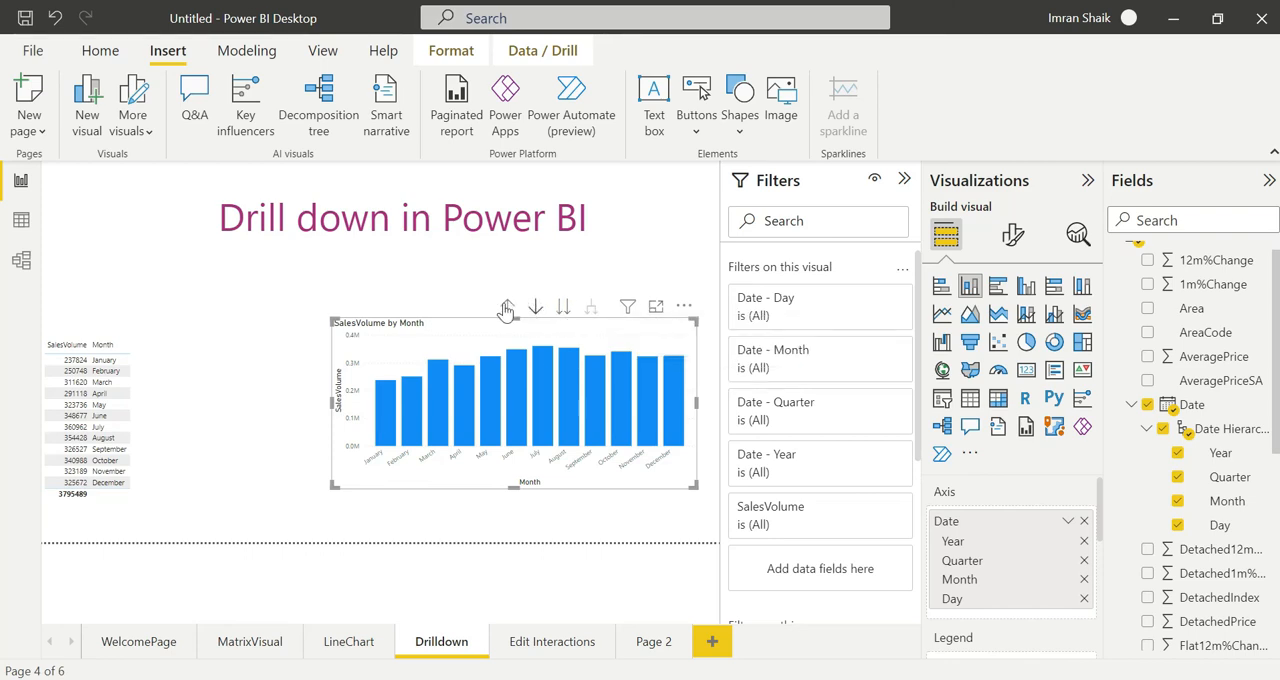
pyautogui.click(507, 306)
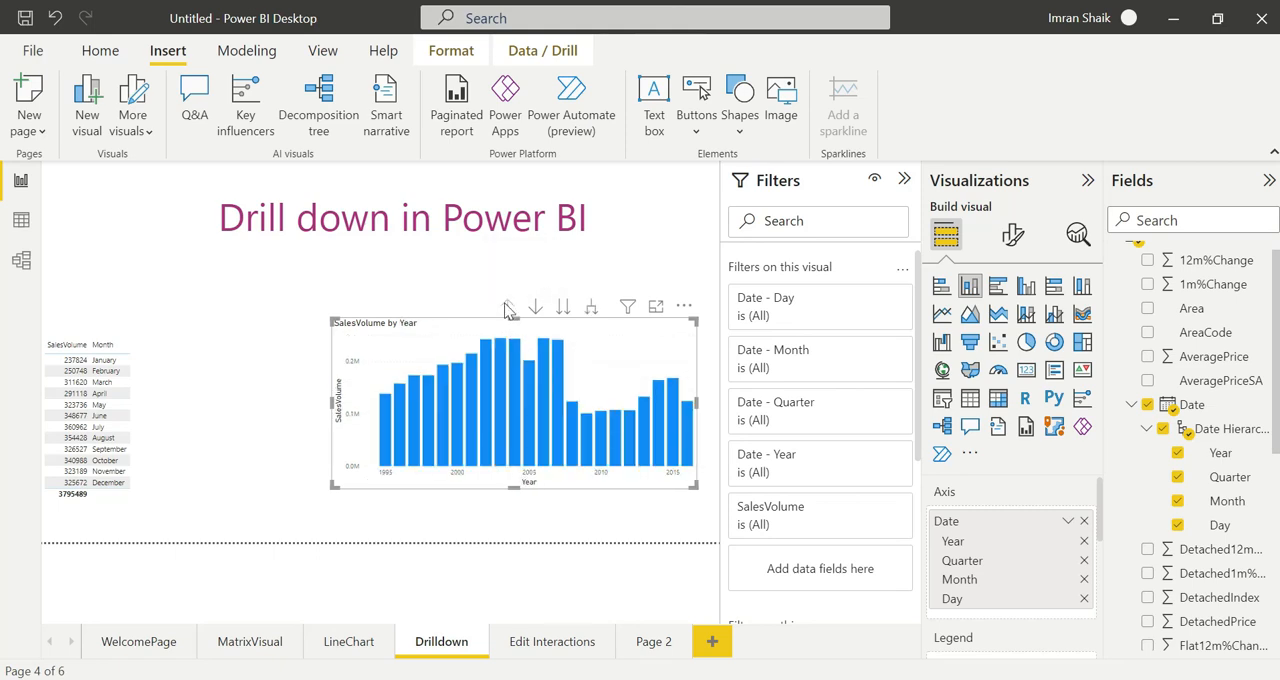
pyautogui.moveTo(590, 307)
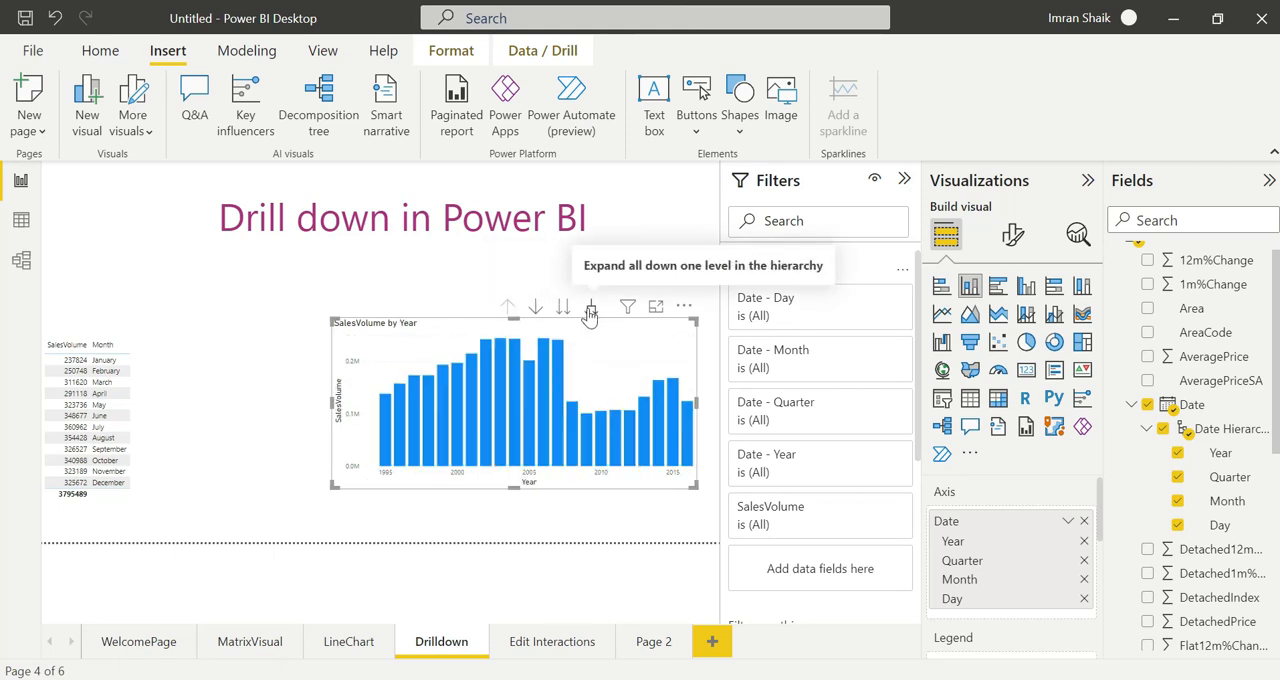
pyautogui.click(590, 306)
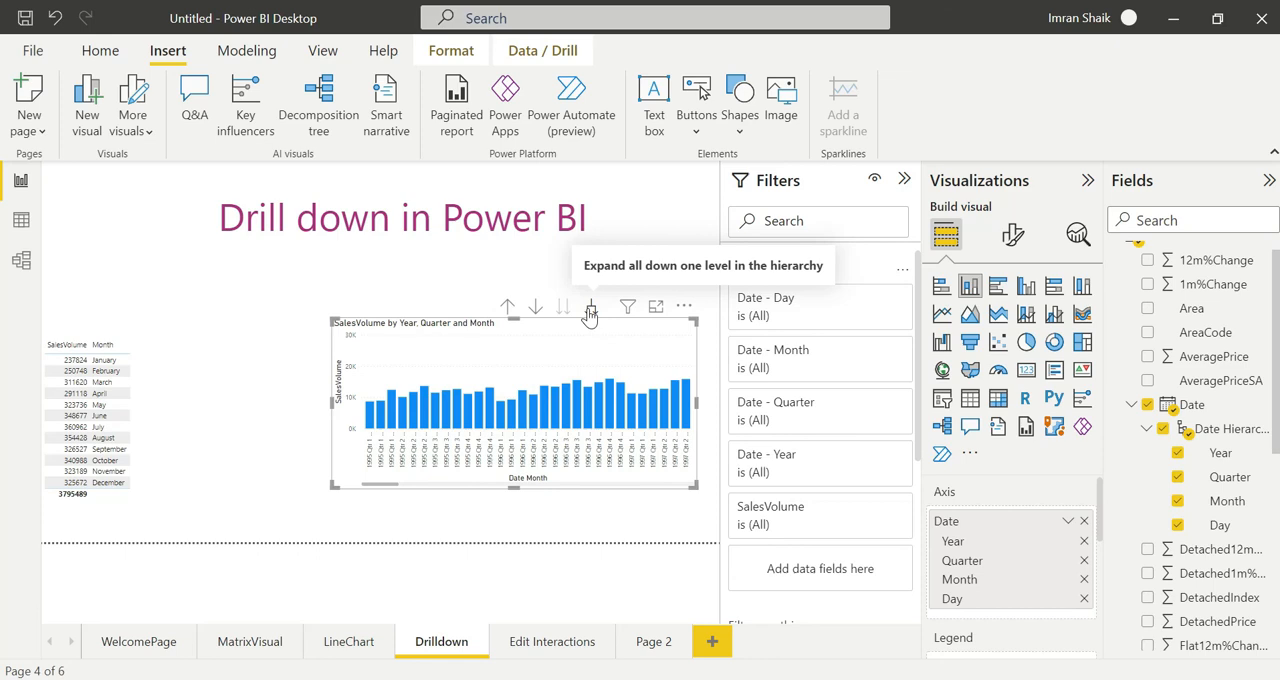
pyautogui.click(590, 307)
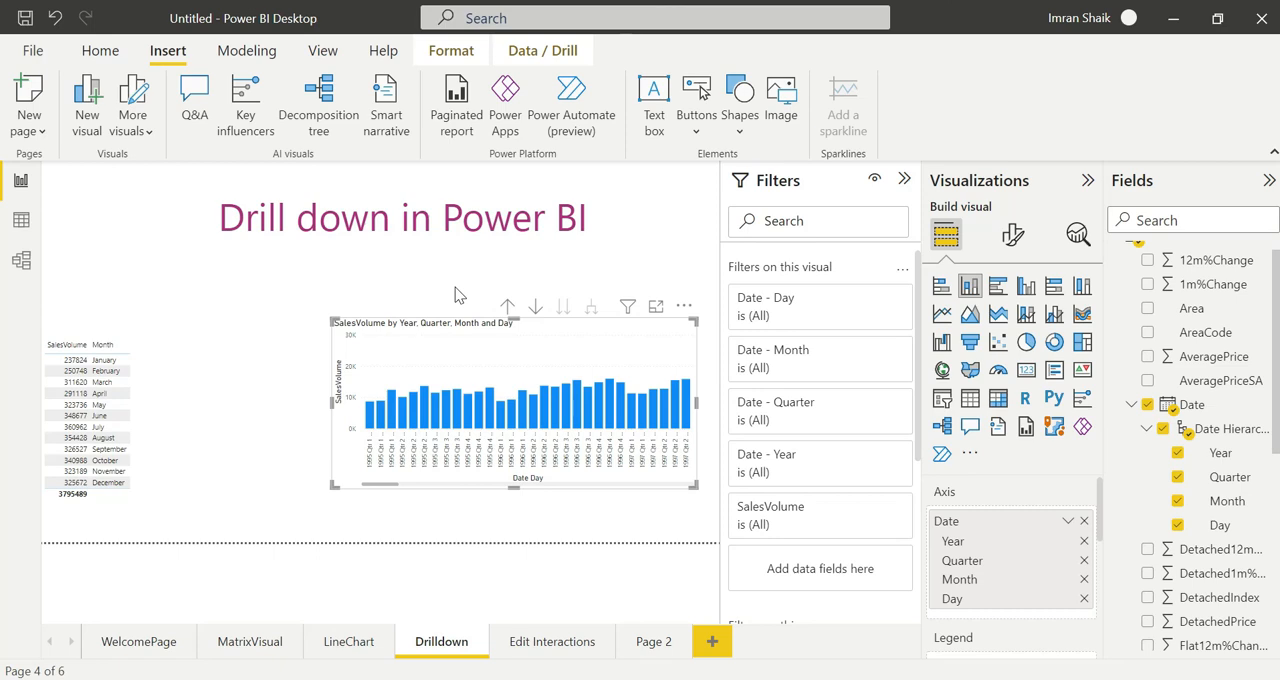
pyautogui.moveTo(563, 307)
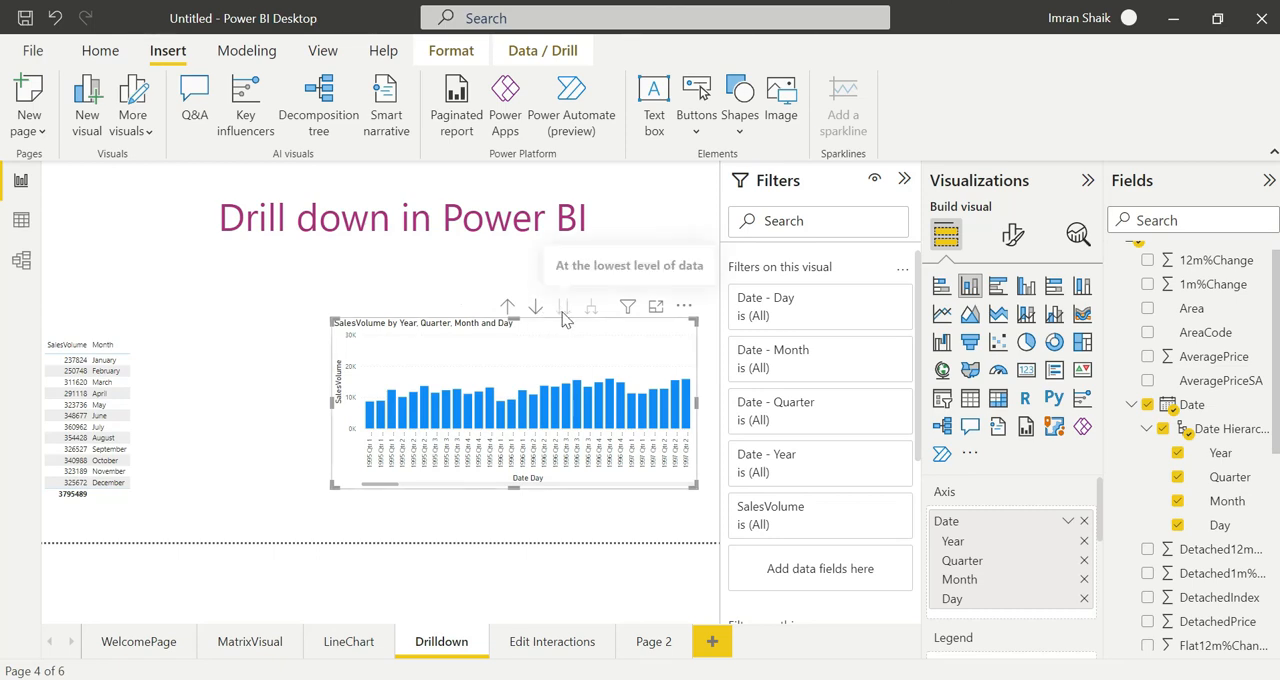
pyautogui.moveTo(538, 308)
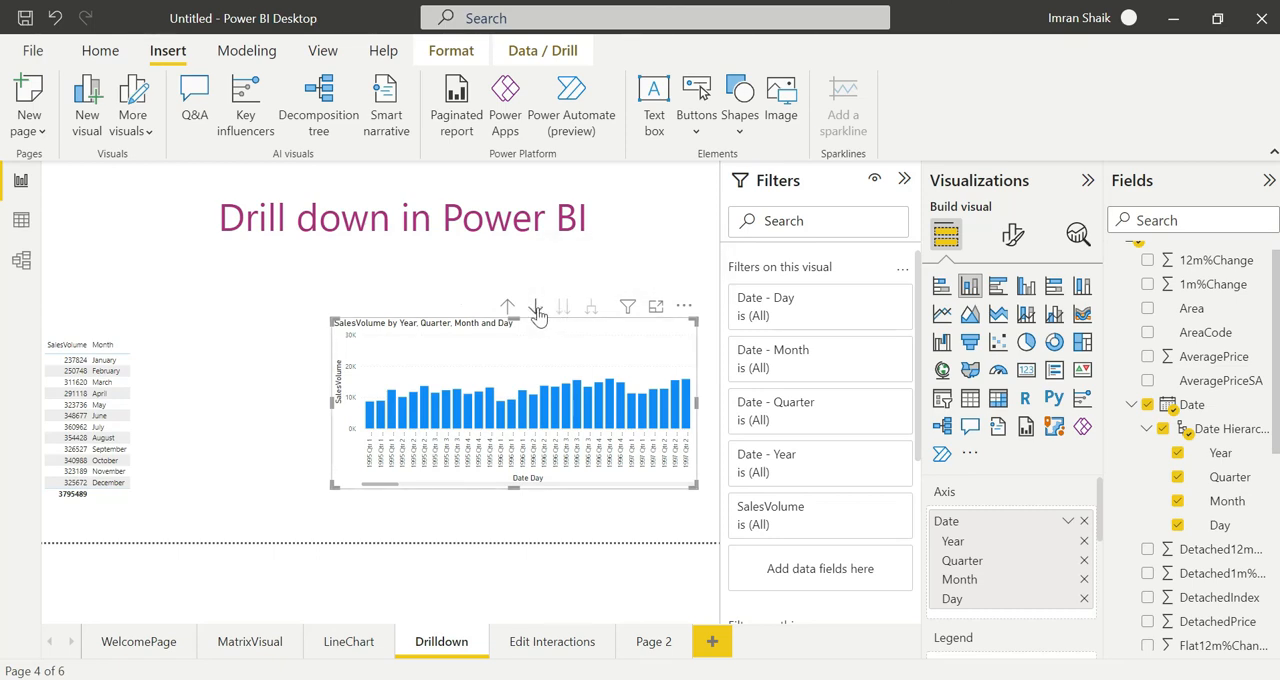
pyautogui.moveTo(507, 308)
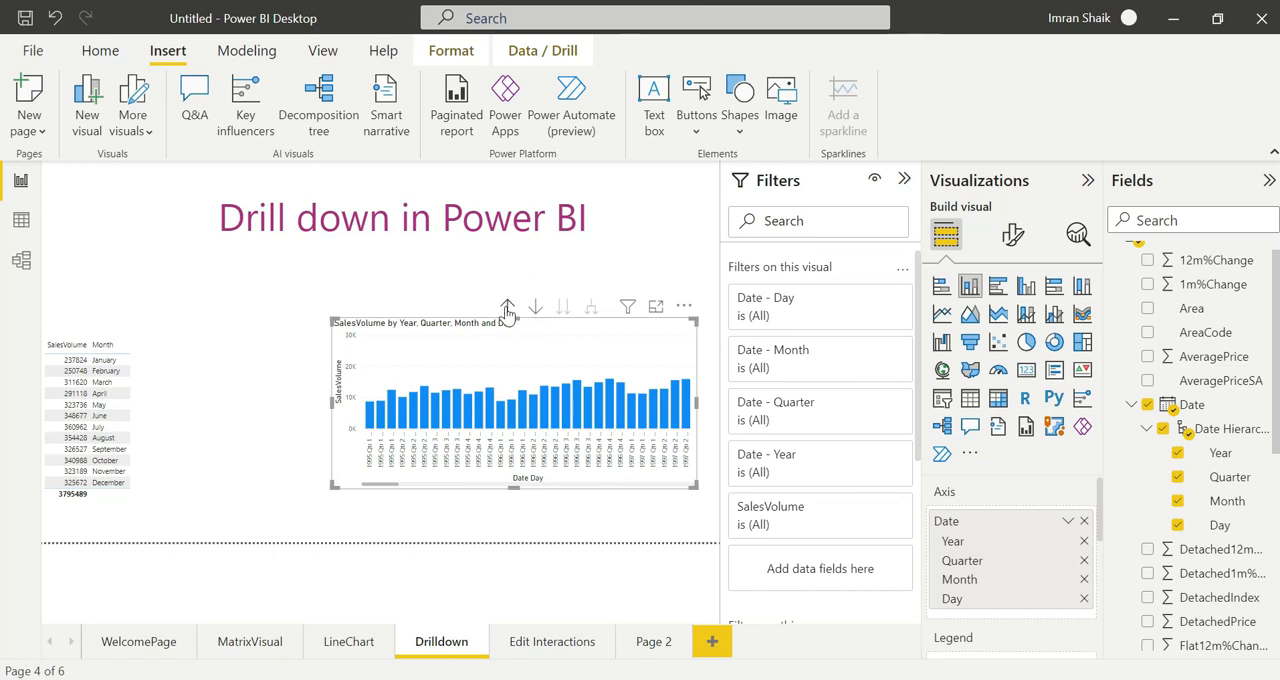
pyautogui.click(507, 307)
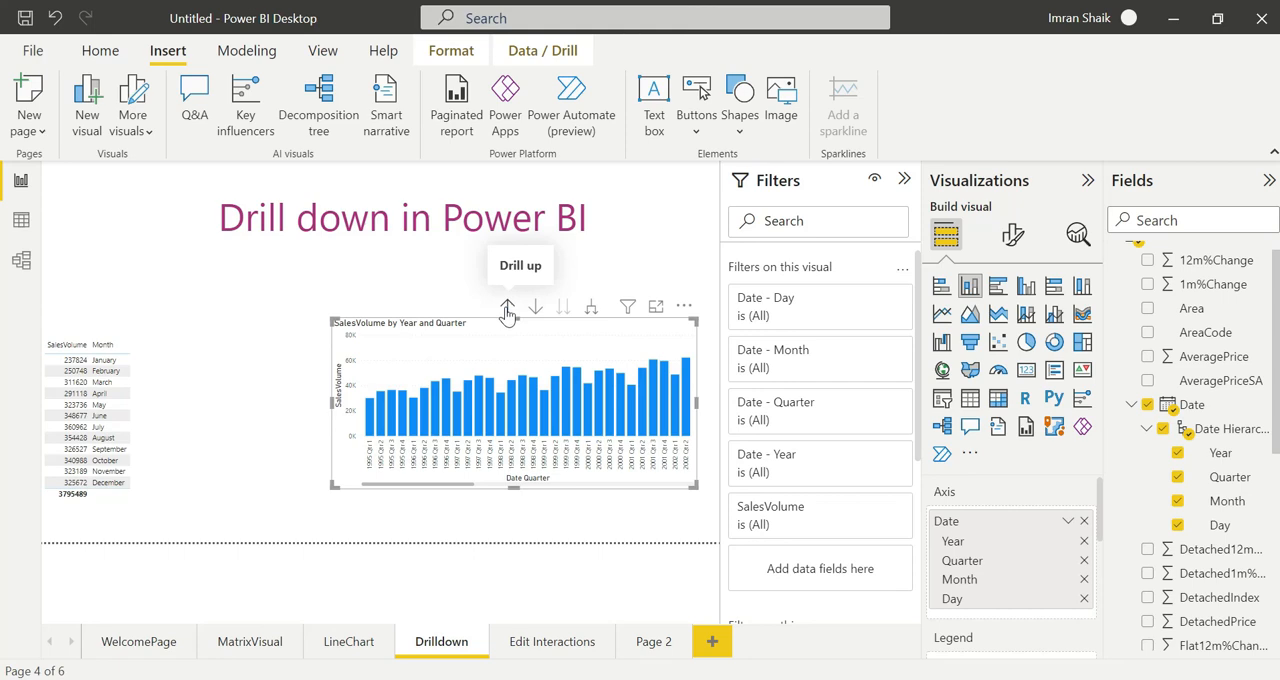
pyautogui.moveTo(866, 383)
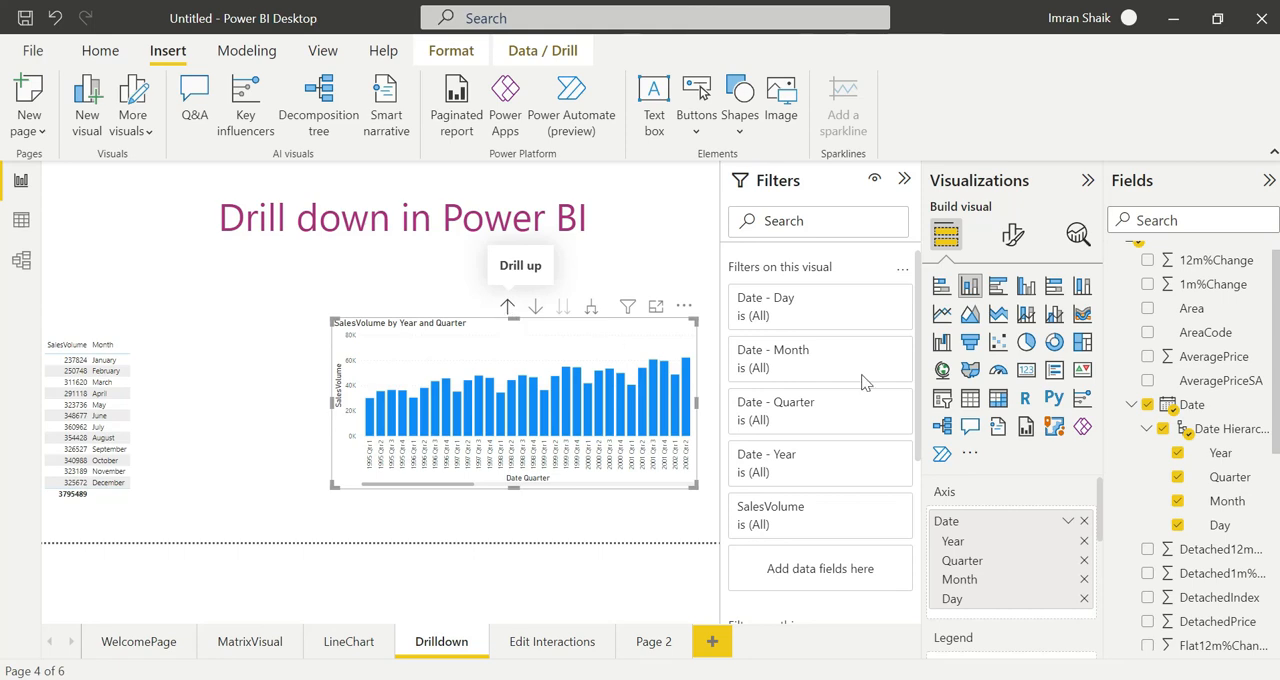